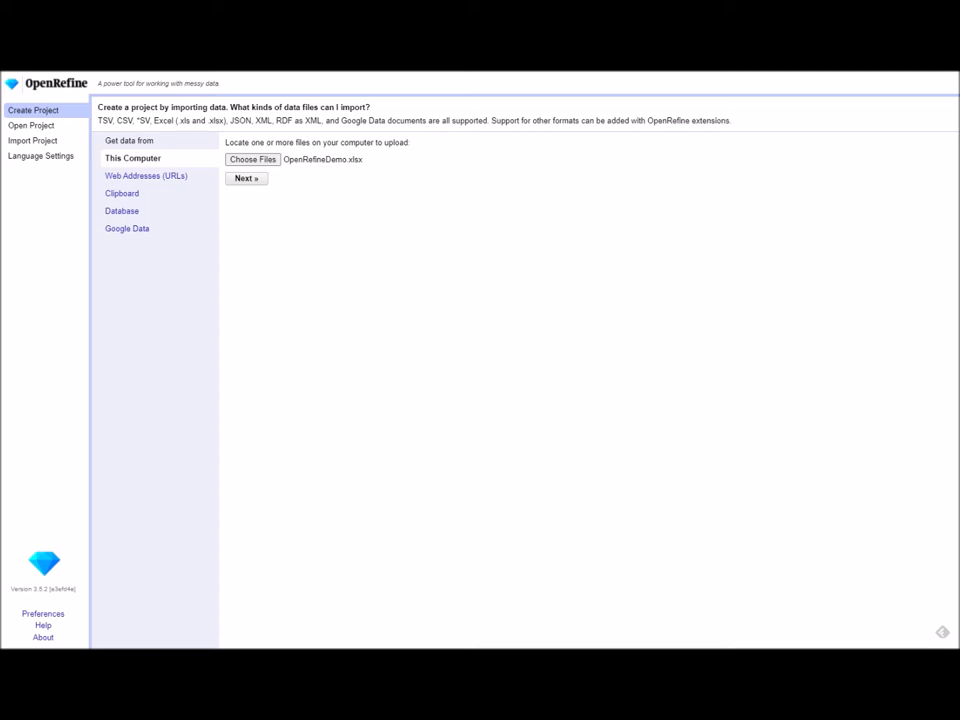
pyautogui.moveTo(407, 309)
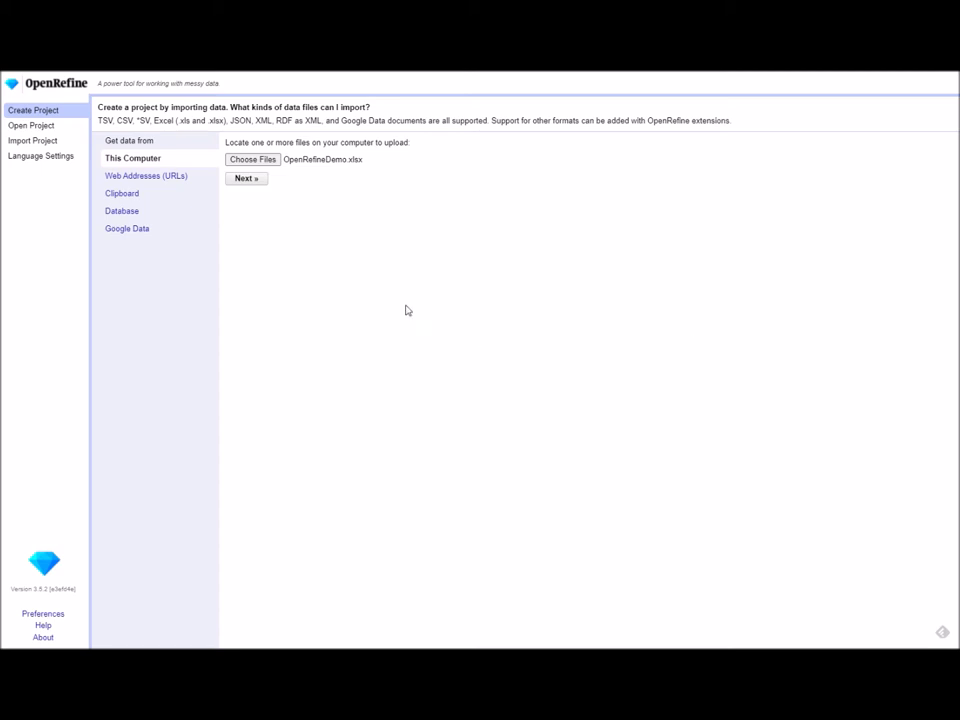
pyautogui.moveTo(364, 250)
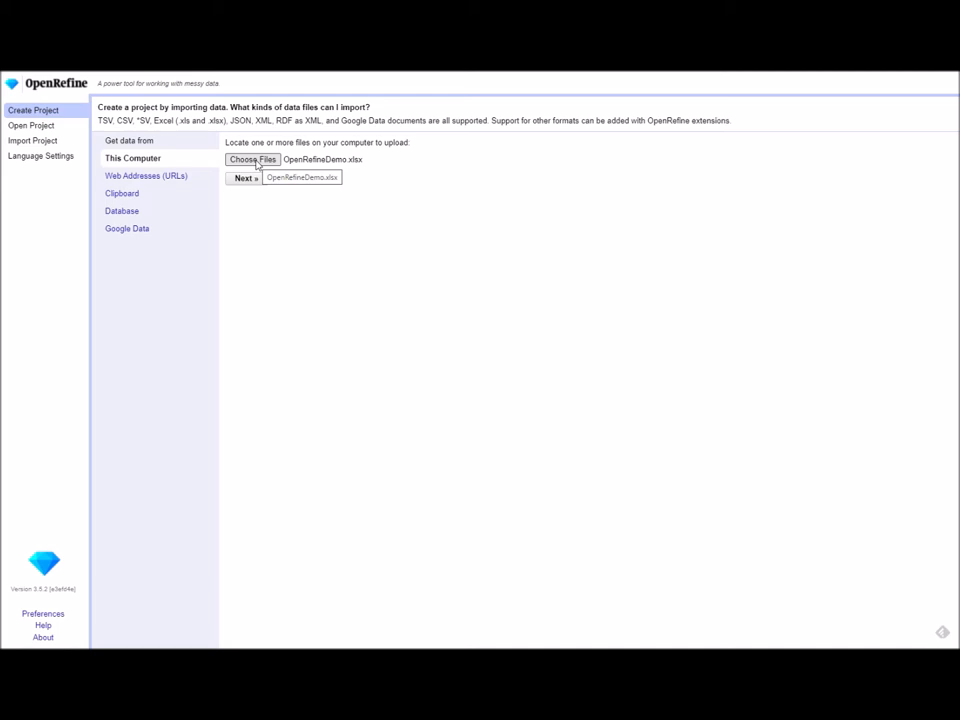
pyautogui.moveTo(322, 166)
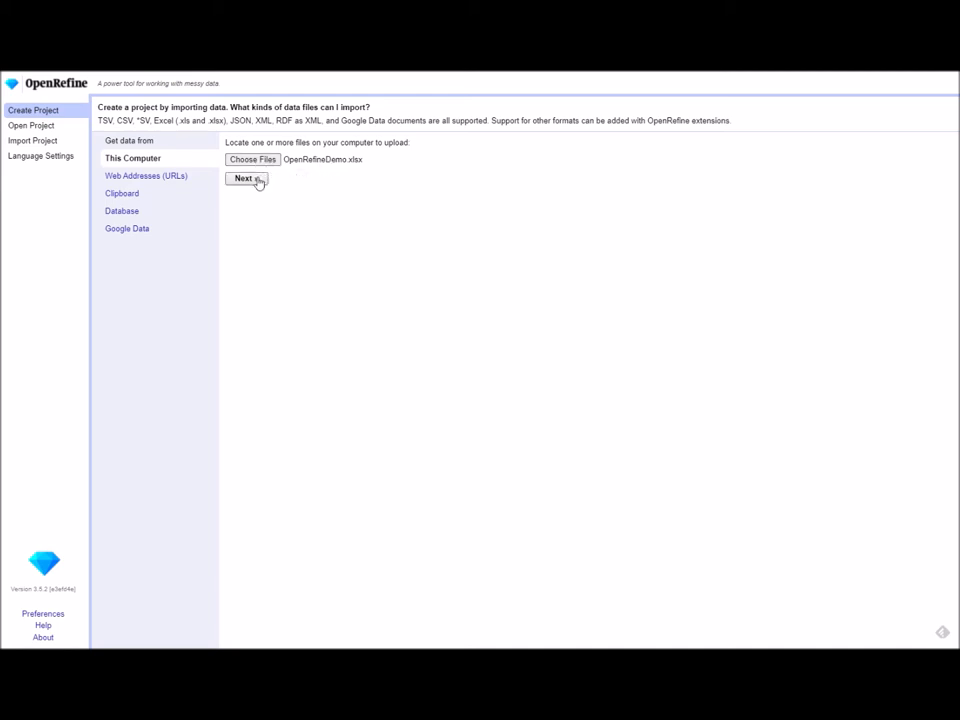
# - Advance OpenRefineDemo.xlsx to the parsing preview showing 639 Name rows from Sheet1
pyautogui.click(246, 178)
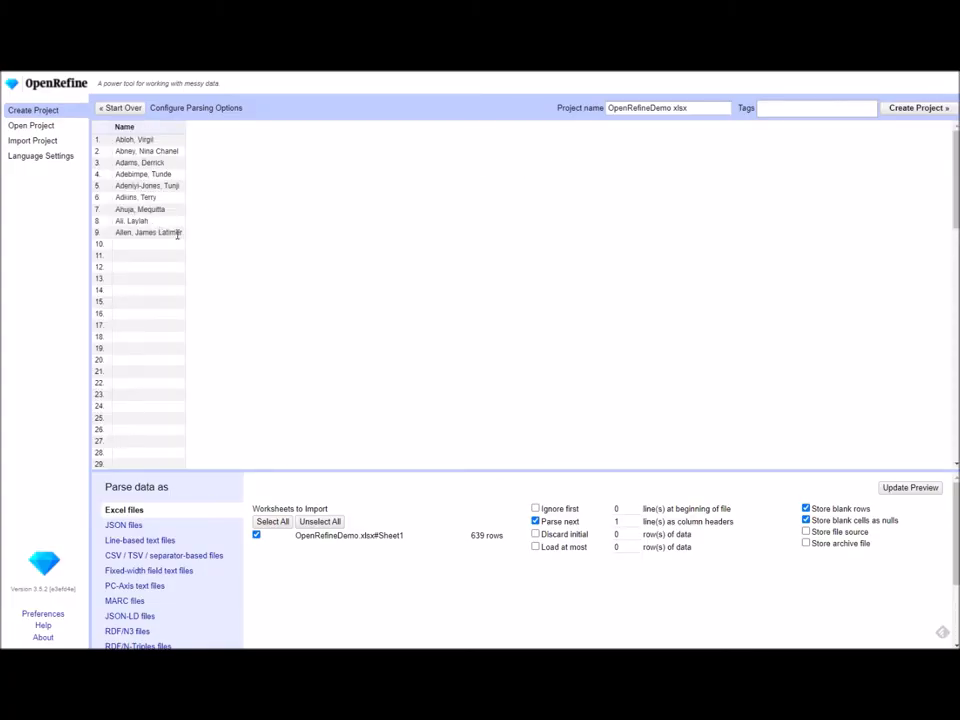
pyautogui.moveTo(602, 190)
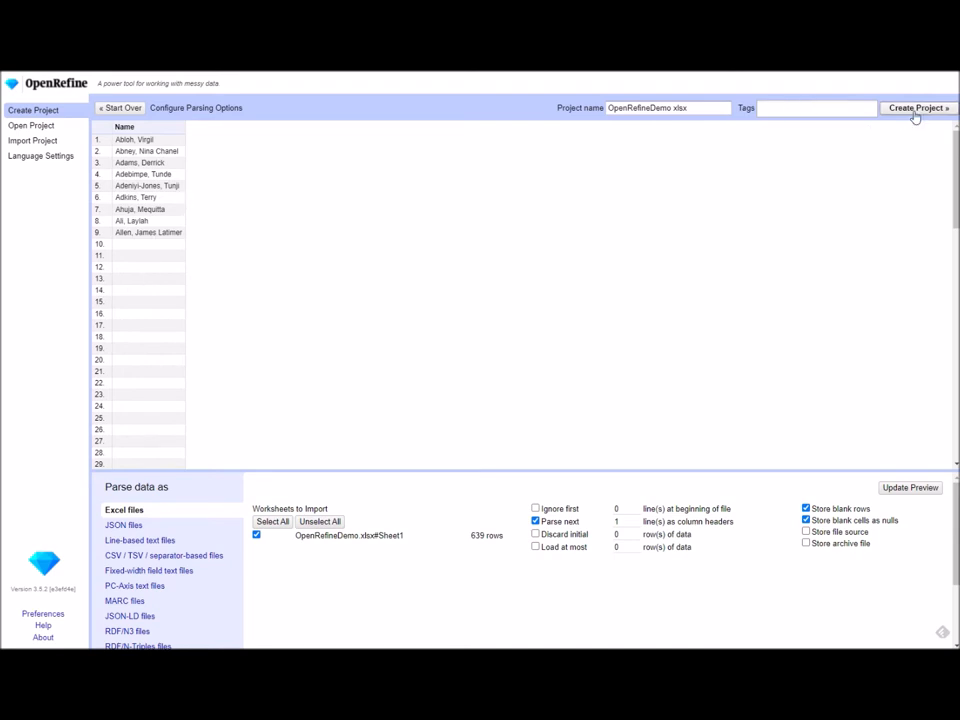
# - Create the OpenRefineDemo.xlsx project, yielding 638 rows in the Name column
pyautogui.click(919, 108)
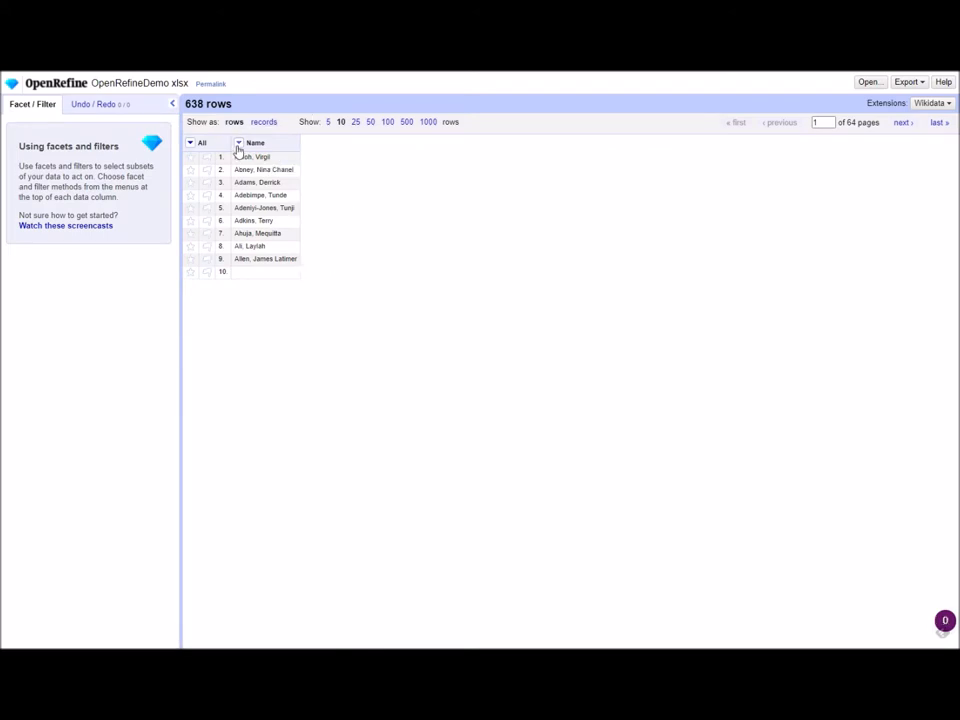
pyautogui.moveTo(237, 153)
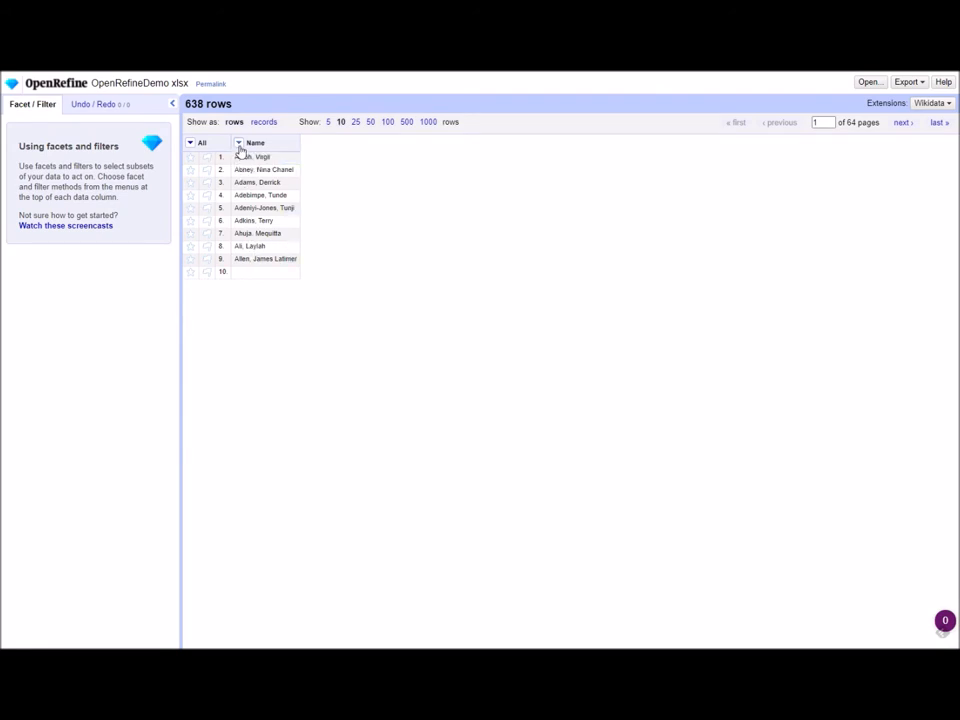
# - Show the Name column's menu with its Edit column operations
pyautogui.click(239, 143)
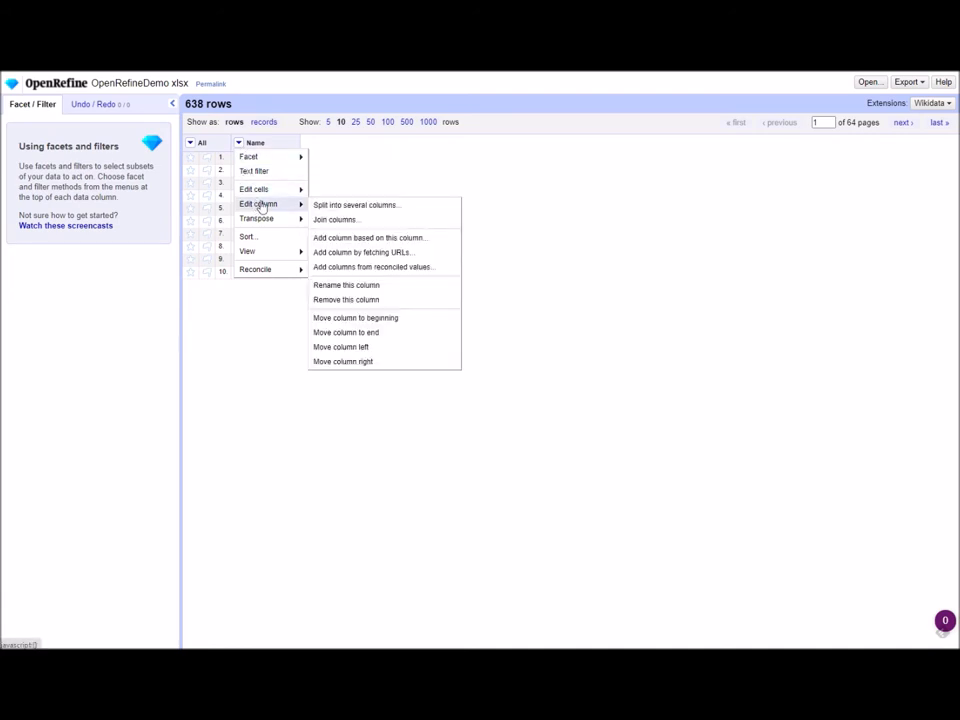
pyautogui.moveTo(370, 237)
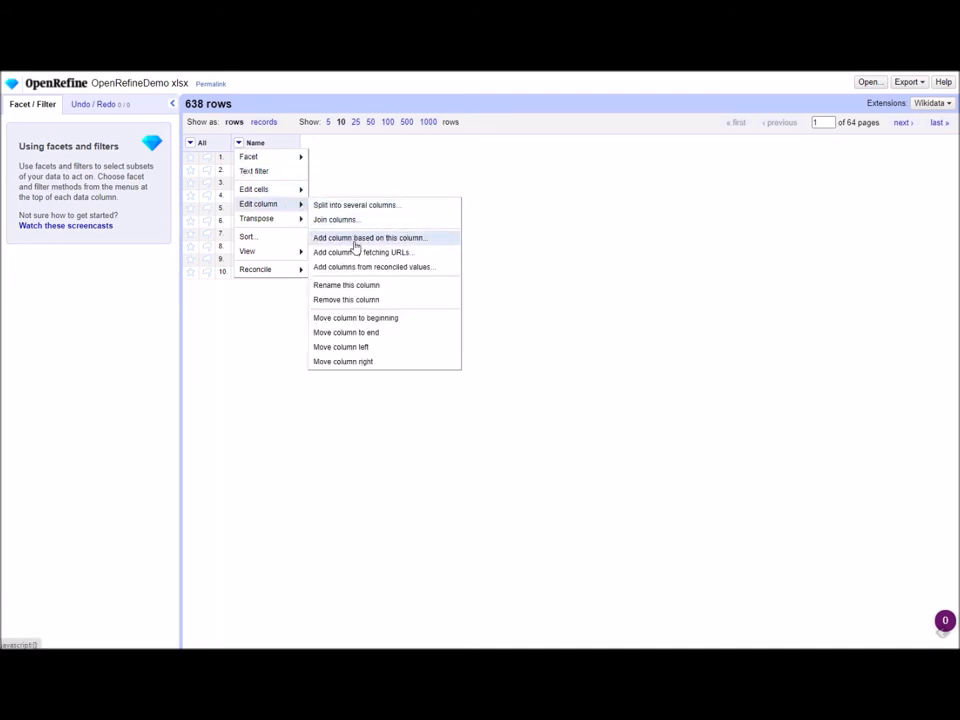
# - Add a Wikidata_Name column derived from Name using the default value expression
pyautogui.click(370, 237)
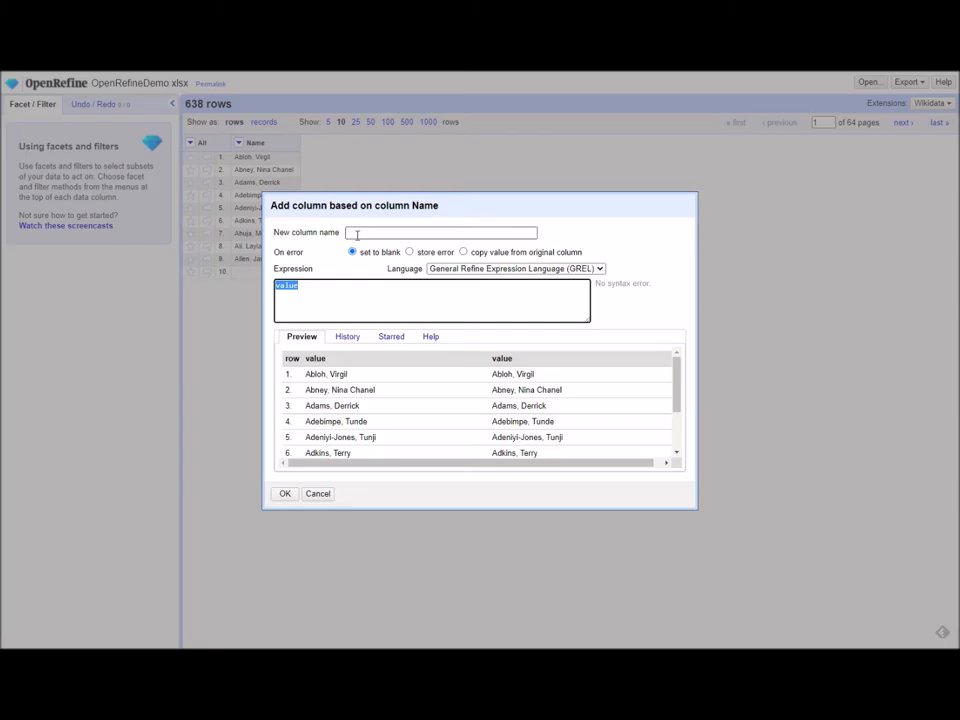
pyautogui.click(440, 232)
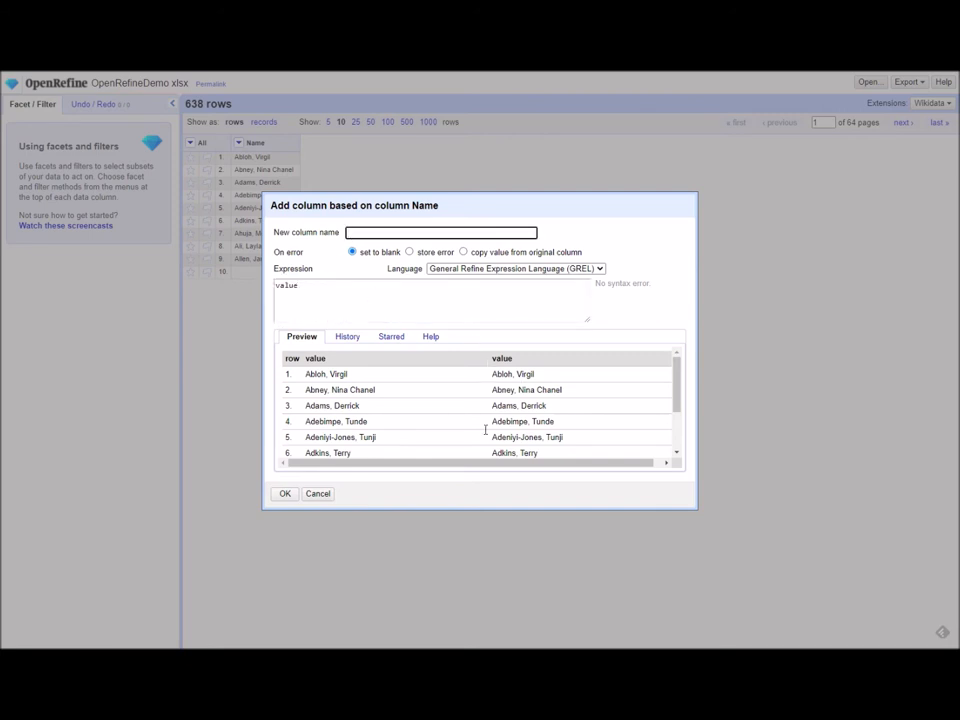
pyautogui.moveTo(441, 391)
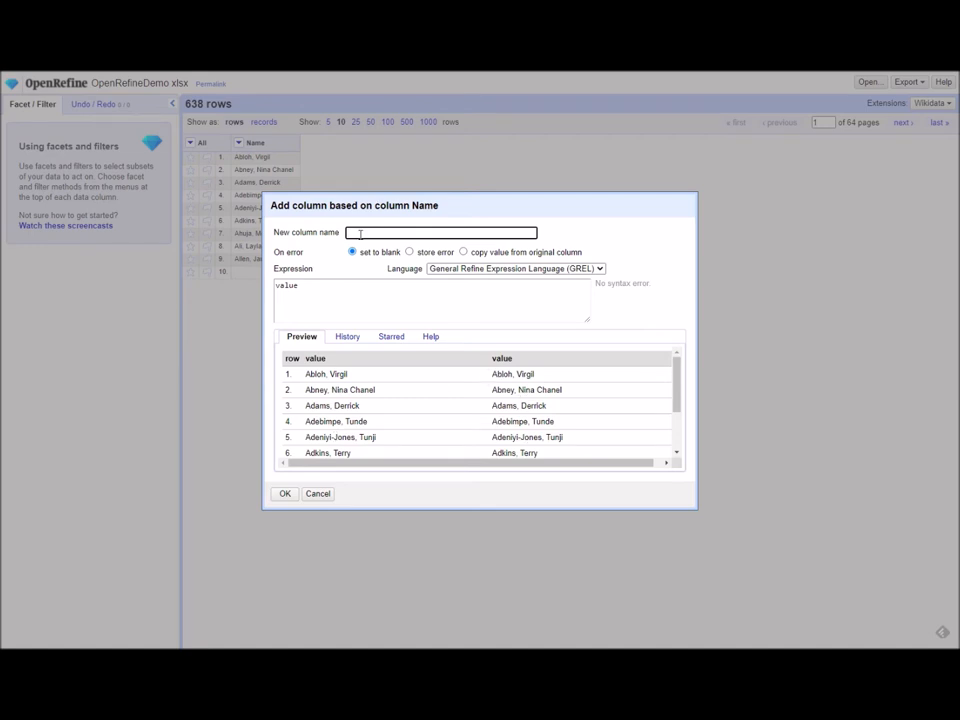
pyautogui.write('Wikidata_Name')
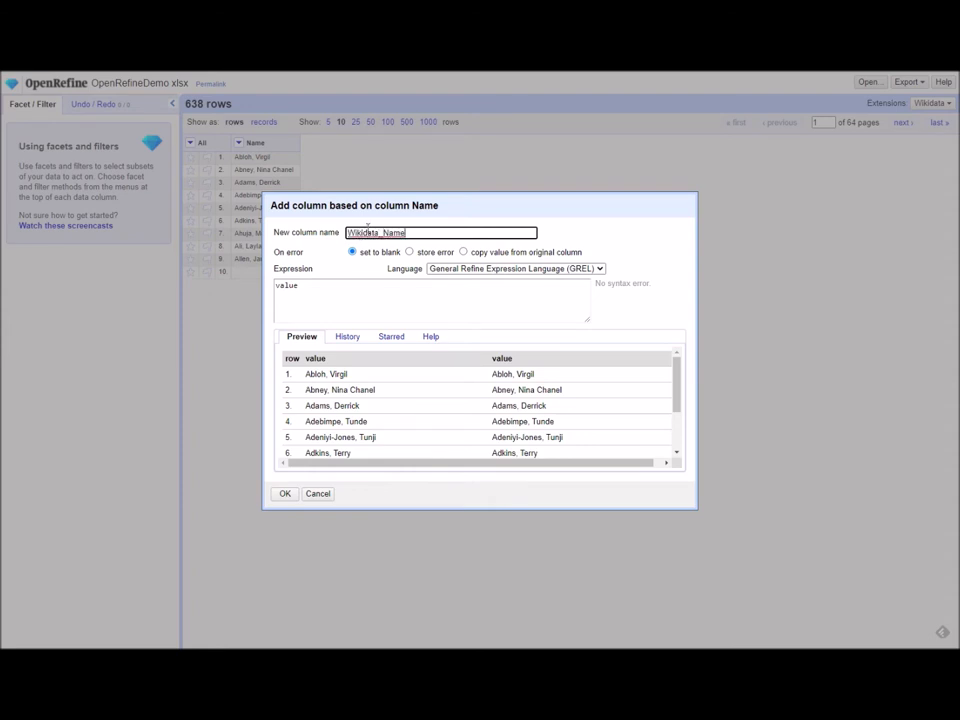
pyautogui.moveTo(401, 287)
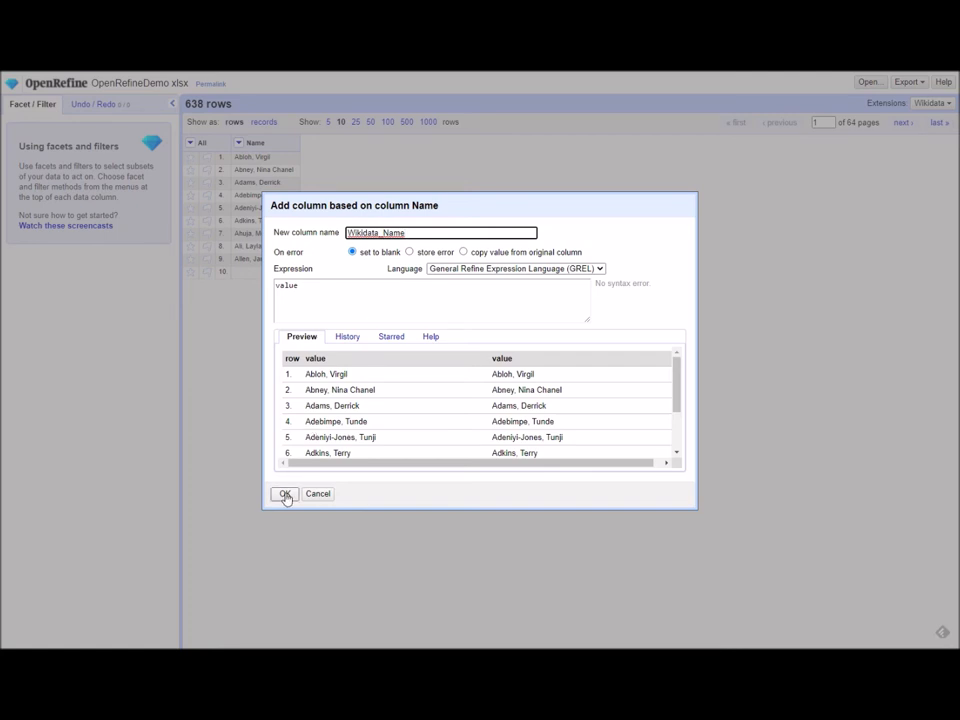
pyautogui.click(285, 494)
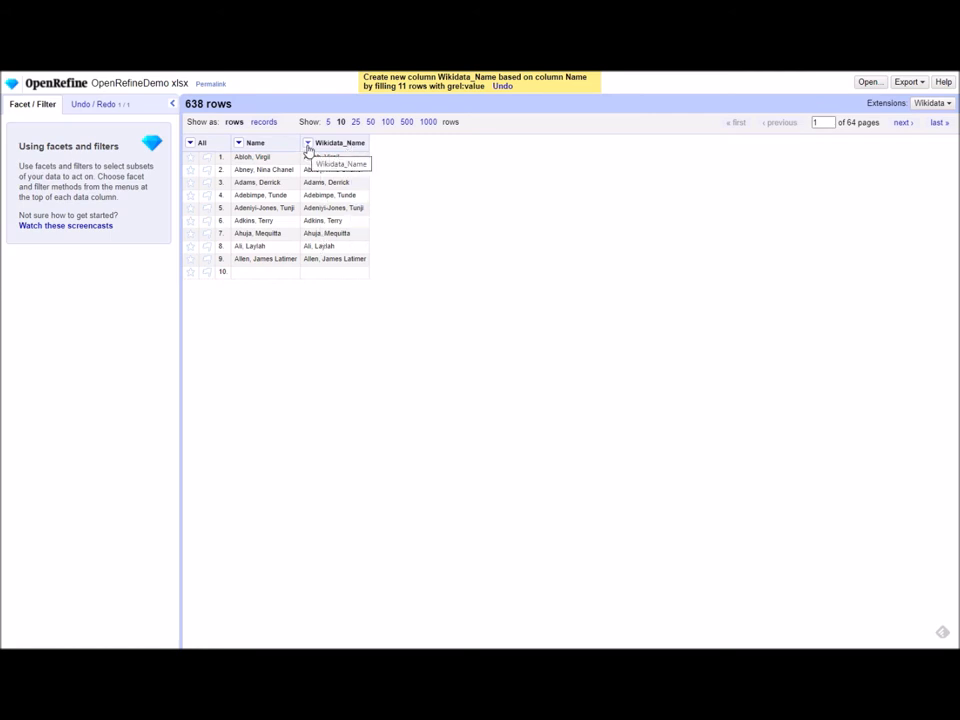
# - Show the Wikidata_Name column's menu with its Reconcile options
pyautogui.click(308, 143)
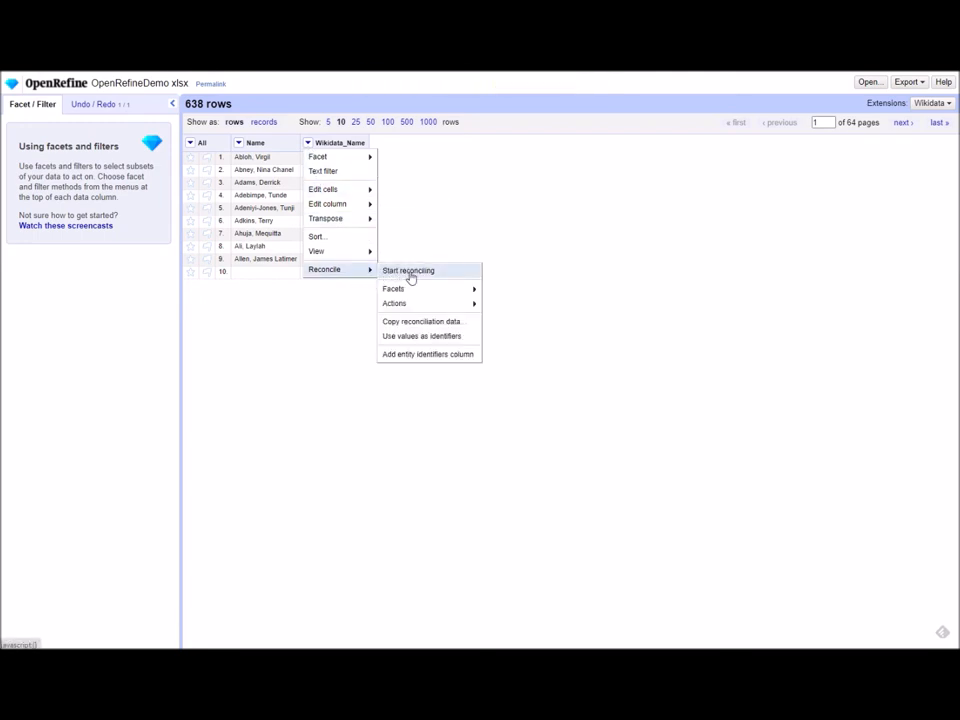
# - Start reconciling Wikidata_Name and choose the Wikidata reconci.link (en) service
pyautogui.click(407, 270)
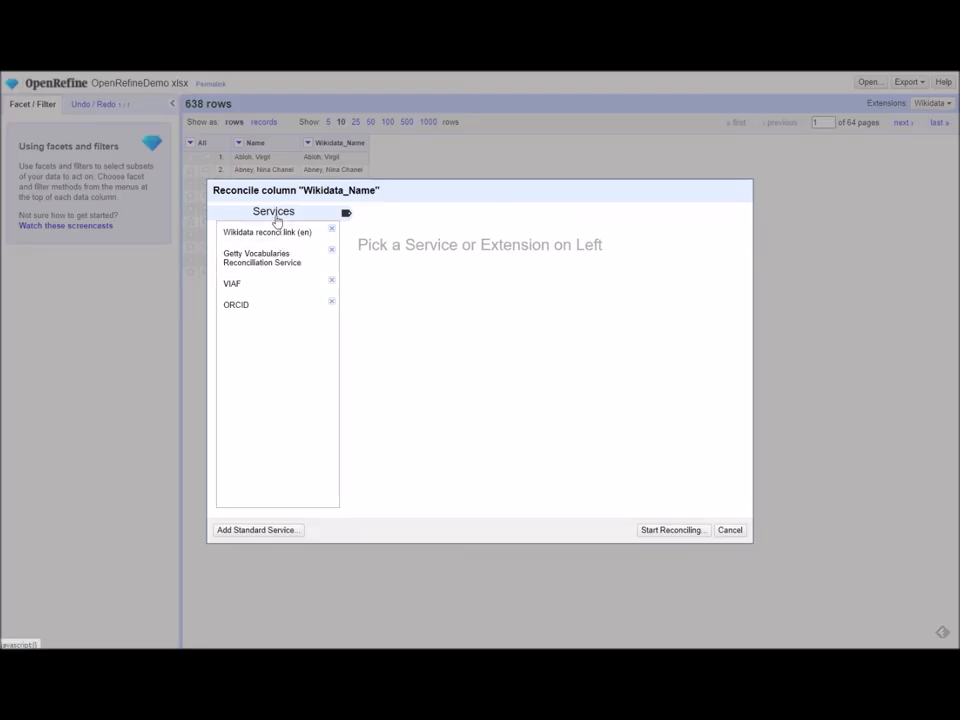
pyautogui.moveTo(262, 311)
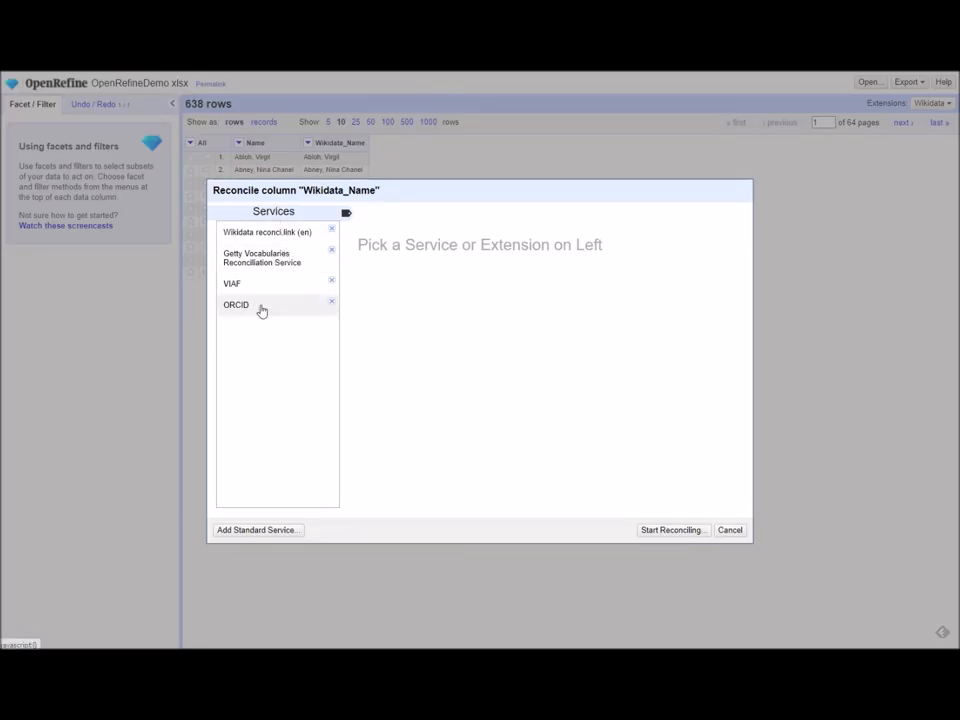
pyautogui.moveTo(270, 232)
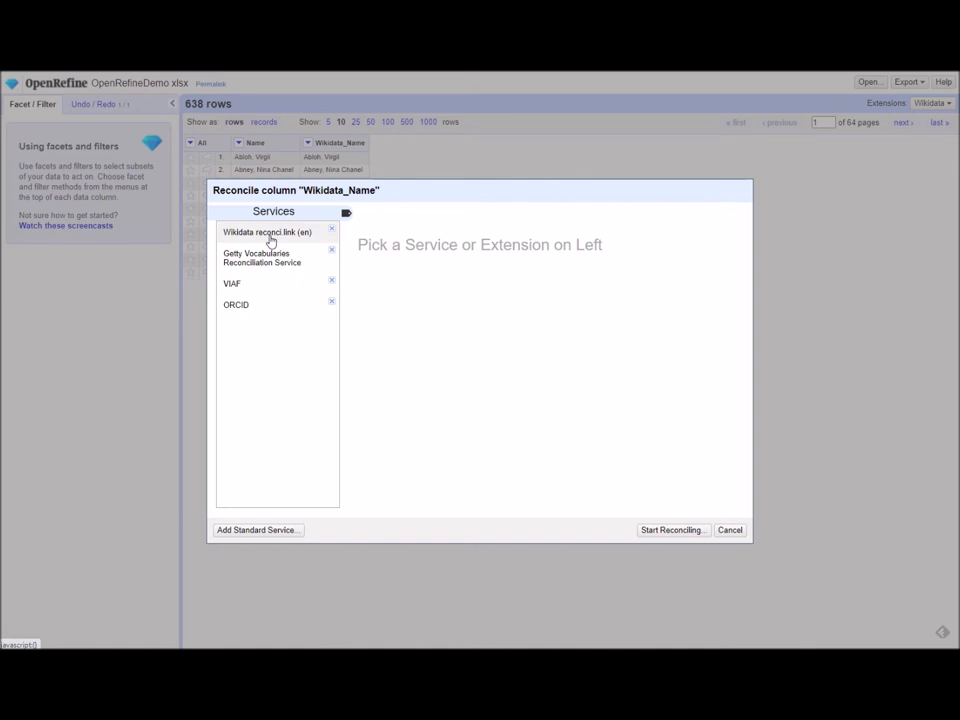
pyautogui.moveTo(272, 238)
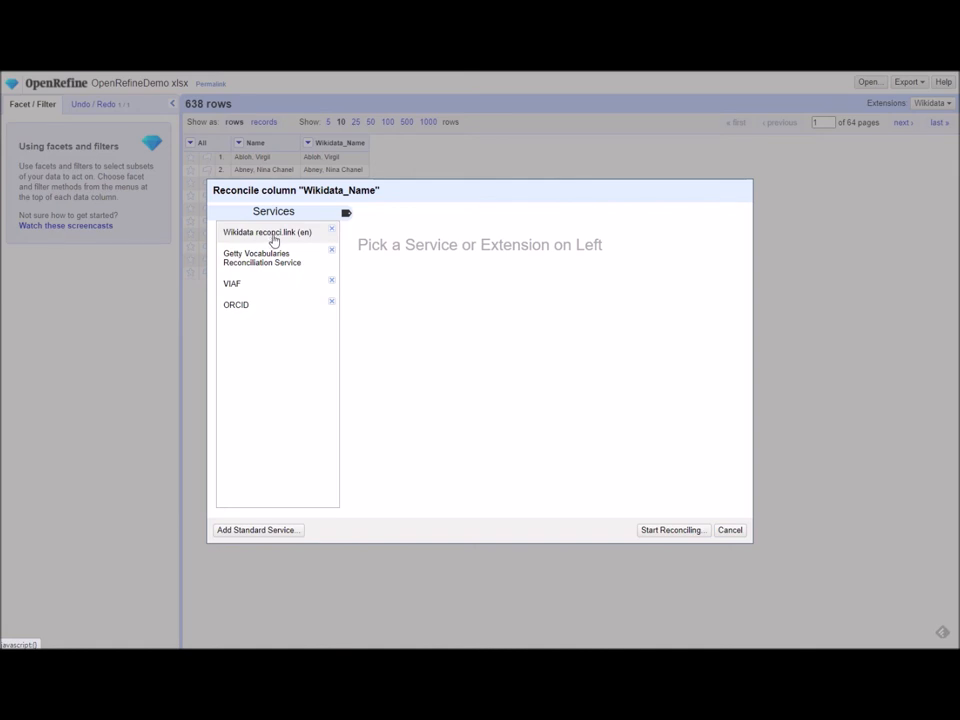
pyautogui.moveTo(280, 237)
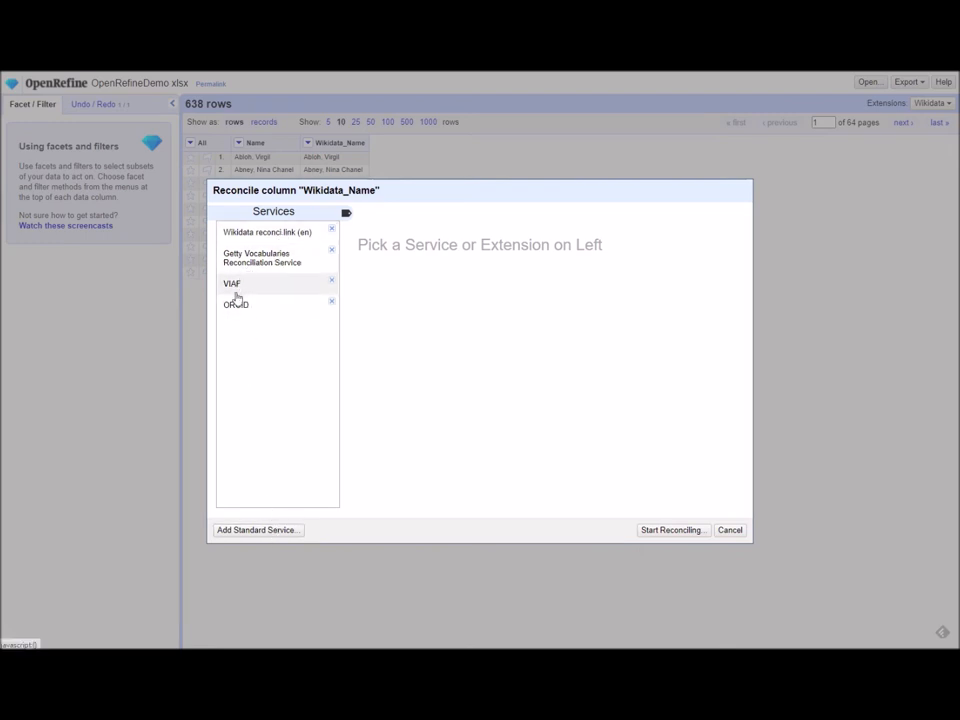
pyautogui.moveTo(267, 517)
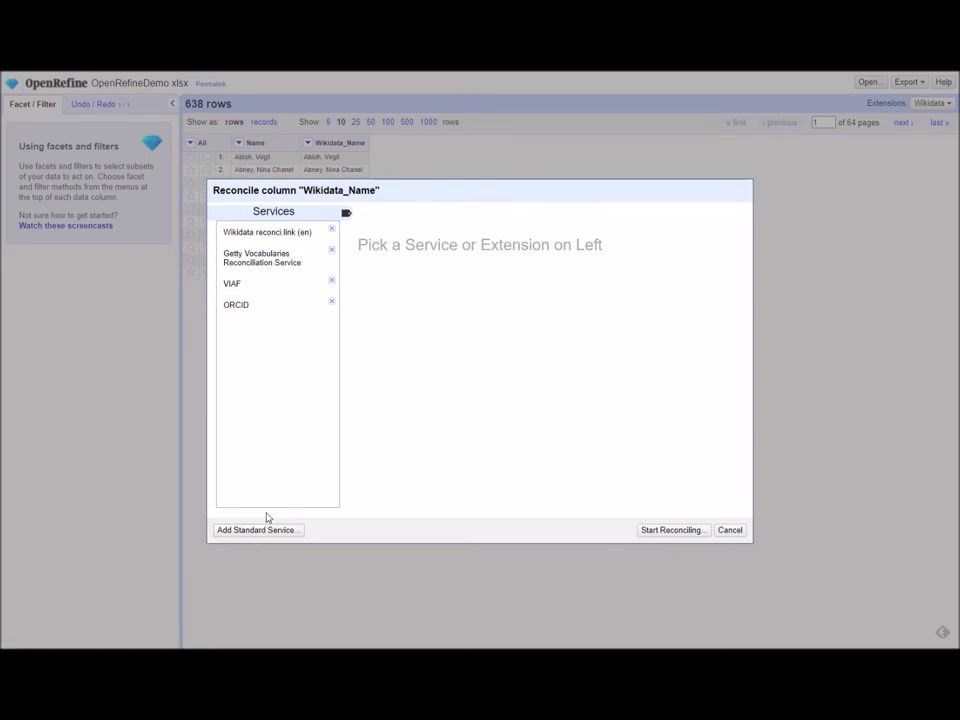
pyautogui.click(267, 232)
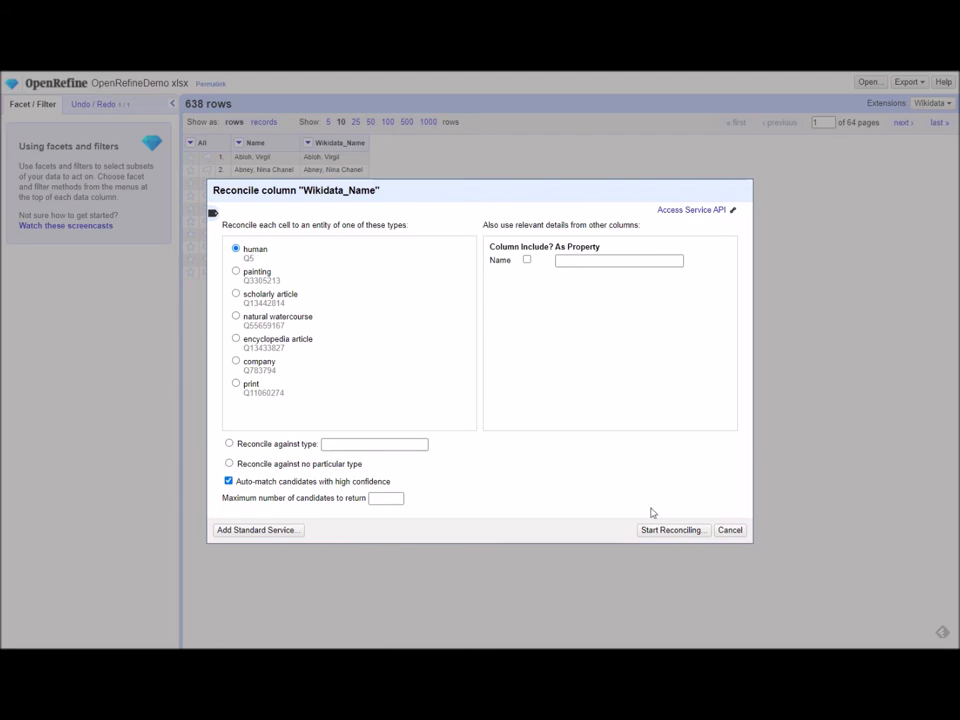
pyautogui.click(673, 530)
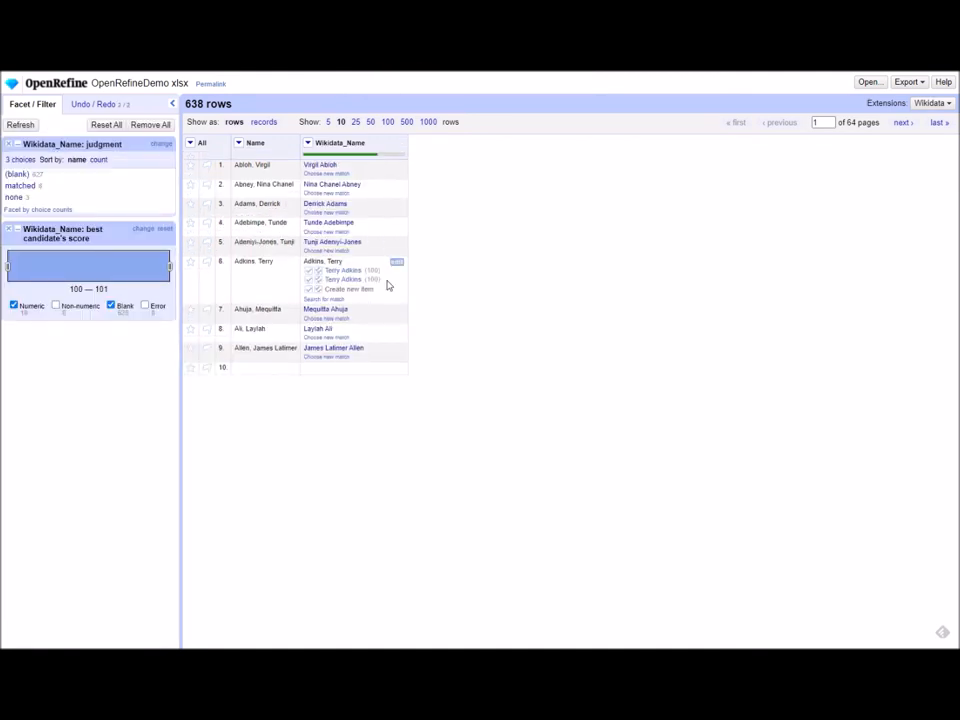
pyautogui.moveTo(353, 202)
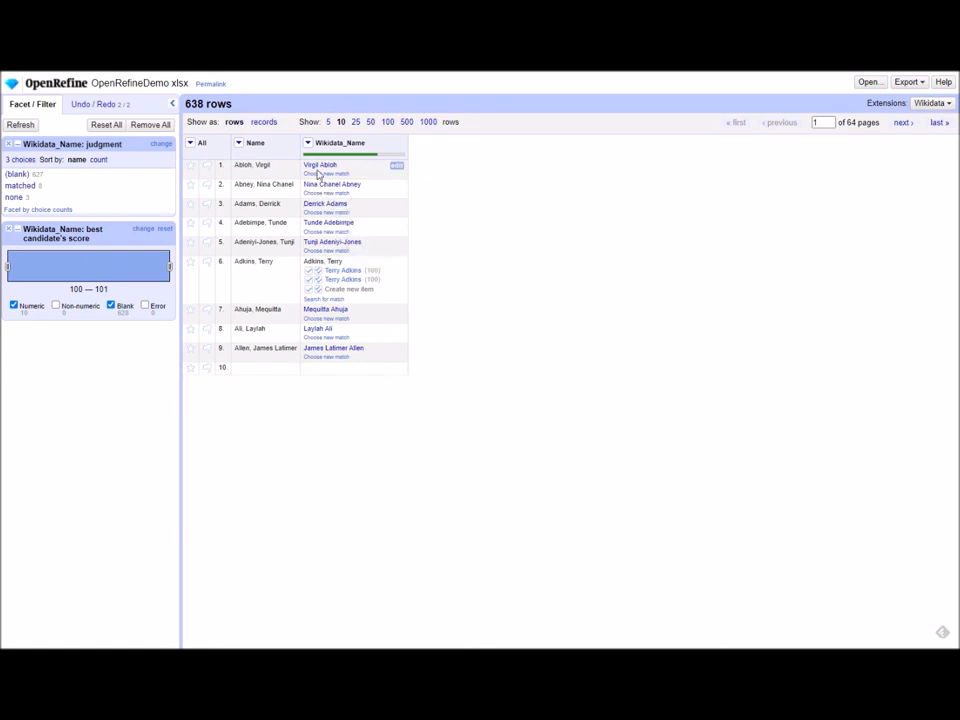
pyautogui.moveTo(320, 166)
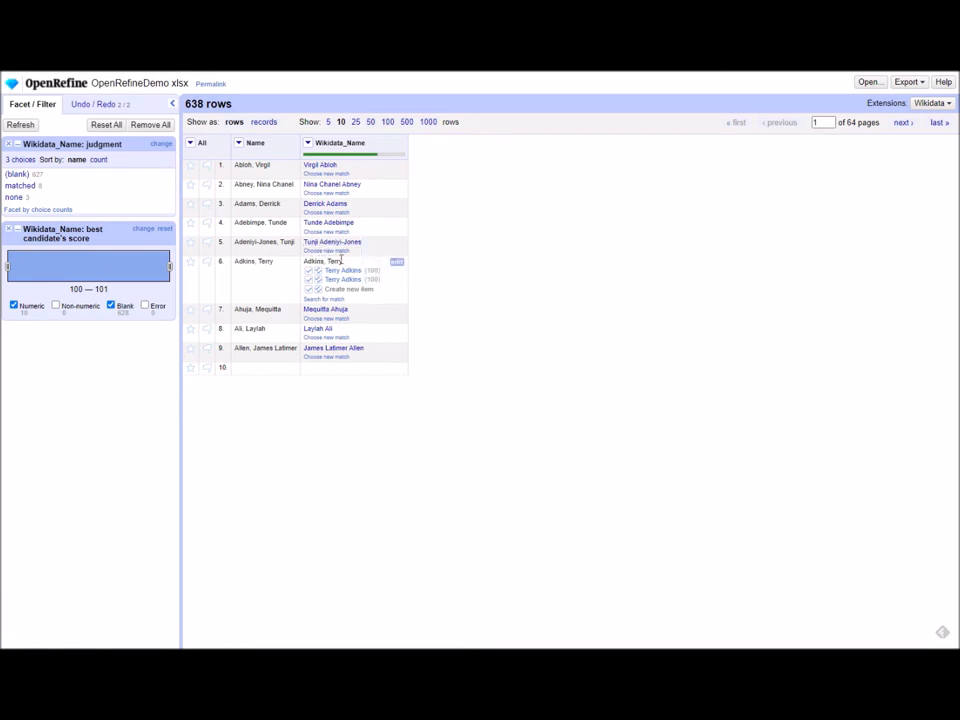
pyautogui.moveTo(340, 271)
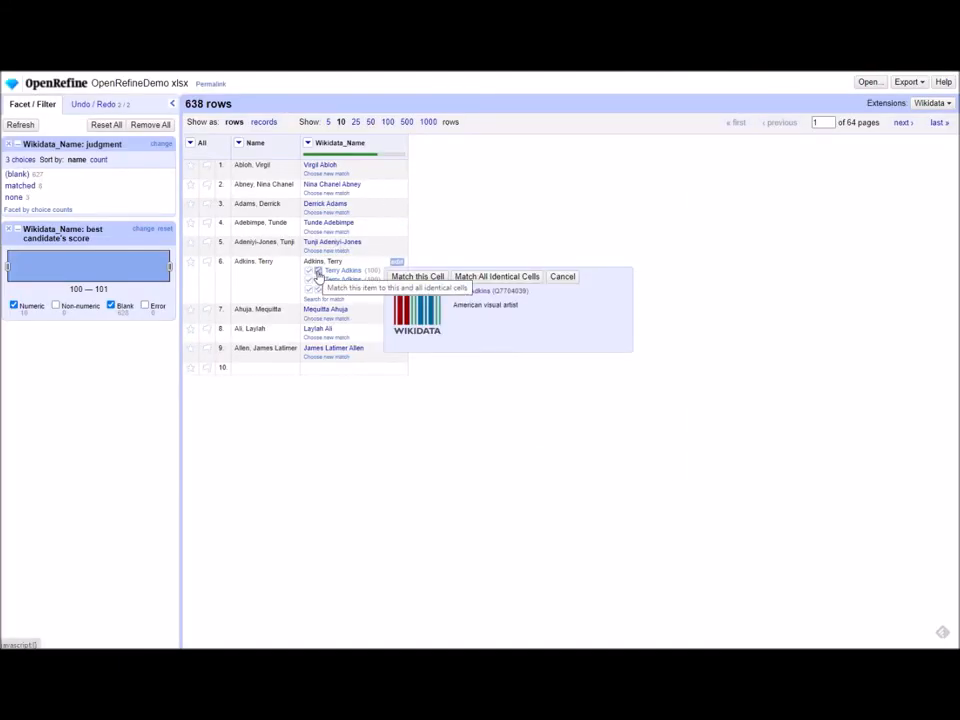
# - Match only the Adkins, Terry cell to Terry Adkins (Q7704039)
pyautogui.click(431, 276)
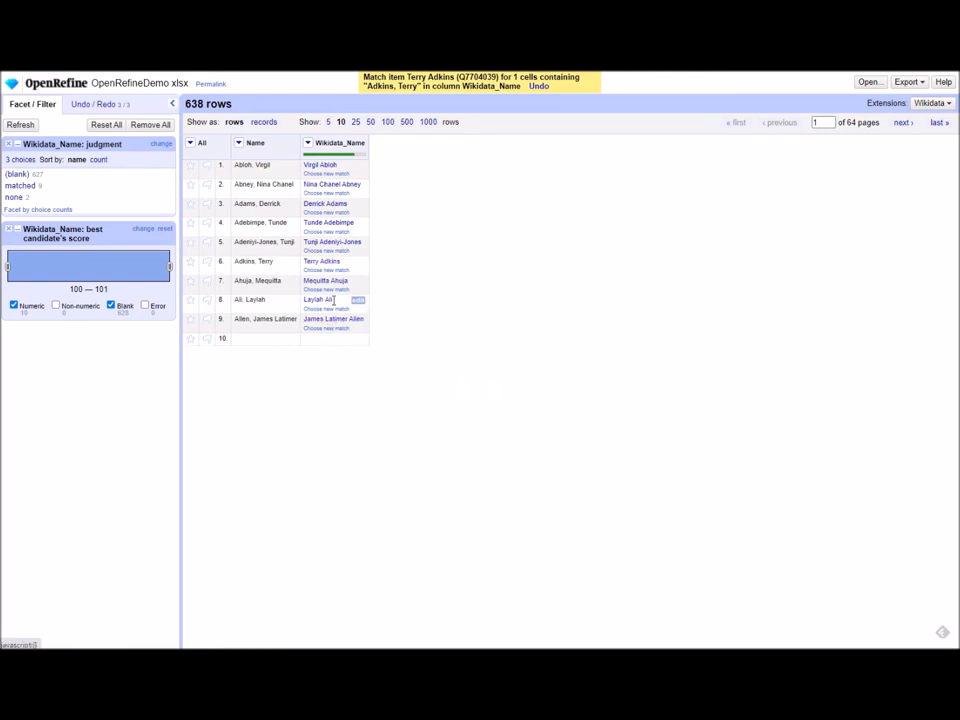
pyautogui.moveTo(338, 291)
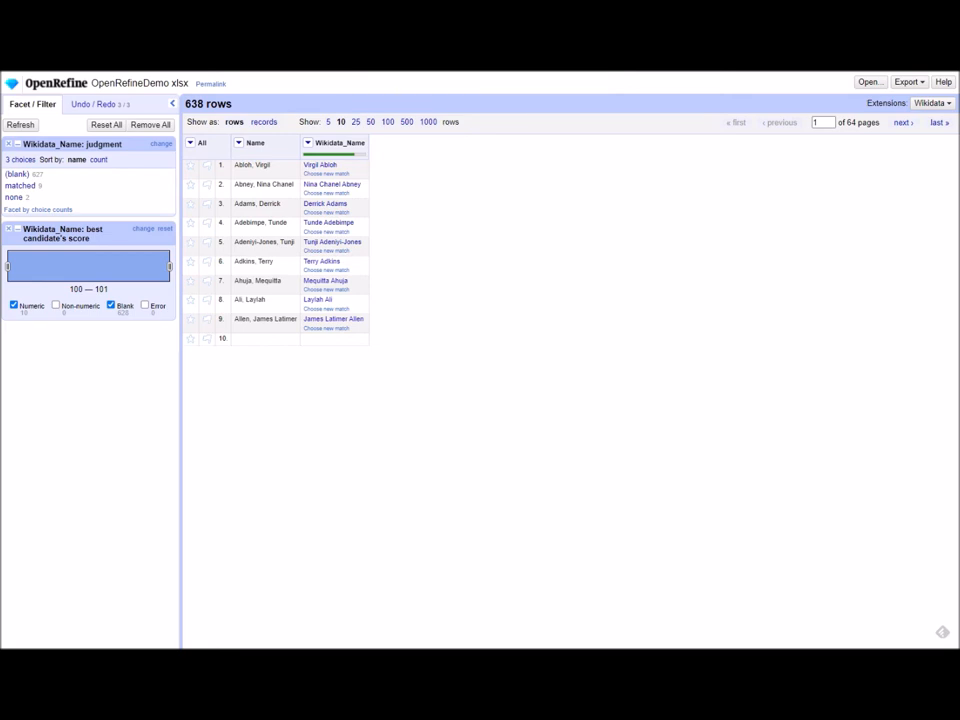
pyautogui.moveTo(310, 150)
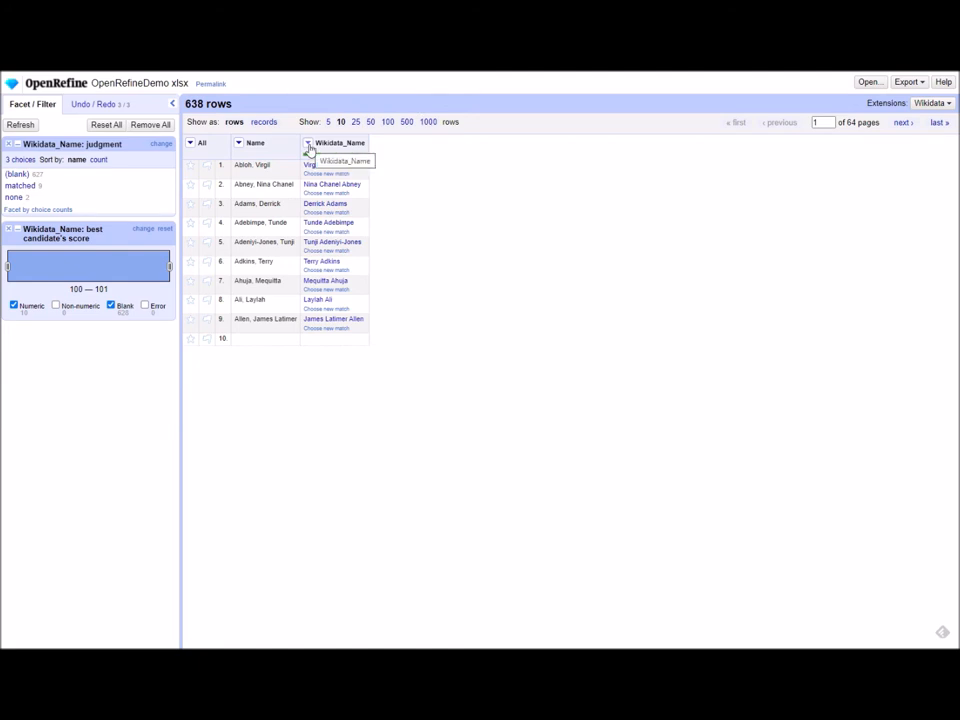
pyautogui.click(307, 143)
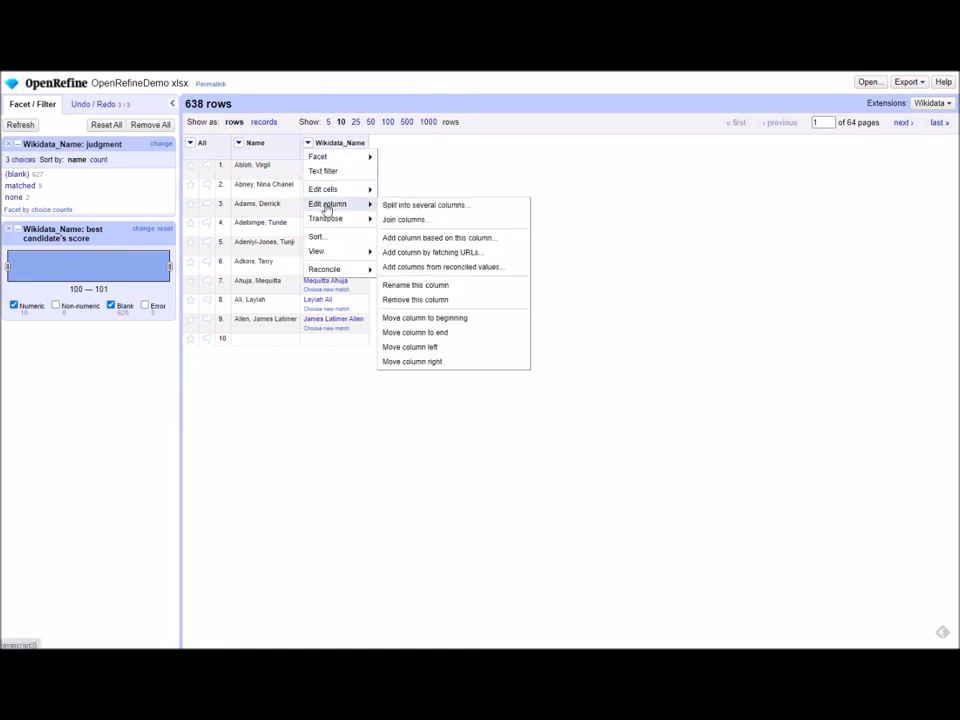
pyautogui.moveTo(440, 237)
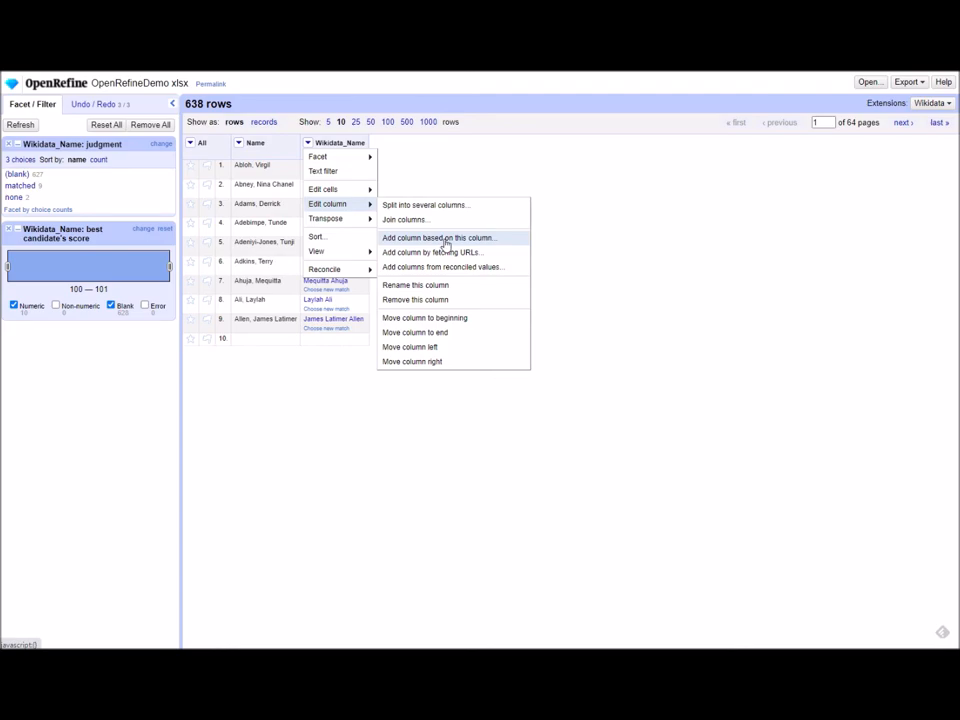
pyautogui.click(438, 237)
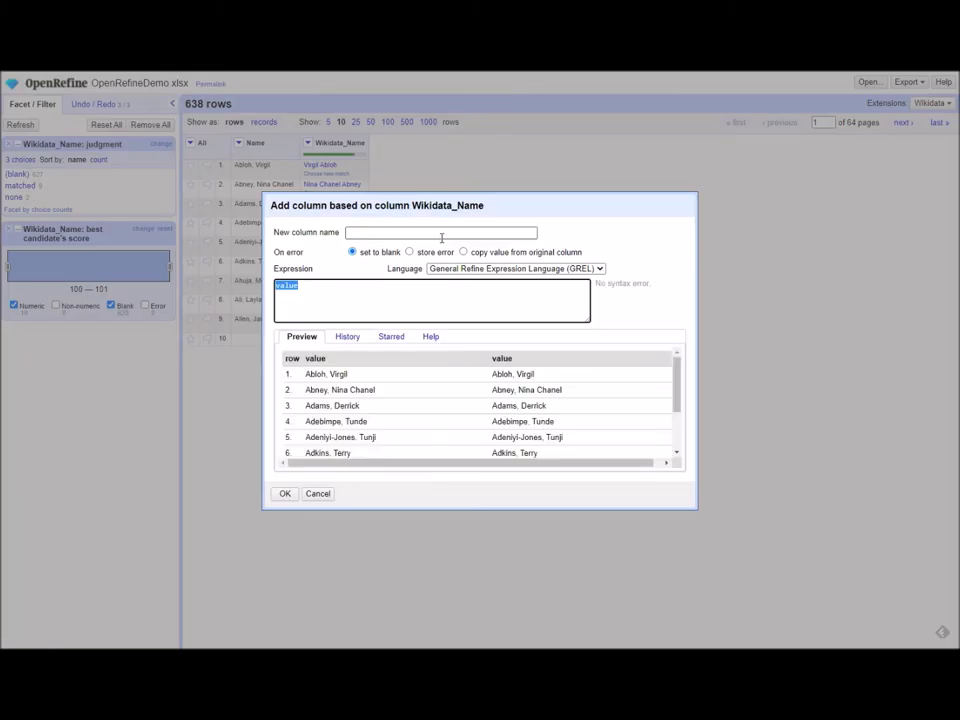
pyautogui.write('Wikidata_URI')
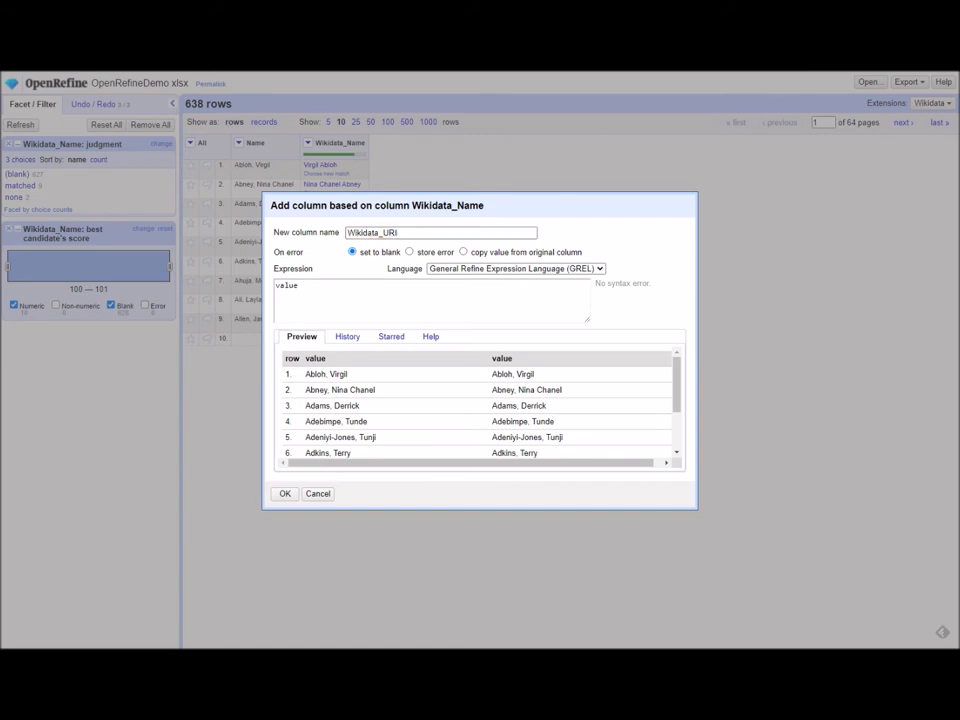
pyautogui.doubleClick(284, 290)
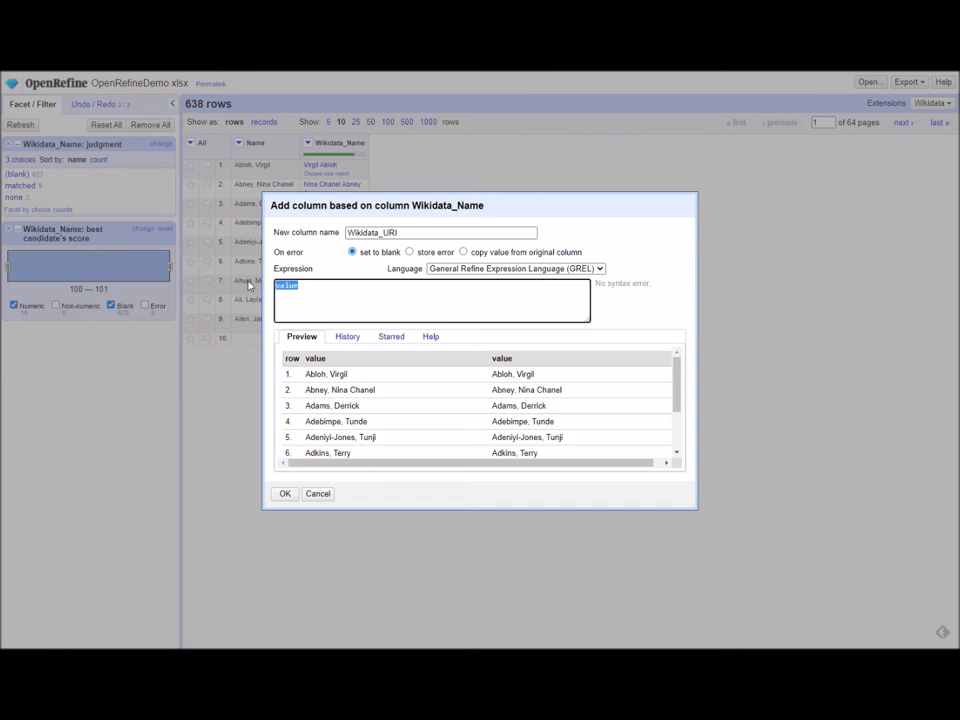
pyautogui.write('"http://www.wikidata.org/entity/"+cell.recon.match.id')
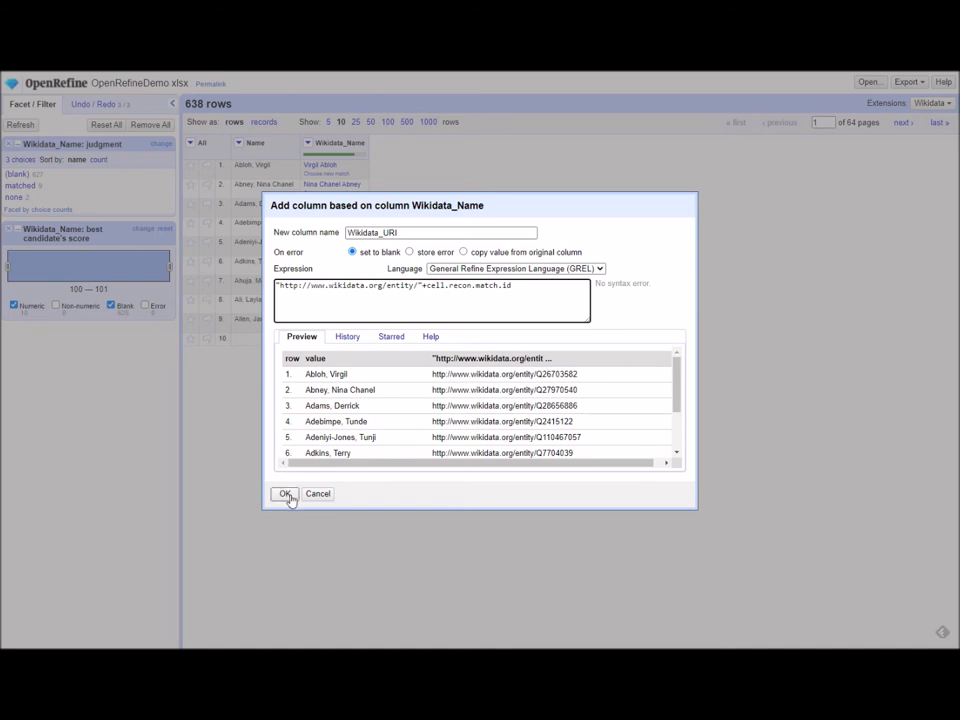
pyautogui.click(284, 494)
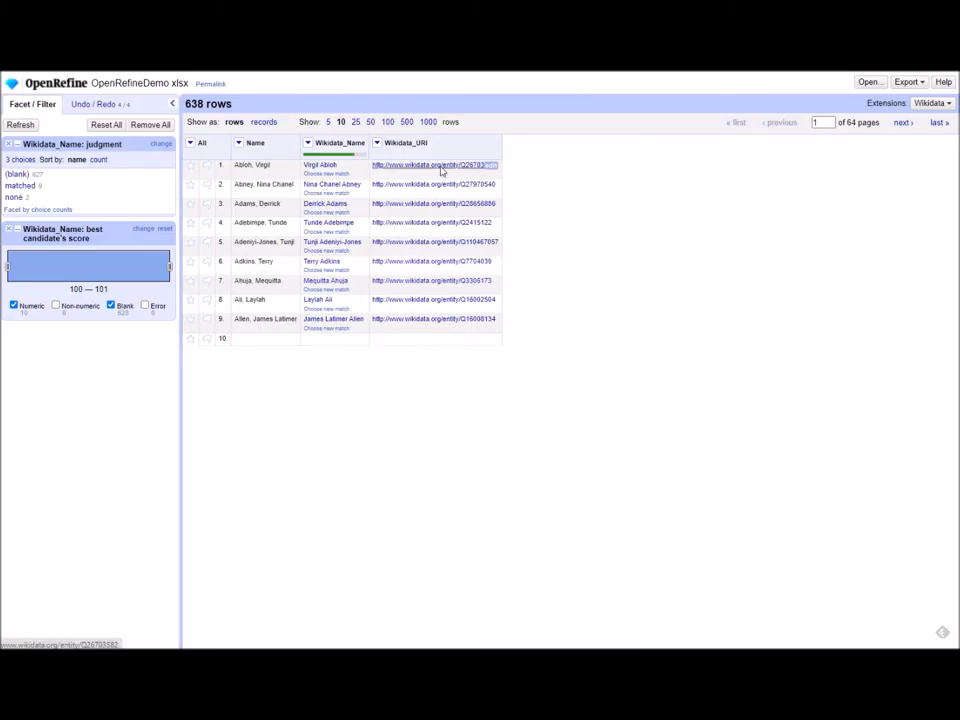
pyautogui.moveTo(447, 184)
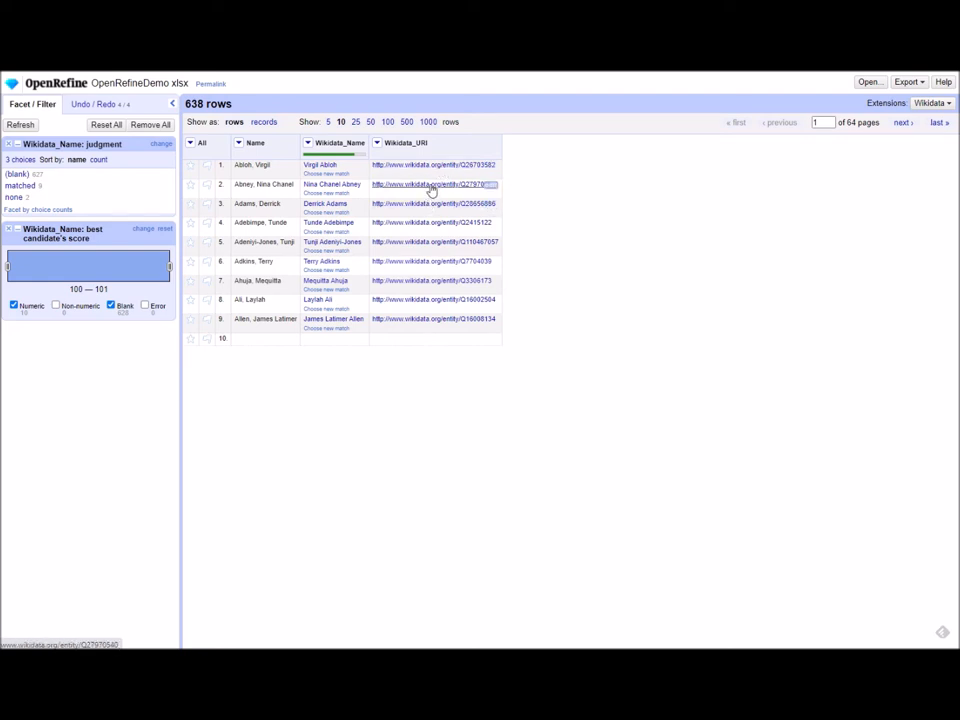
pyautogui.moveTo(415, 186)
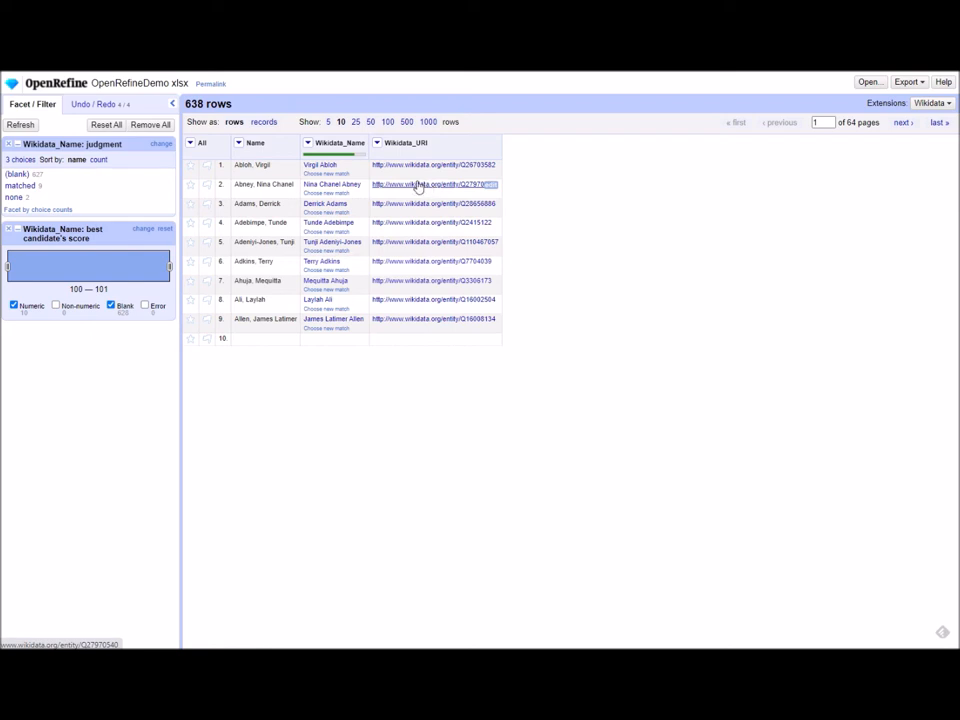
# - Show the Wikidata_Name column's menu to reach its Edit column options
pyautogui.click(307, 142)
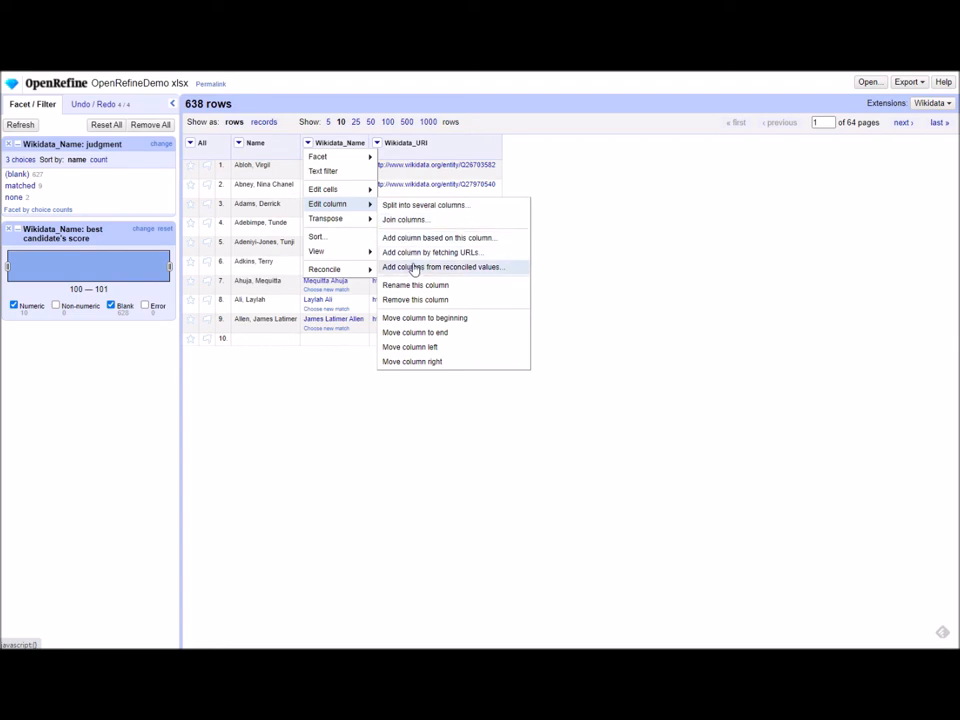
# - Add the Union List of Artist Names ID property as a column from reconciled Wikidata values
pyautogui.click(442, 267)
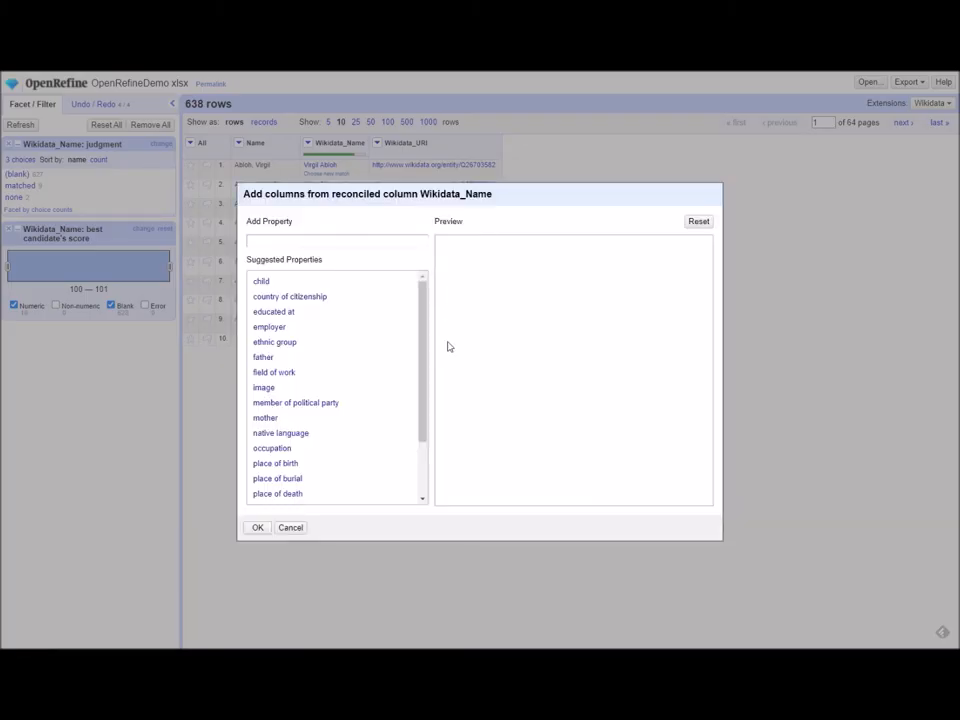
pyautogui.moveTo(303, 342)
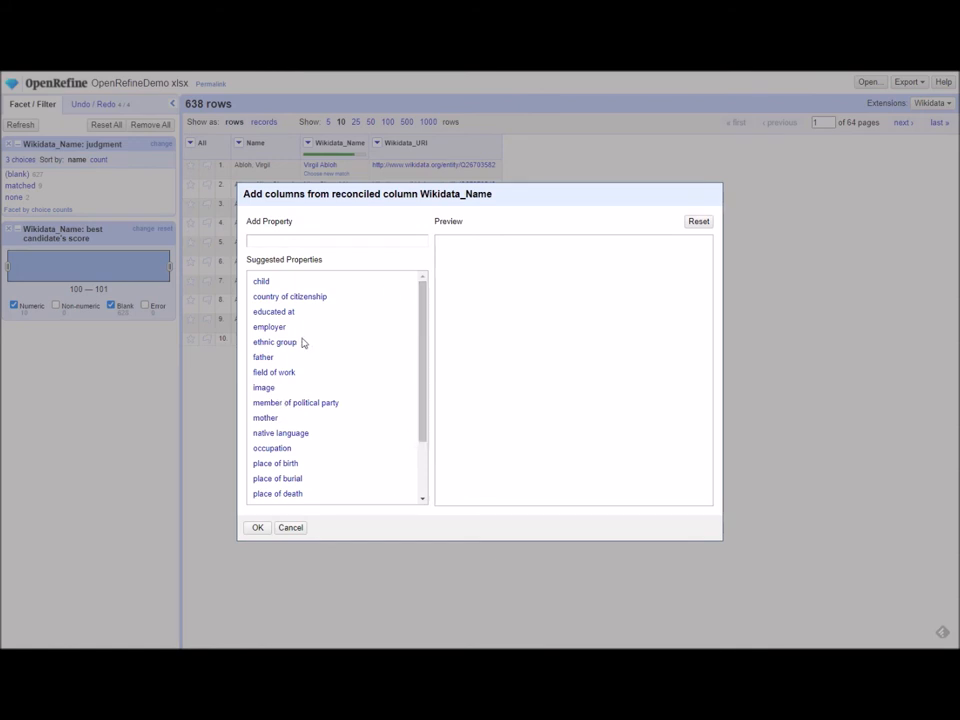
pyautogui.moveTo(307, 346)
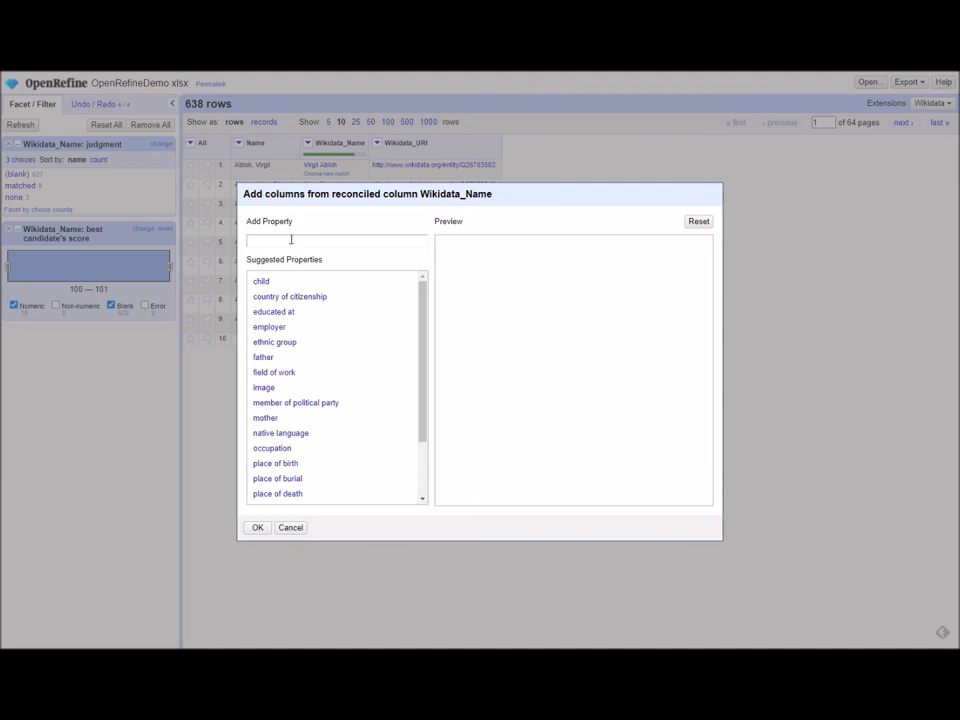
pyautogui.write('URL')
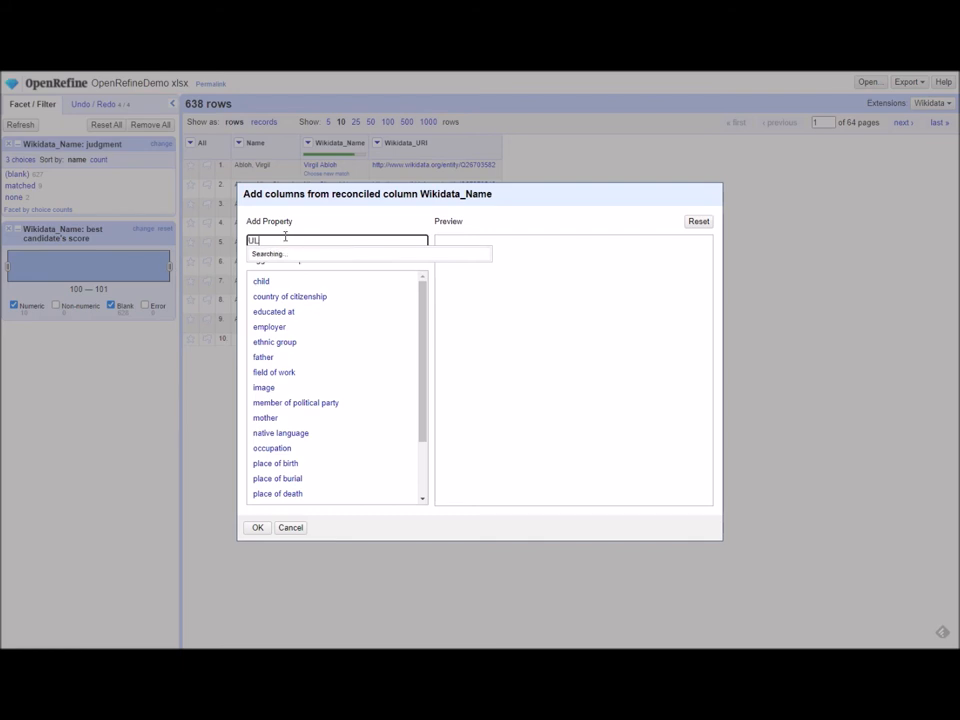
pyautogui.write('ULAN ID')
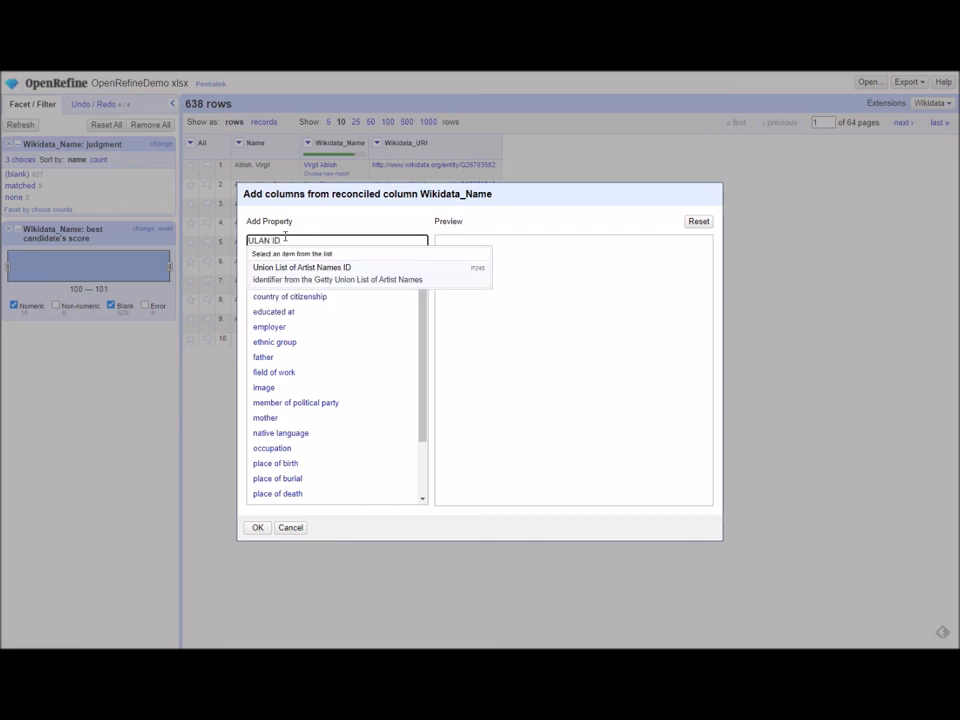
pyautogui.moveTo(318, 278)
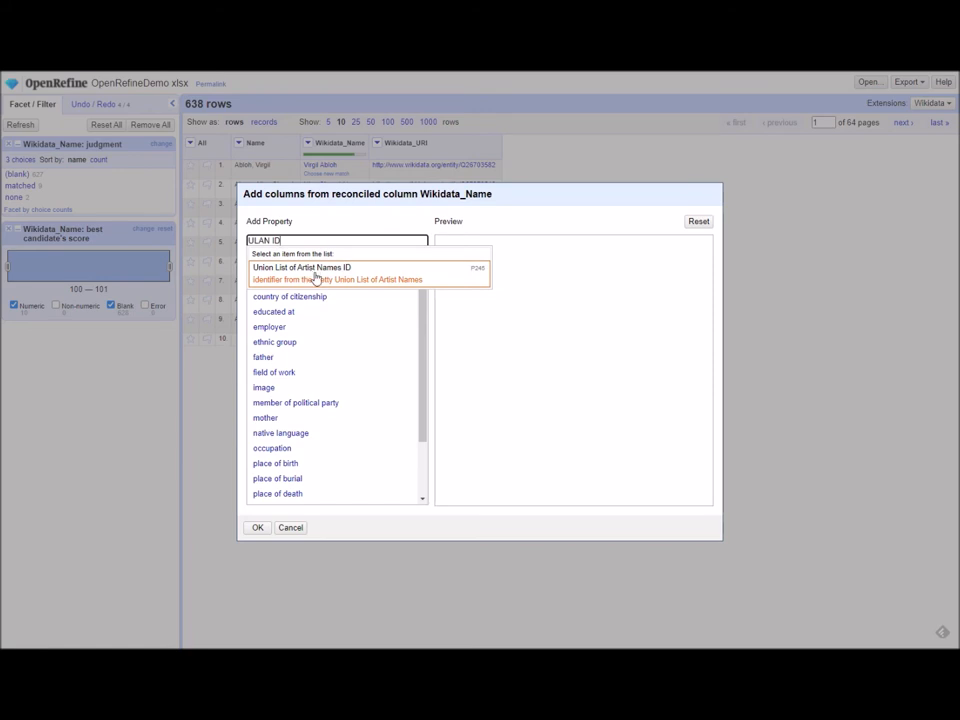
pyautogui.click(301, 267)
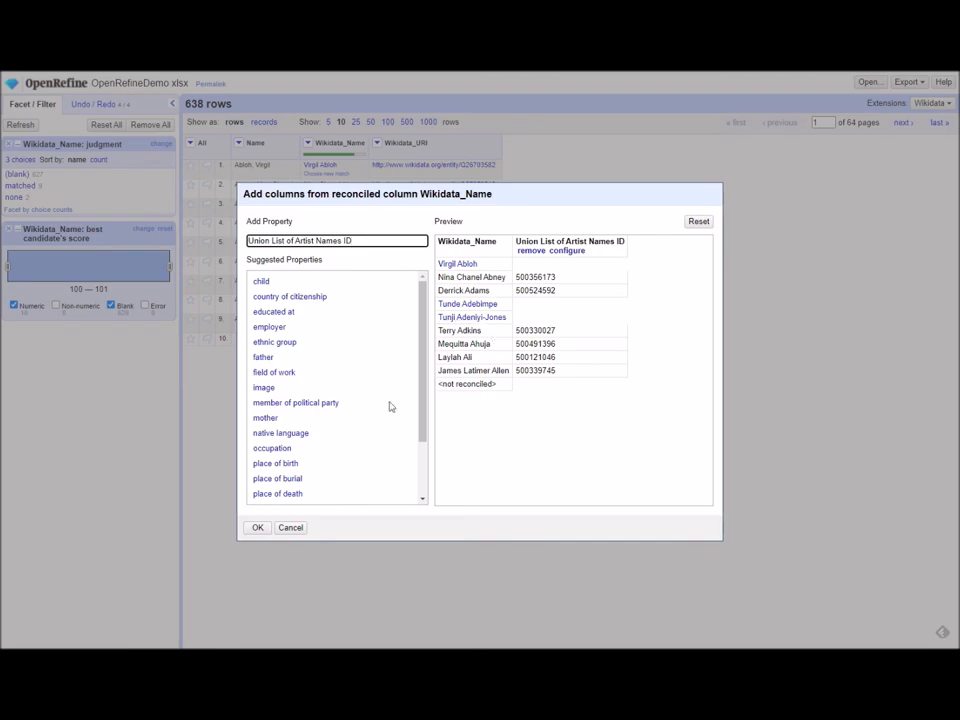
pyautogui.click(256, 527)
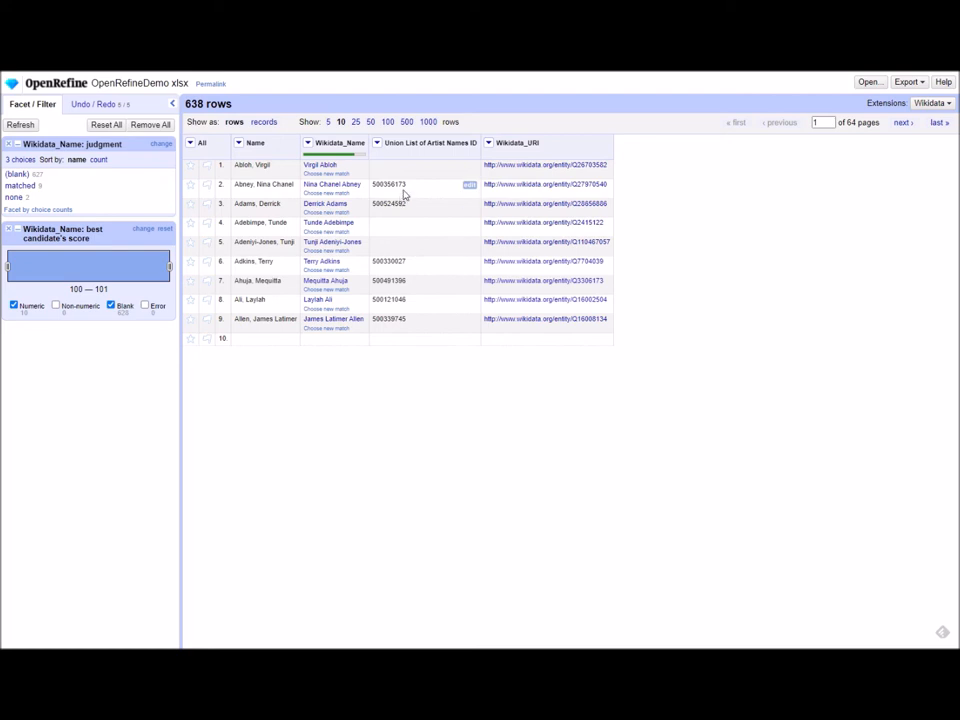
pyautogui.moveTo(413, 188)
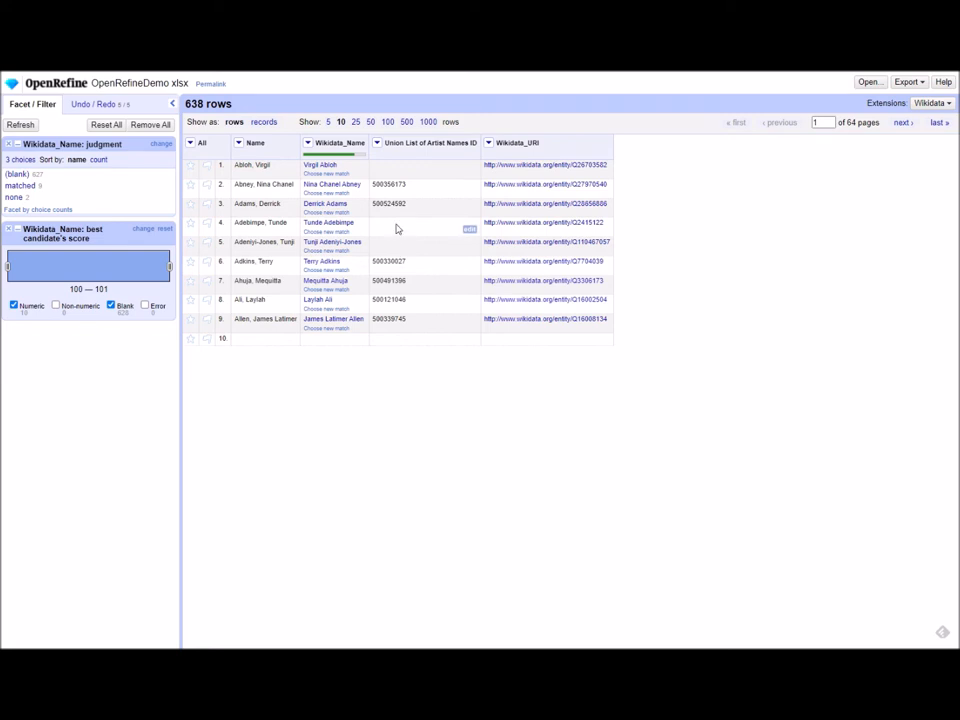
pyautogui.moveTo(399, 248)
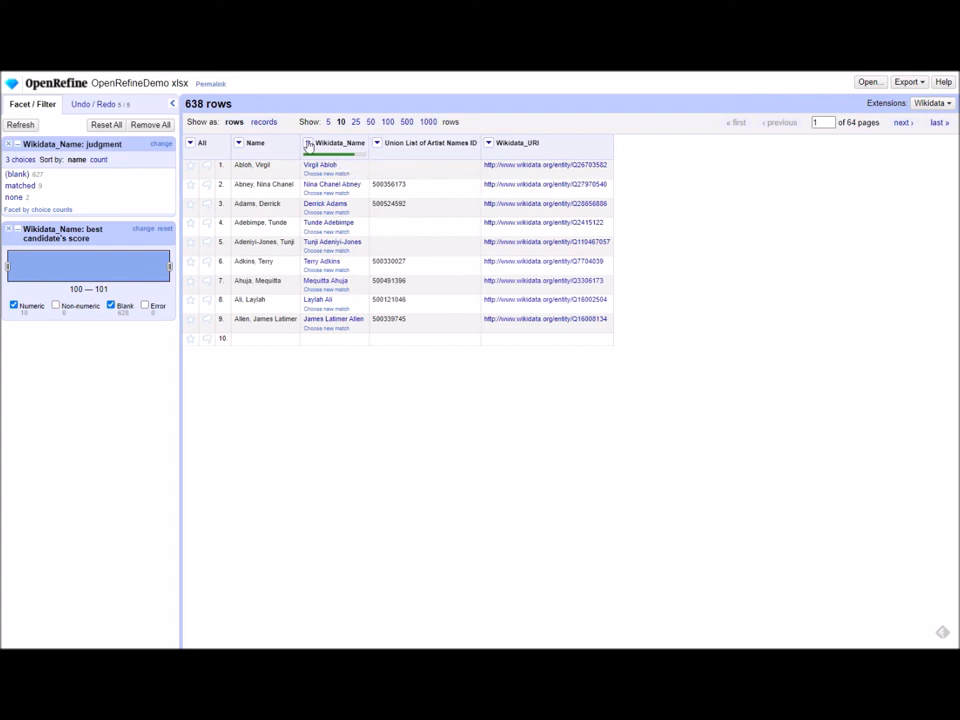
# - Add a VIAF ID column from the reconciled Wikidata_Name values
pyautogui.click(310, 143)
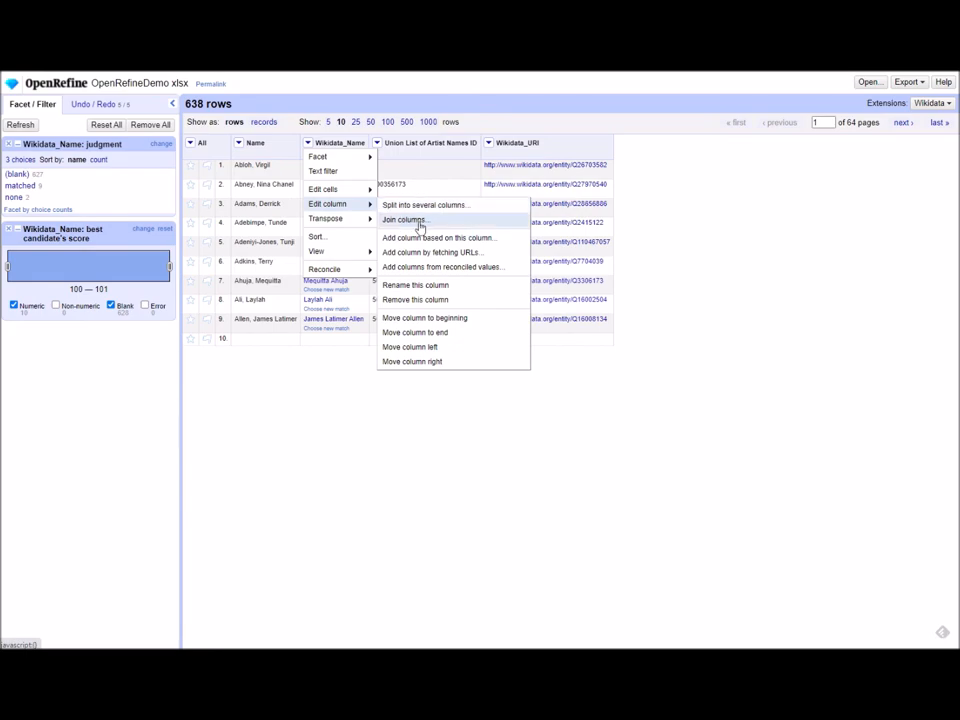
pyautogui.click(443, 267)
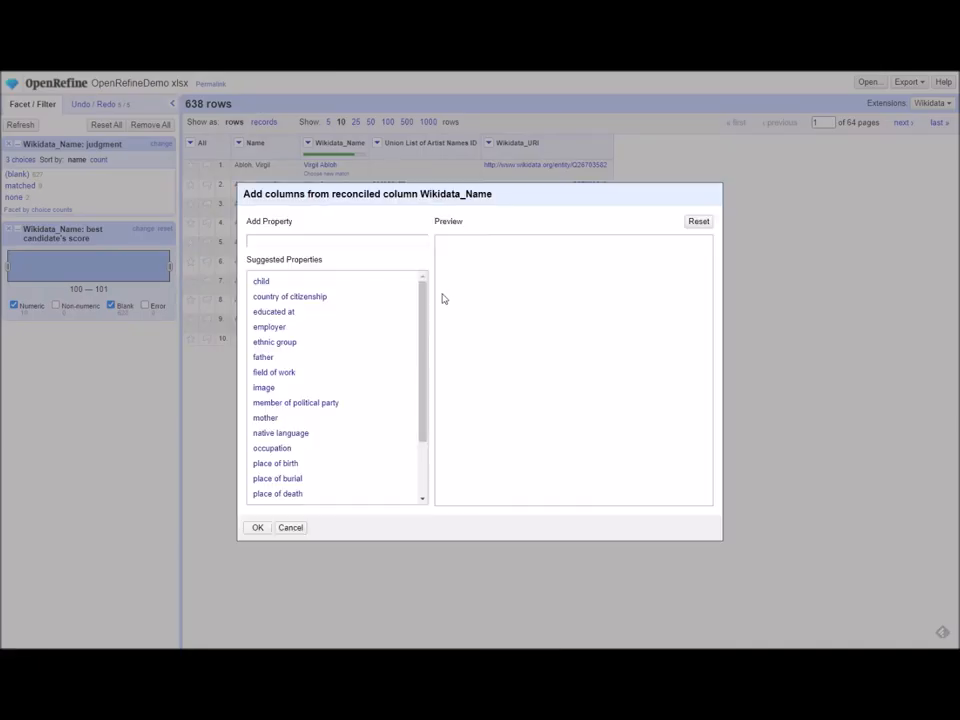
pyautogui.click(337, 240)
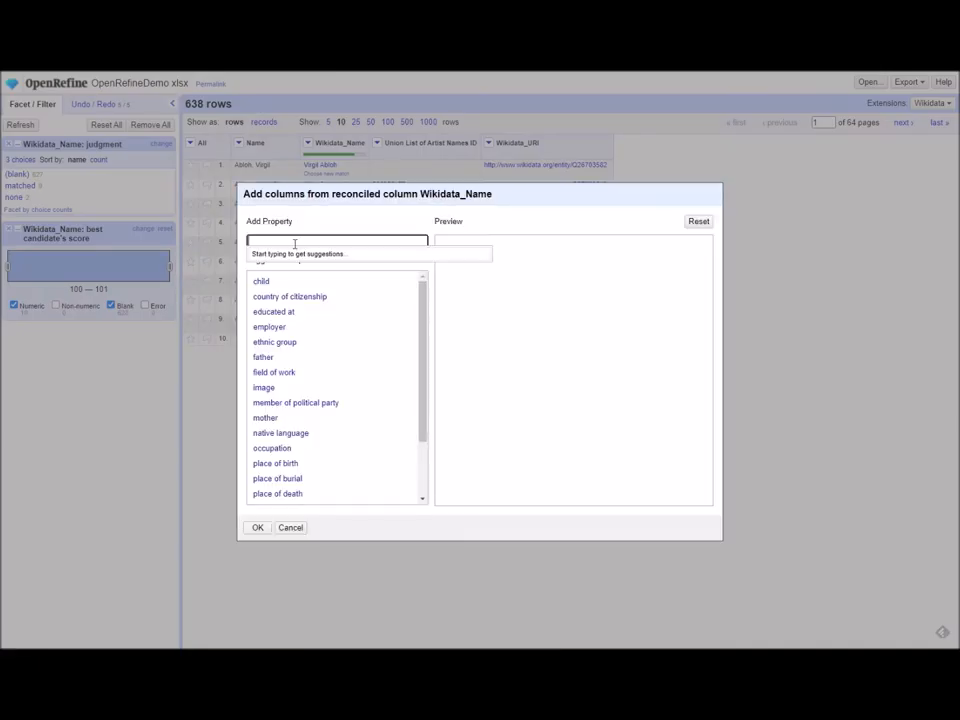
pyautogui.write('VIAF ID')
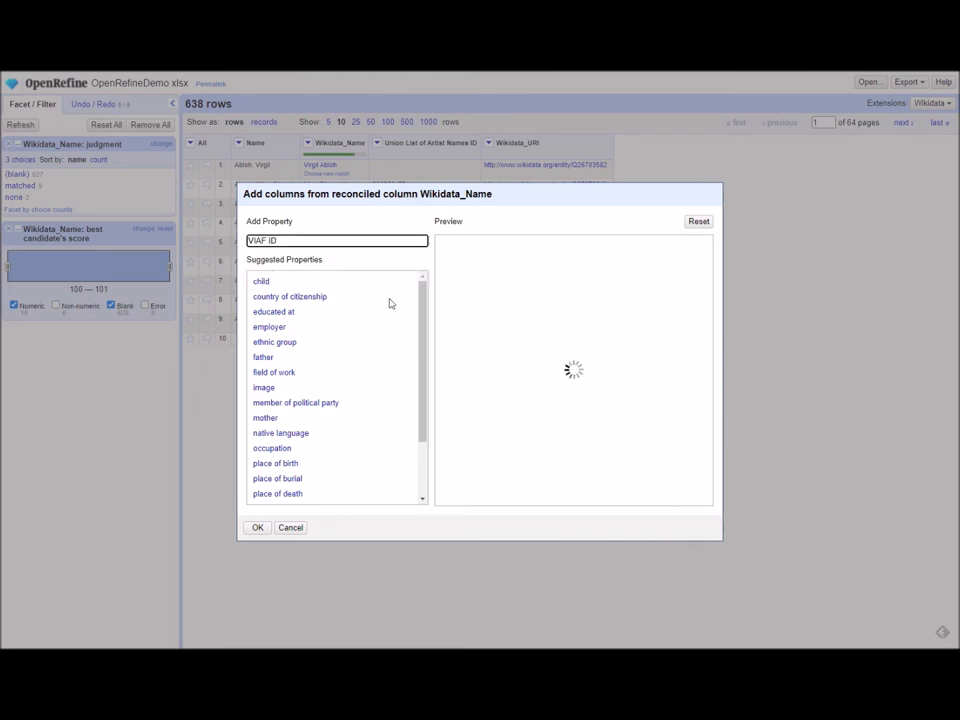
pyautogui.click(257, 527)
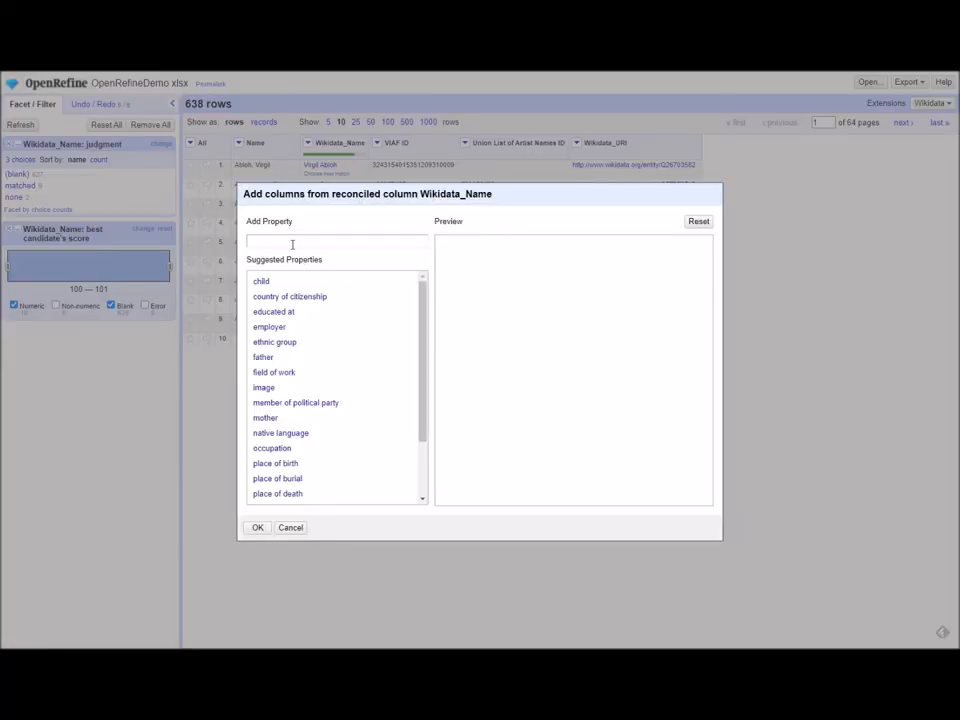
# - Add a Library of Congress authority ID column from the reconciled Wikidata_Name values
pyautogui.write('Library')
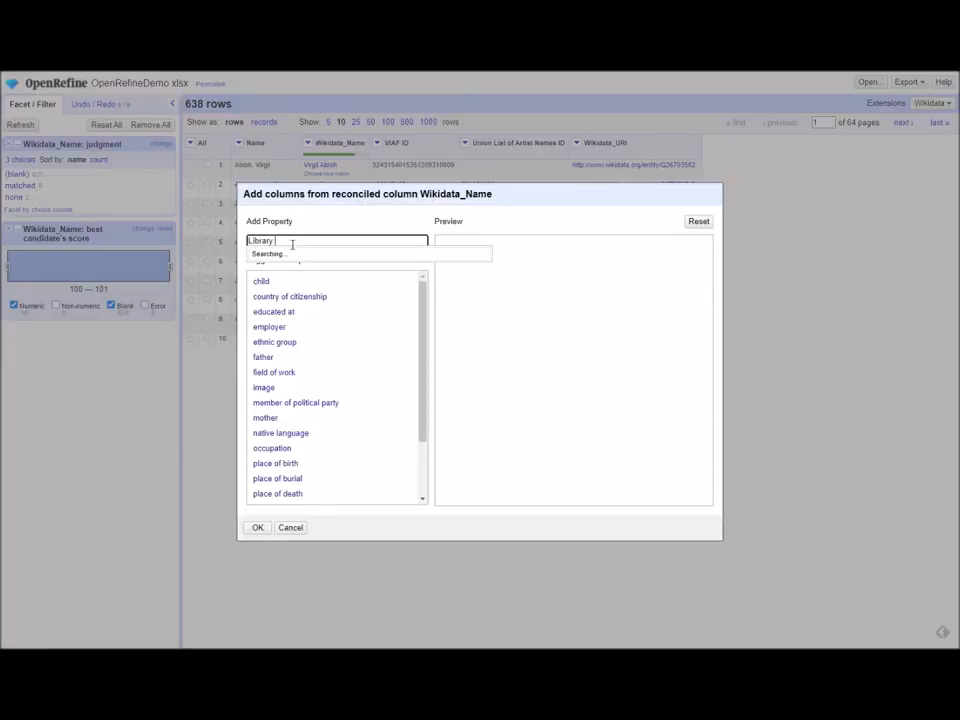
pyautogui.write('of Cong')
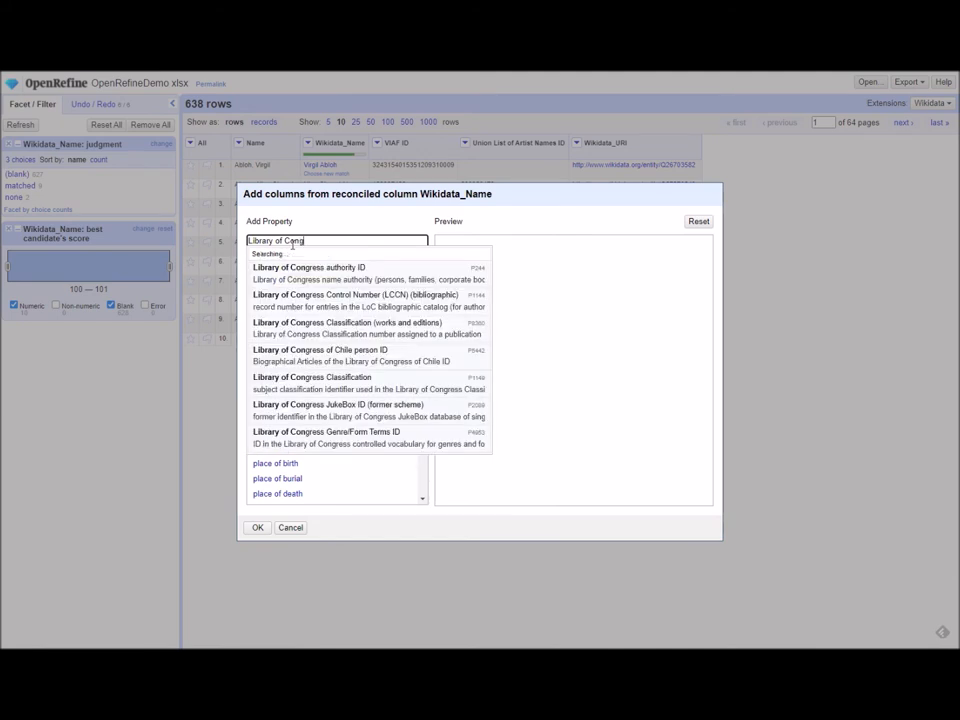
pyautogui.click(309, 267)
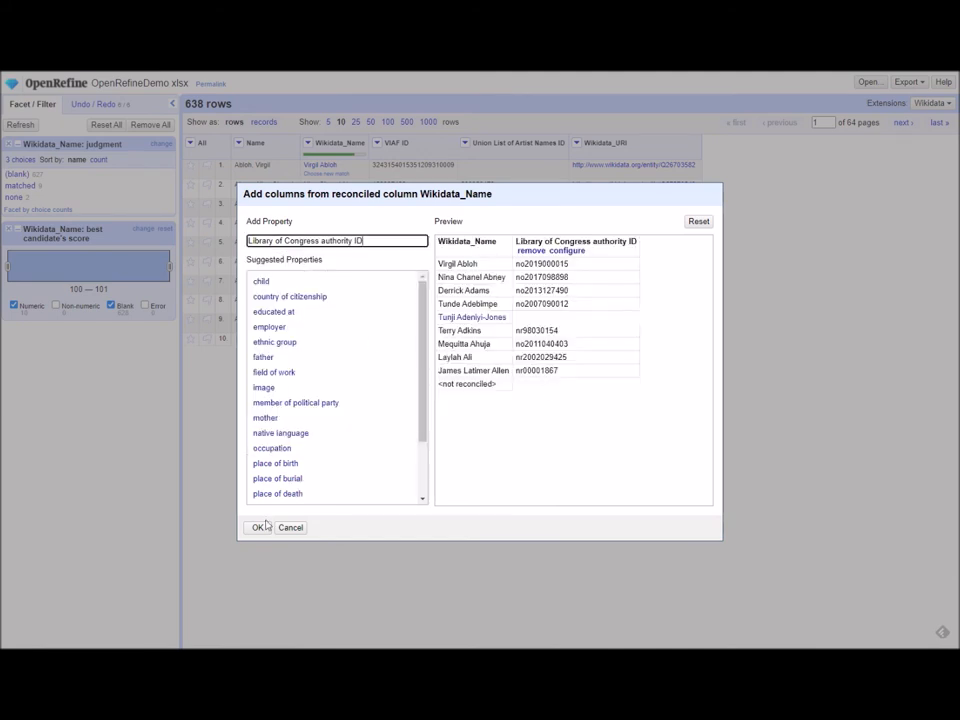
pyautogui.click(257, 527)
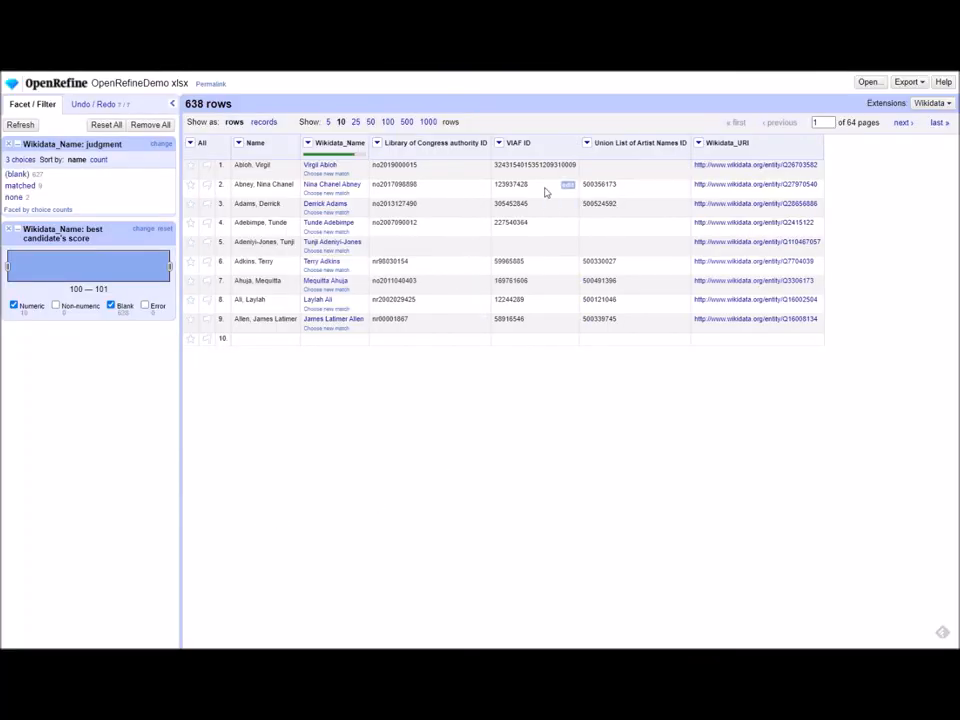
pyautogui.moveTo(500, 190)
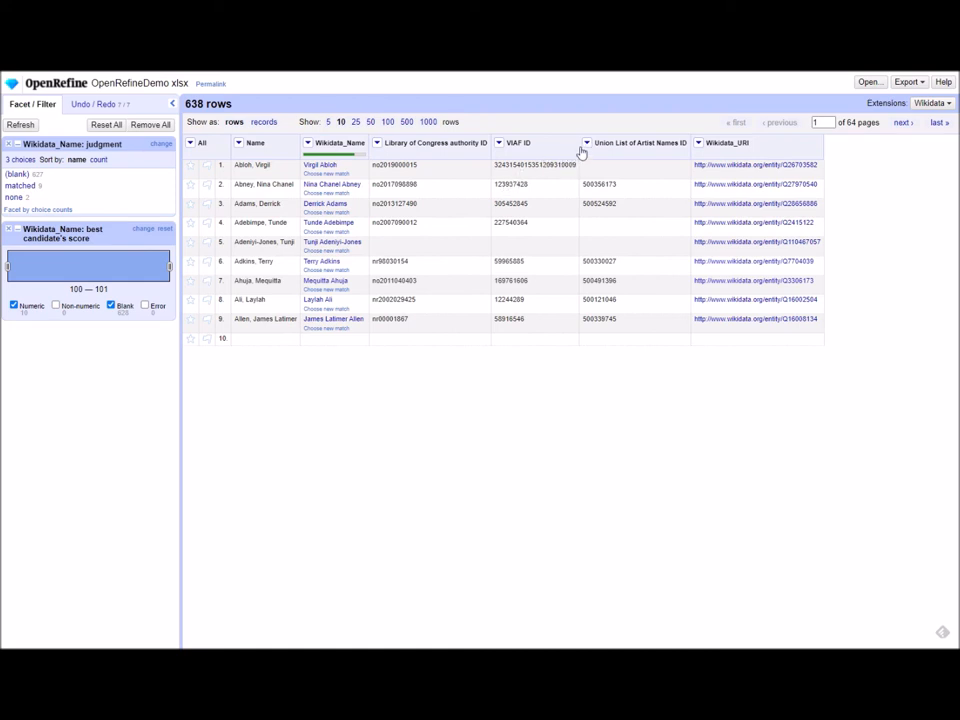
pyautogui.moveTo(588, 148)
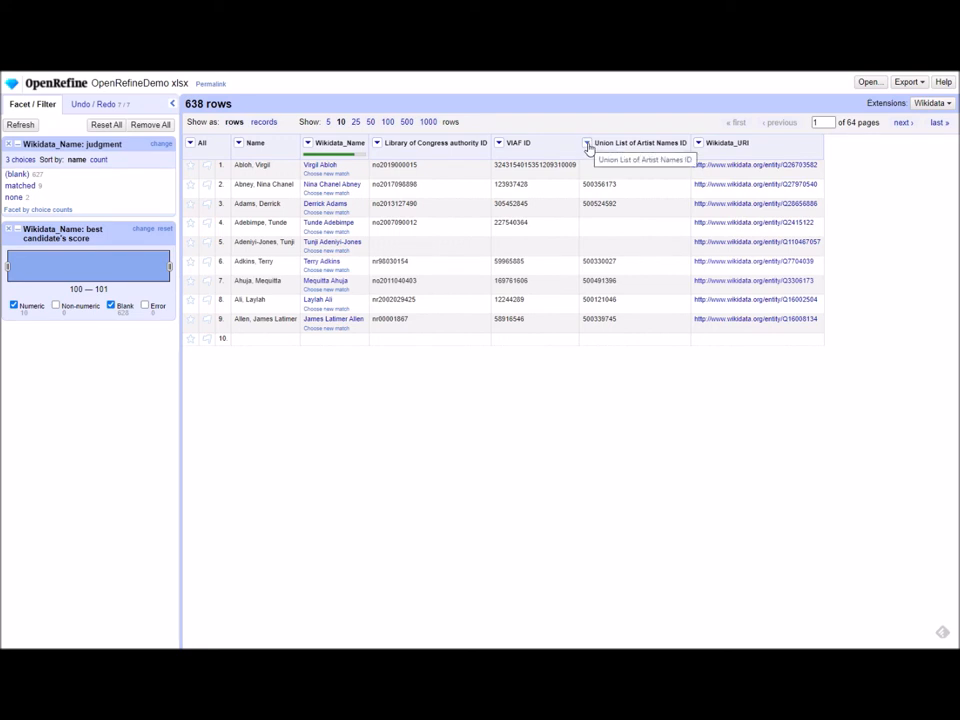
# - Open the Union List of Artist Names ID column menu to reach Edit column options
pyautogui.click(589, 143)
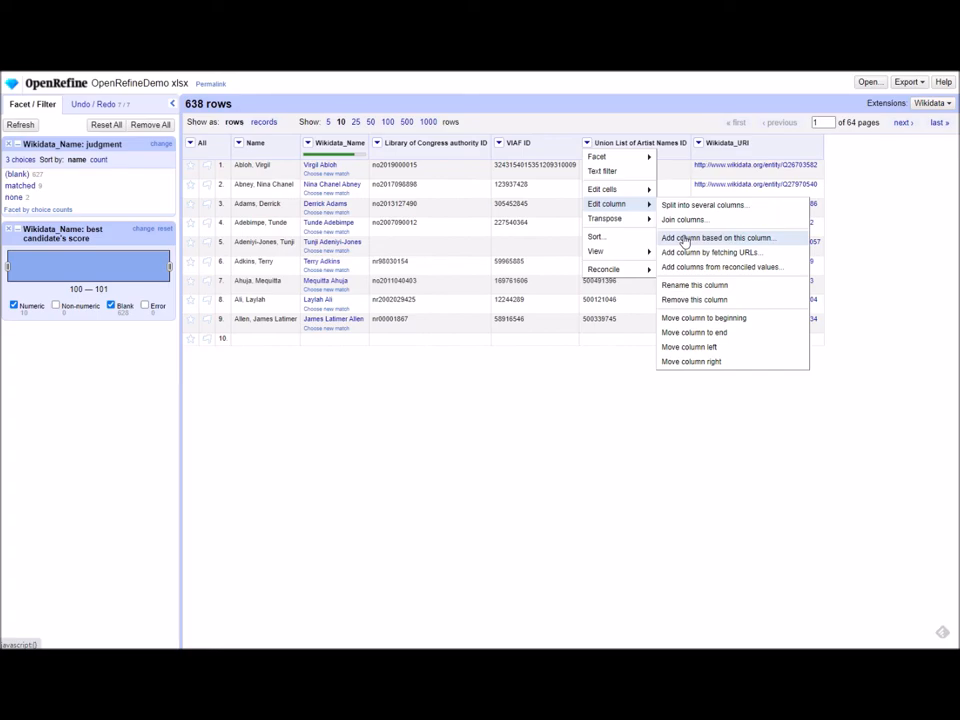
pyautogui.click(710, 237)
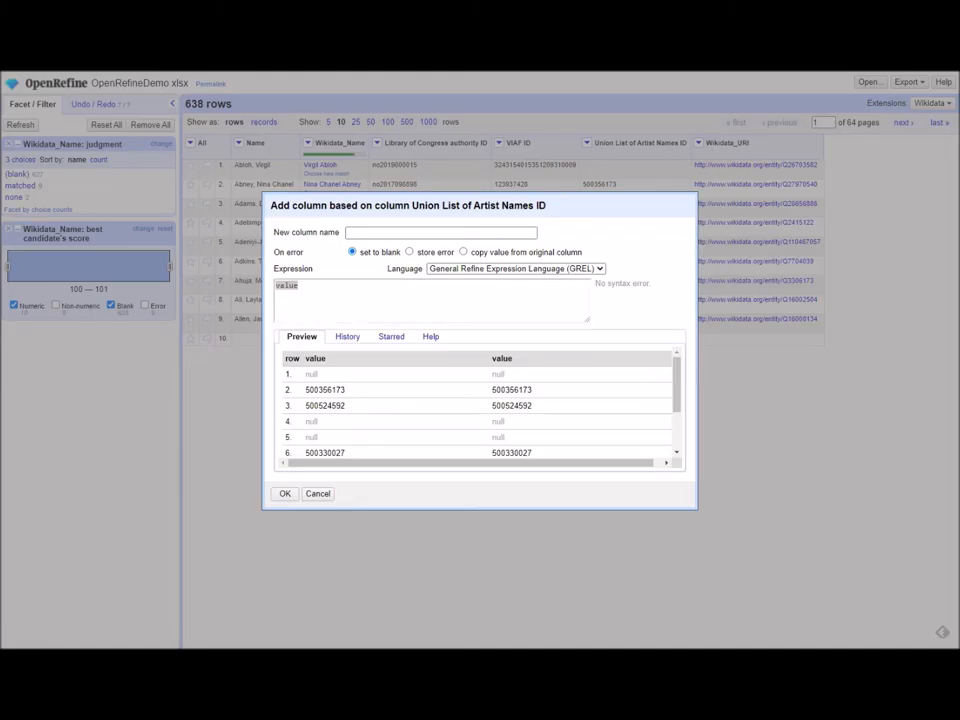
pyautogui.moveTo(649, 237)
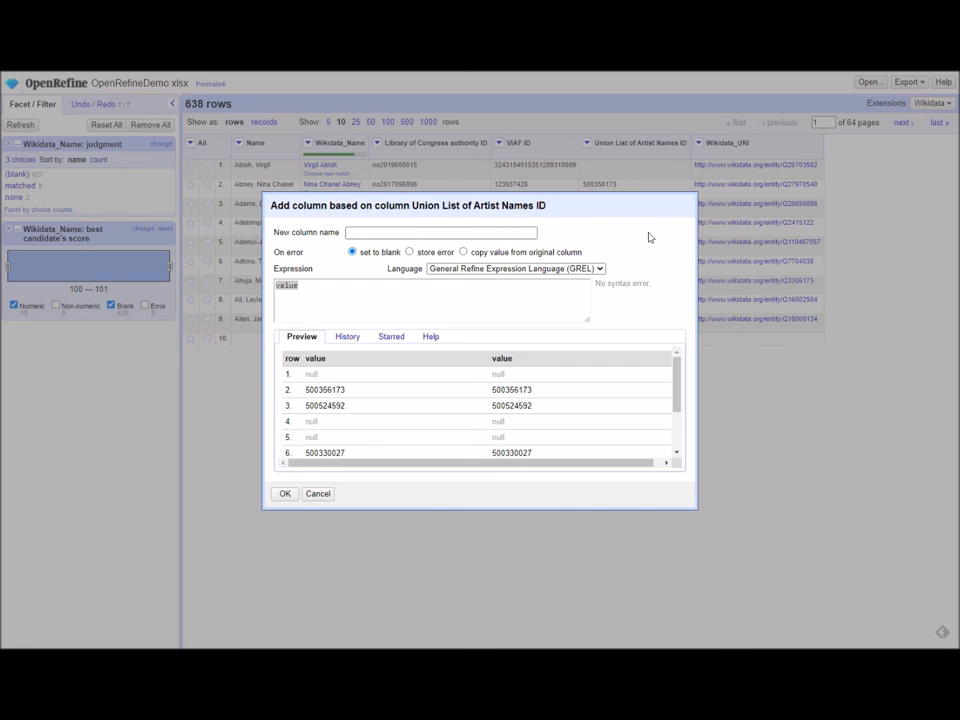
pyautogui.click(438, 232)
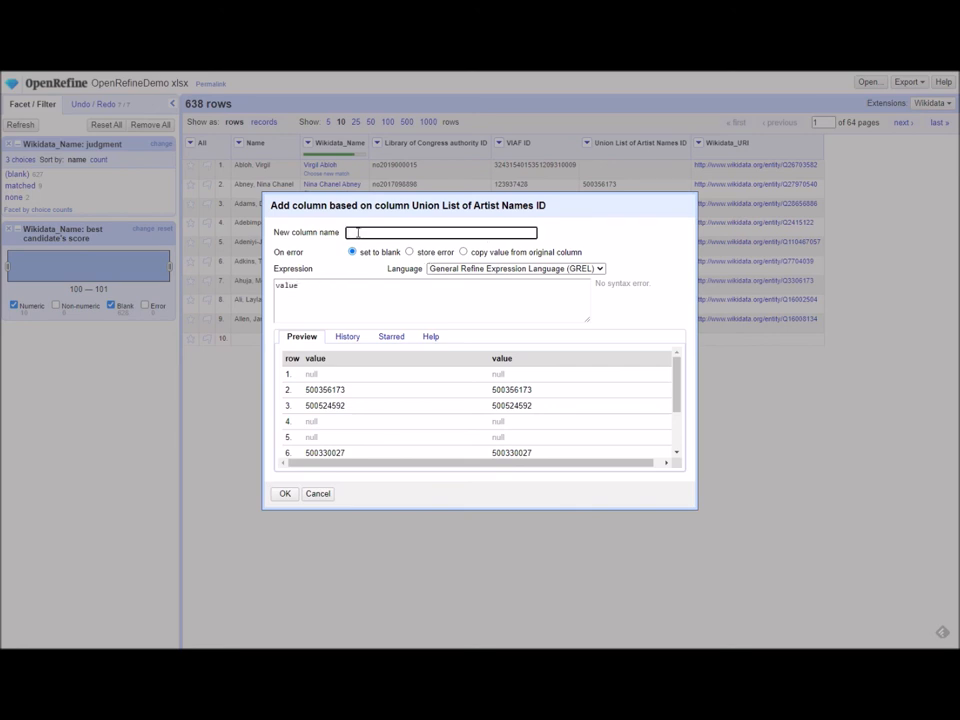
pyautogui.write('ULAN_URI')
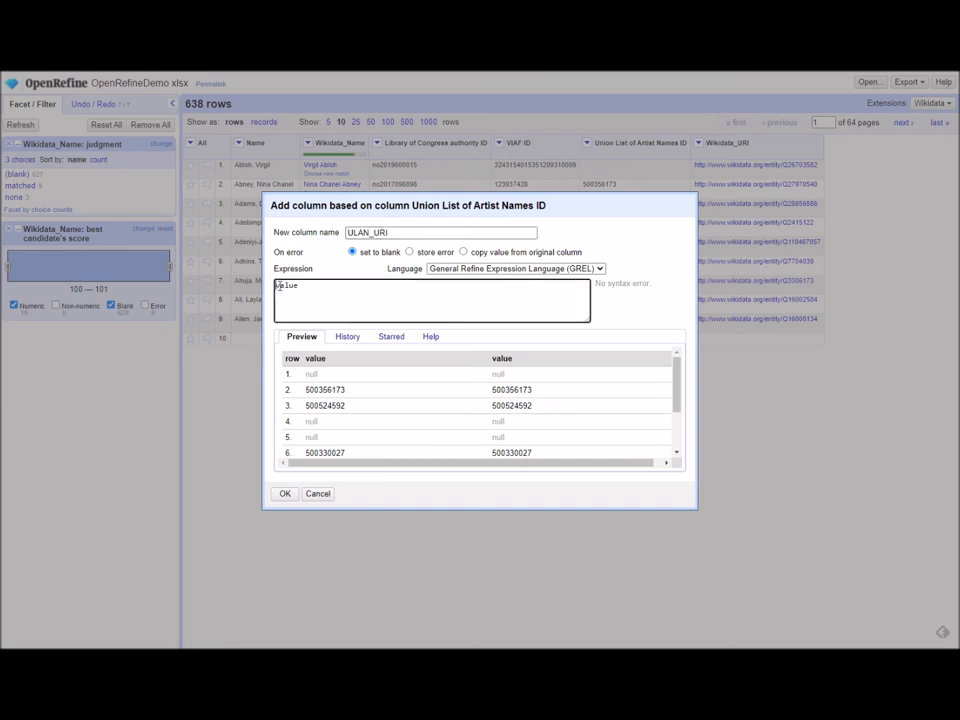
pyautogui.write('http://vocab.getty.edu/page/ulan/"+value')
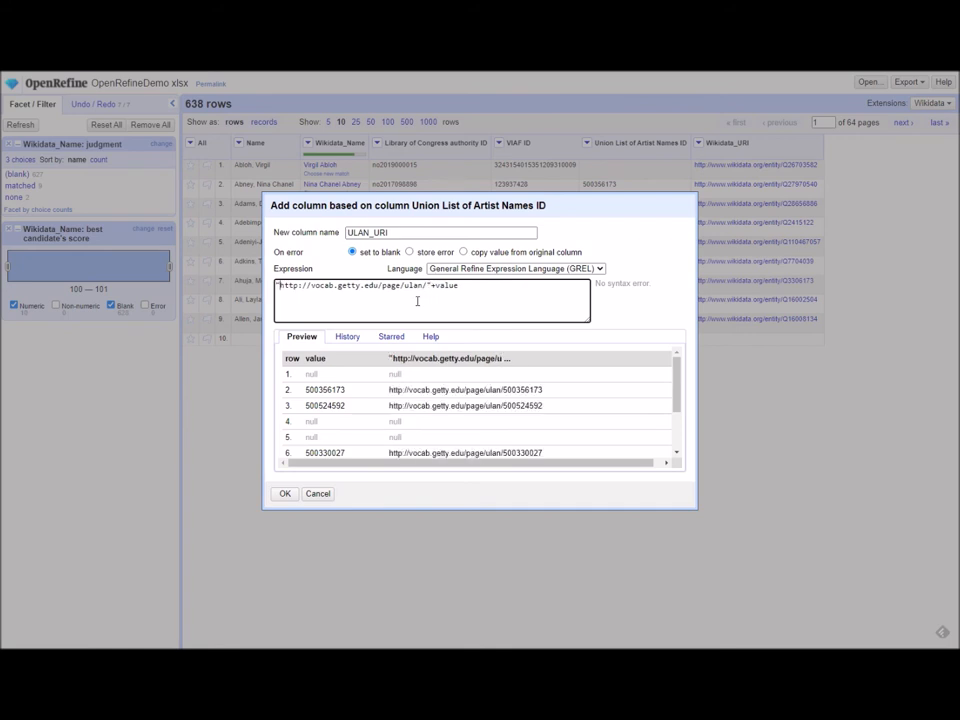
pyautogui.moveTo(495, 350)
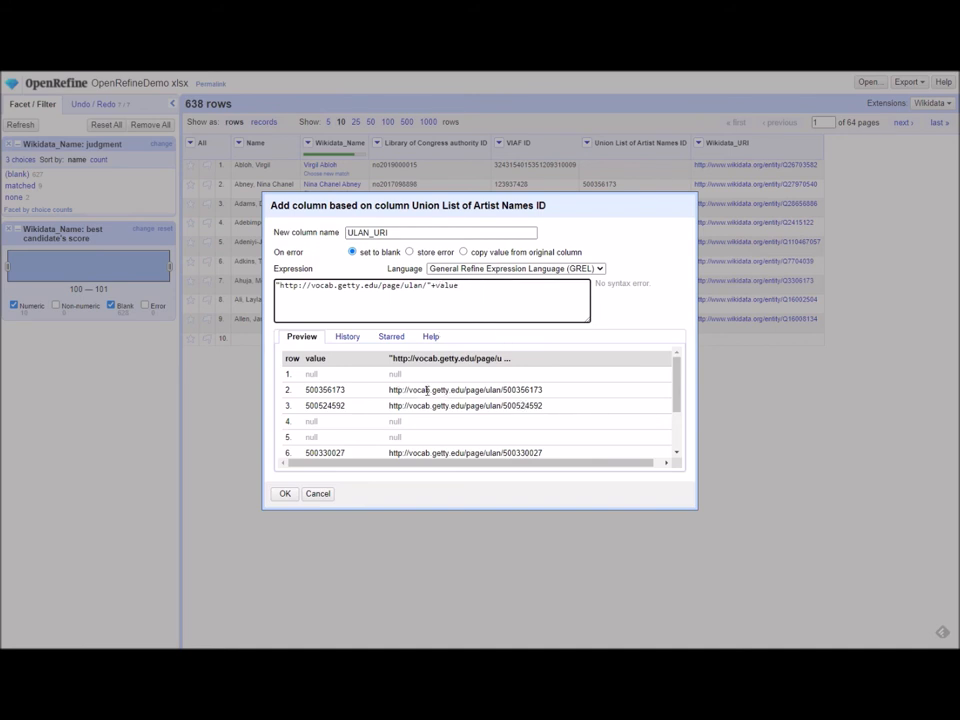
pyautogui.click(285, 493)
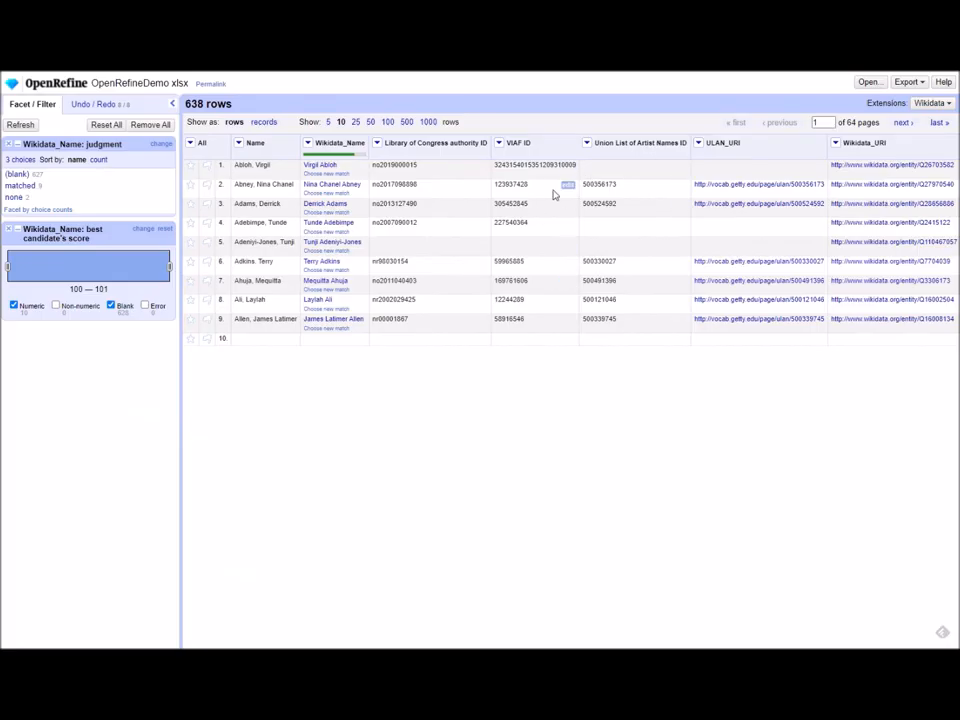
pyautogui.moveTo(599, 232)
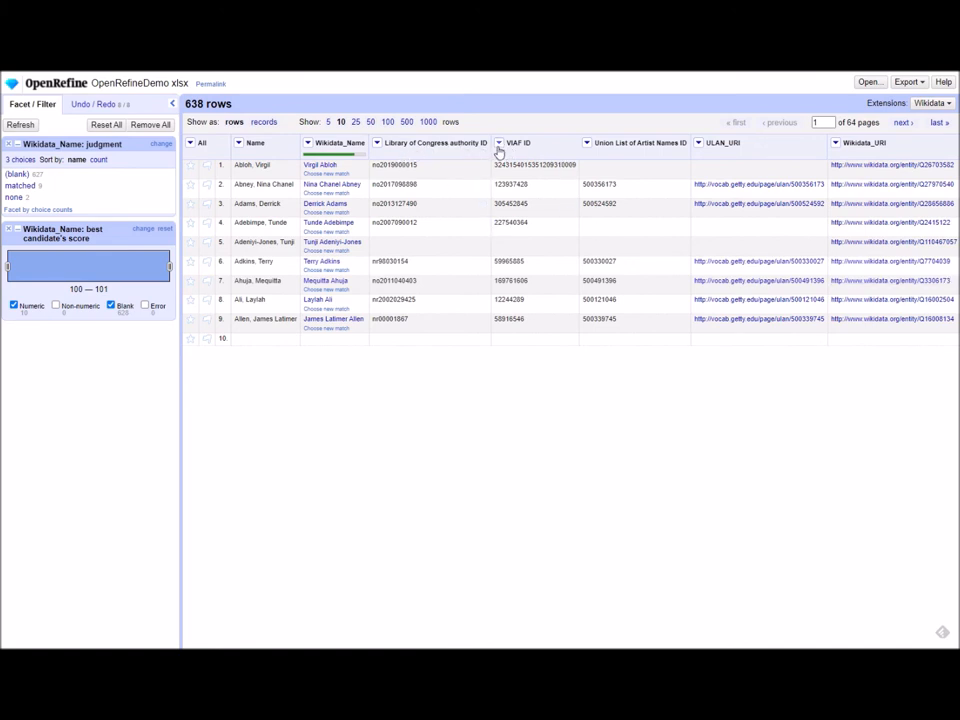
pyautogui.click(507, 143)
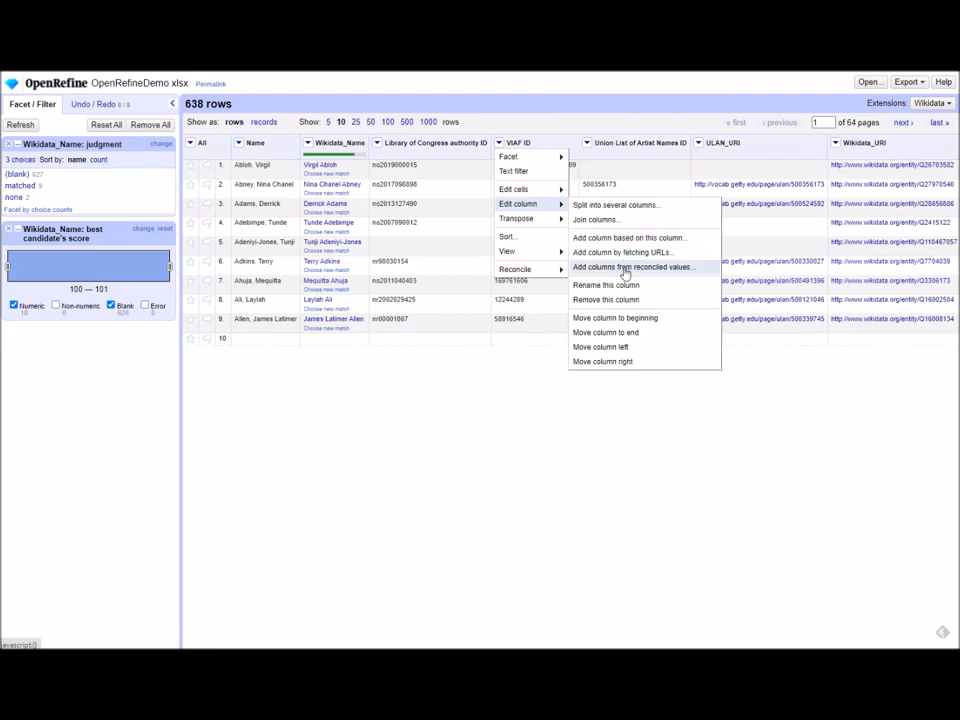
pyautogui.click(622, 237)
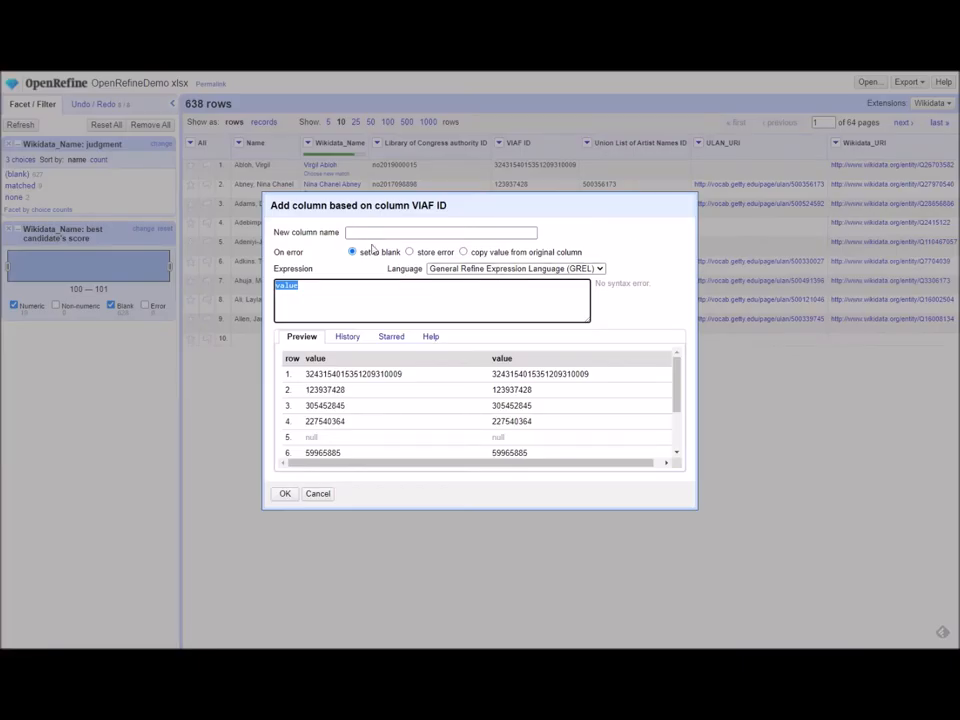
pyautogui.write('VIAF_URI')
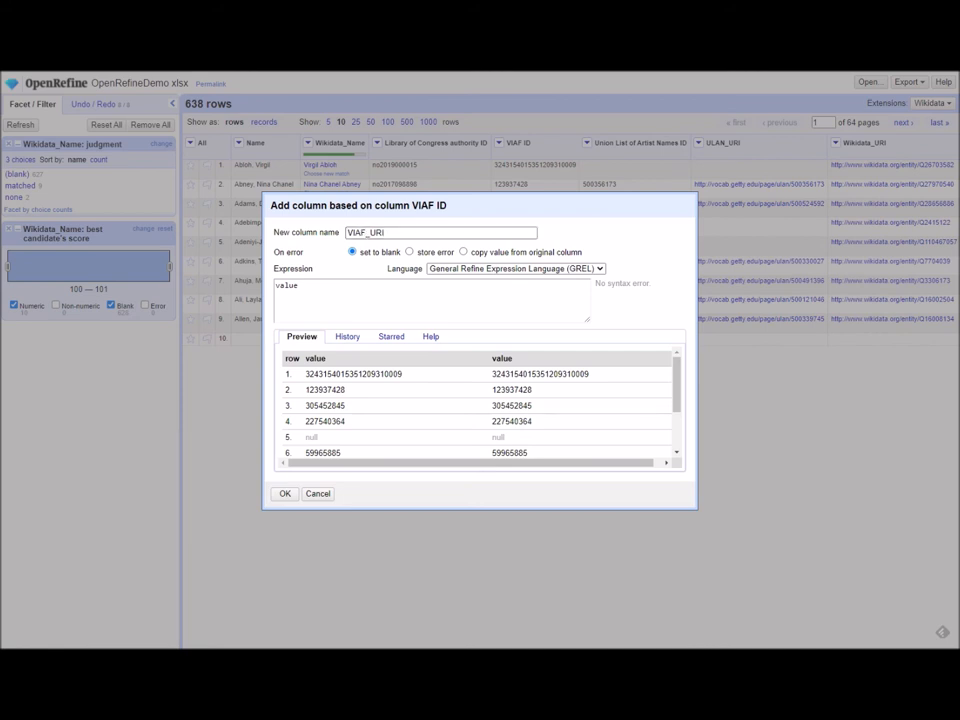
pyautogui.moveTo(436, 408)
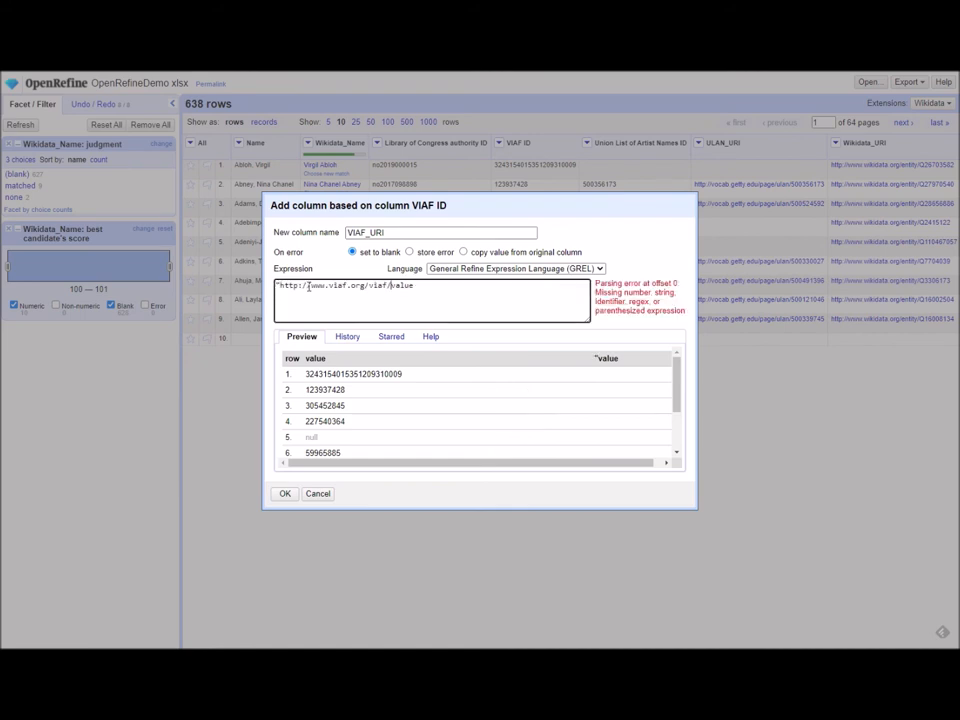
pyautogui.write('"http://www.viaf.org/viaf/"+value')
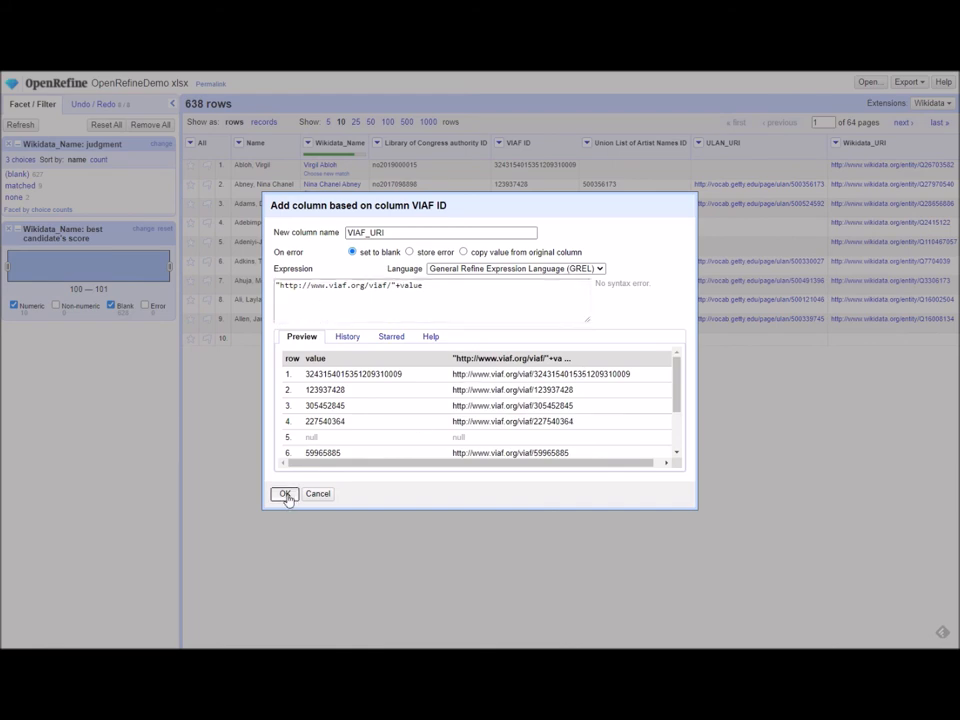
pyautogui.click(285, 493)
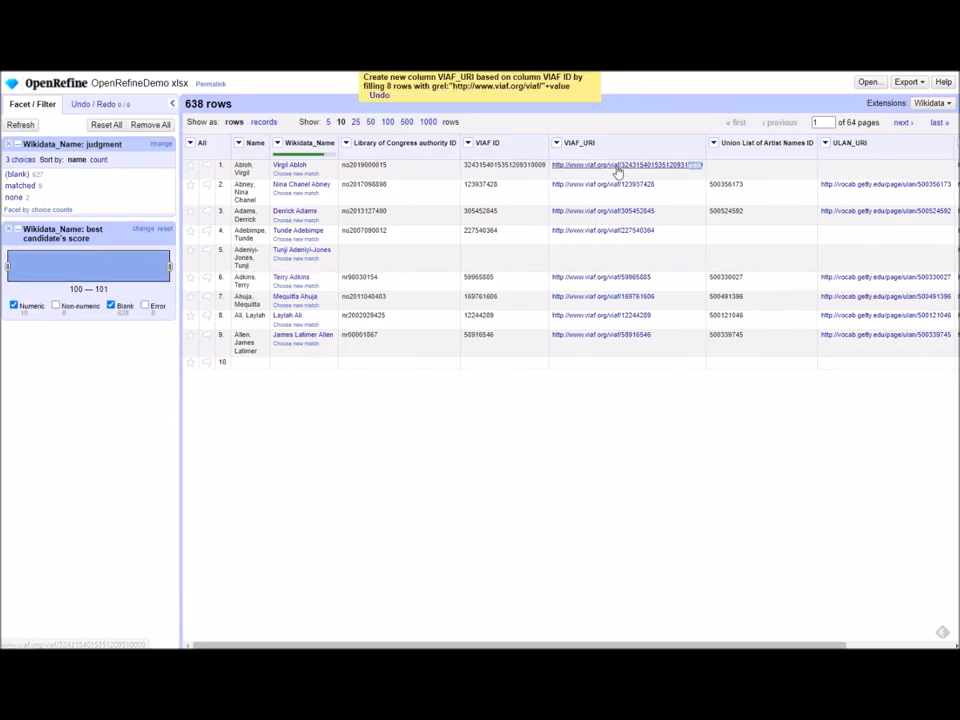
pyautogui.click(650, 162)
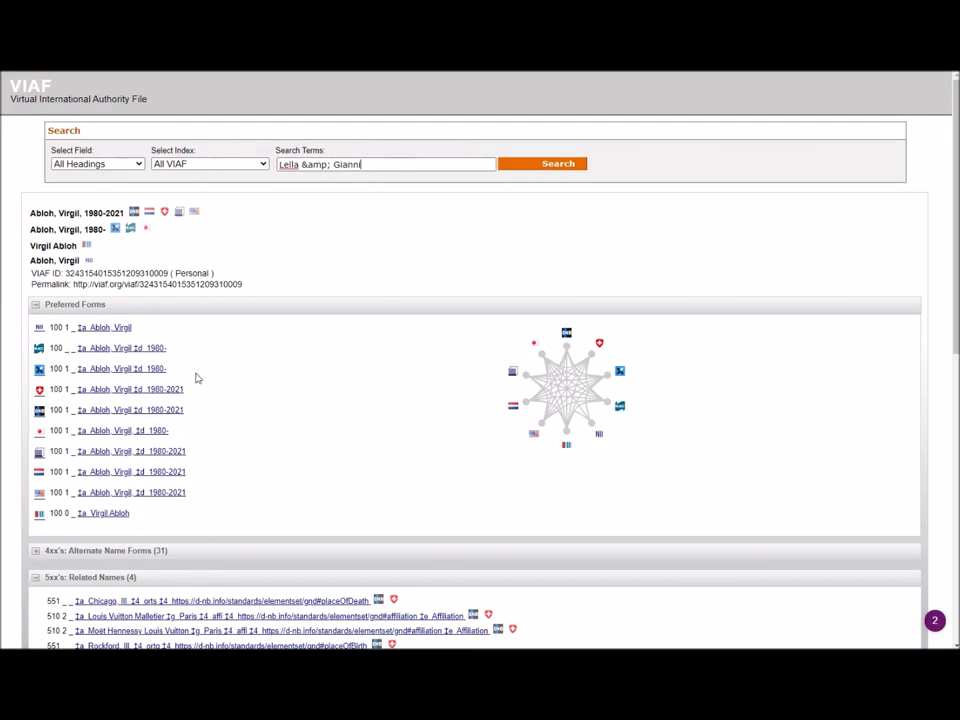
pyautogui.moveTo(195, 378)
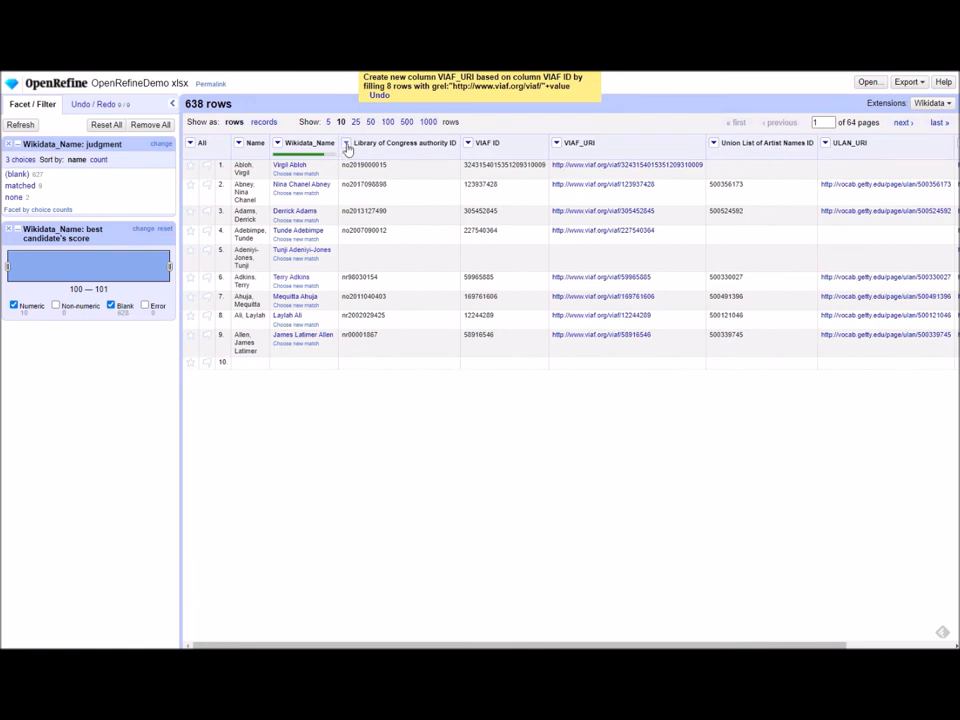
pyautogui.click(349, 155)
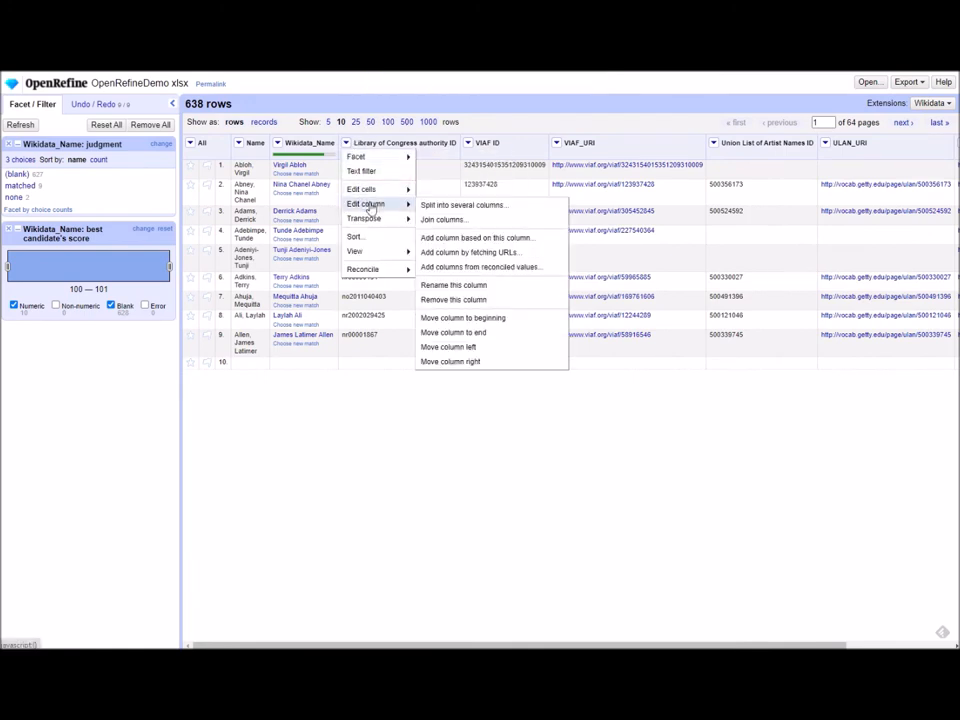
pyautogui.click(467, 237)
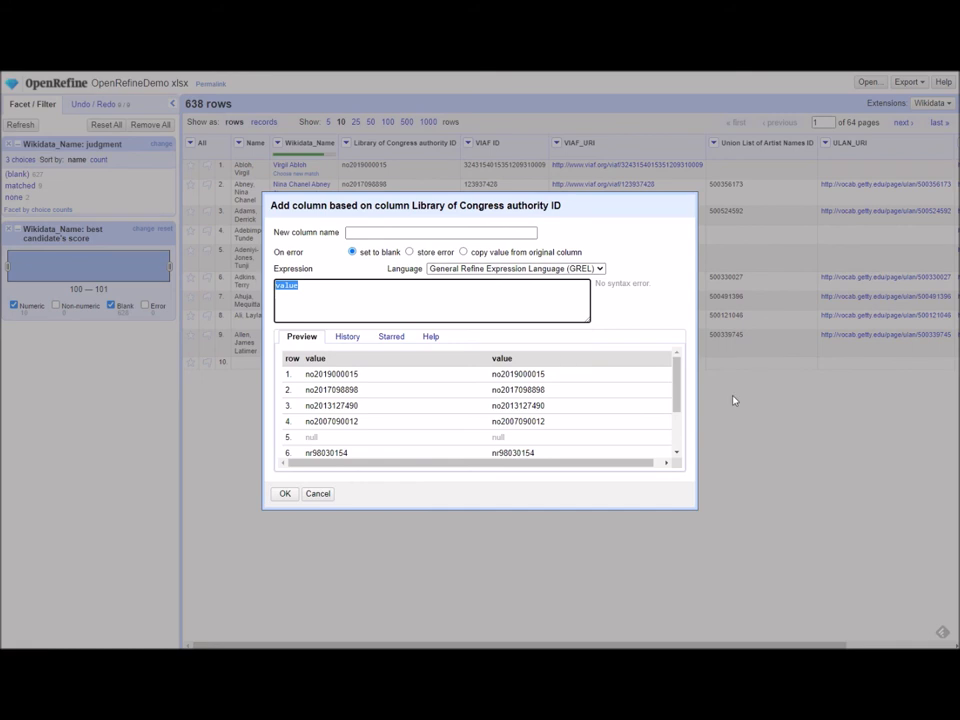
pyautogui.click(440, 232)
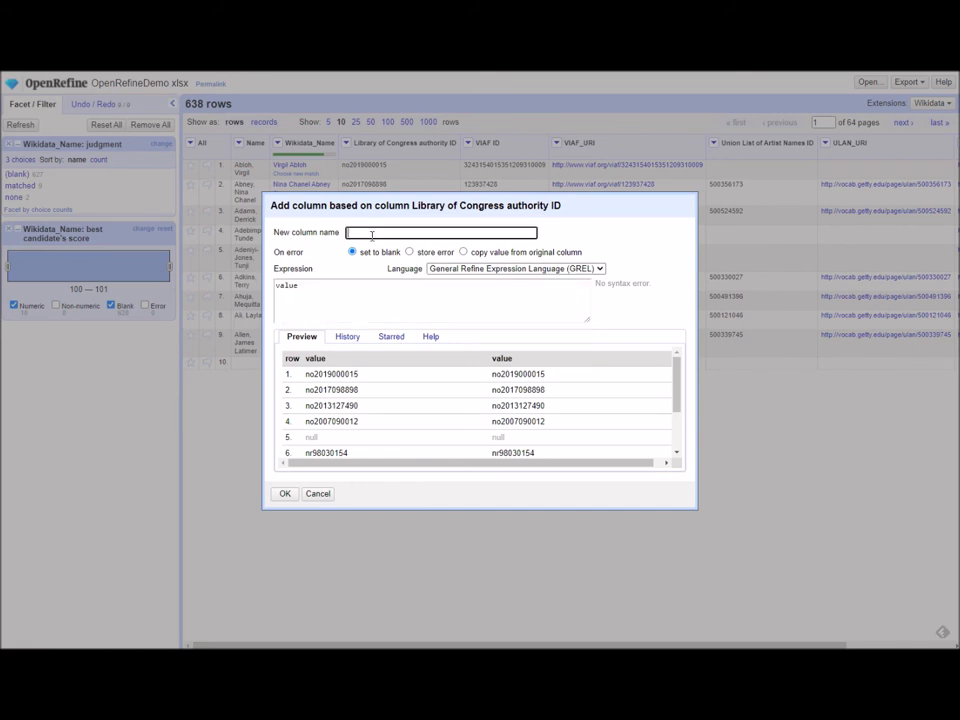
pyautogui.write('LC_URI')
pyautogui.click(432, 301)
pyautogui.write('"https://lccn.loc.gov/"+')
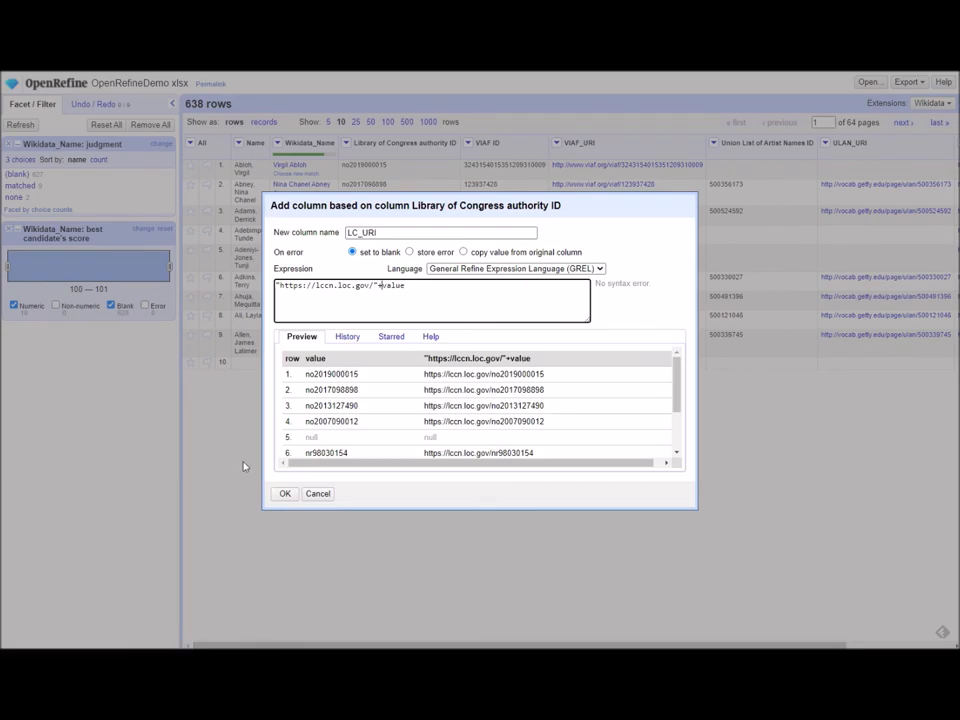
pyautogui.click(285, 493)
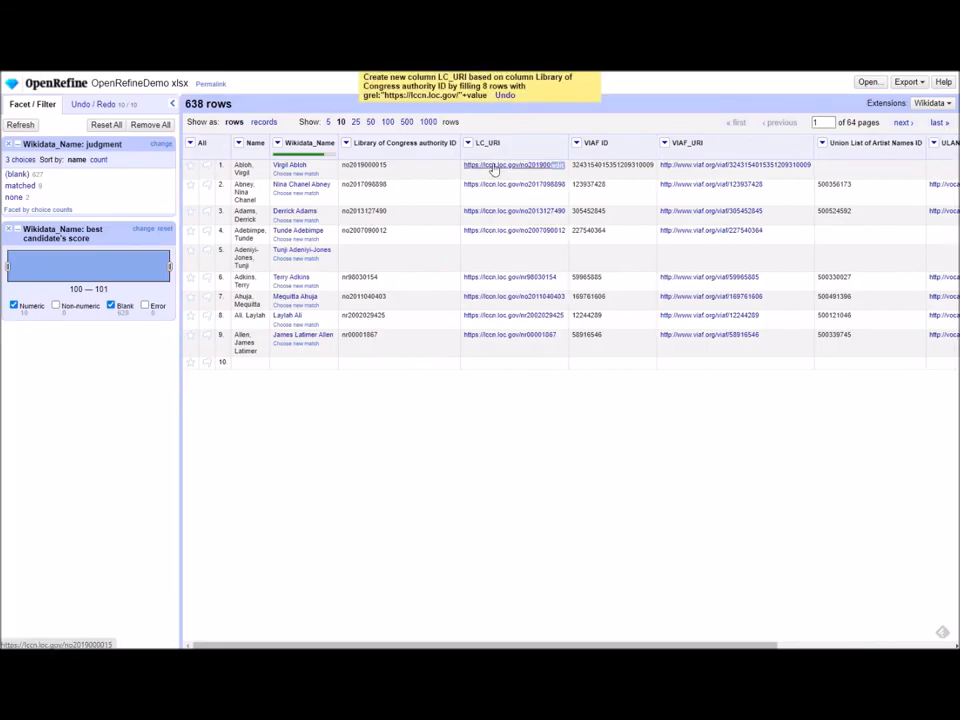
pyautogui.click(513, 165)
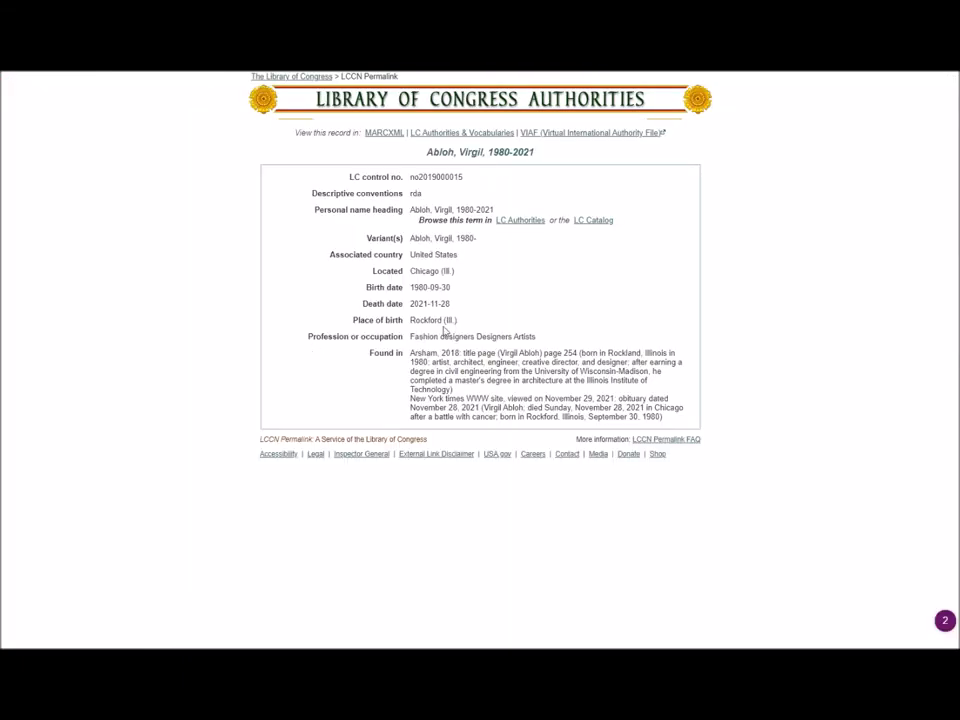
pyautogui.moveTo(515, 272)
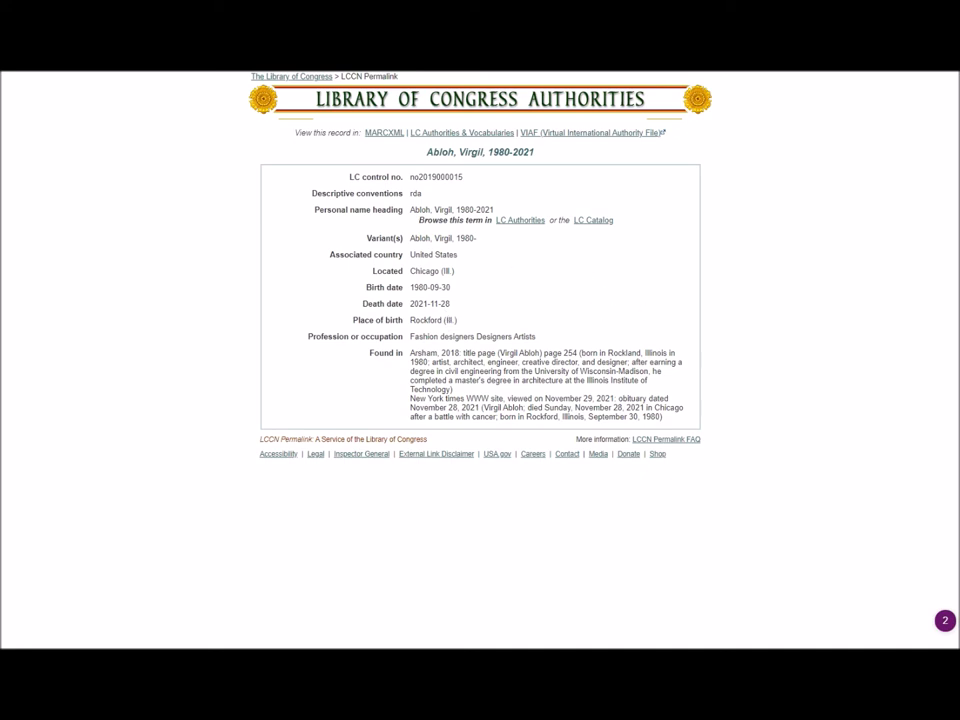
pyautogui.moveTo(598, 148)
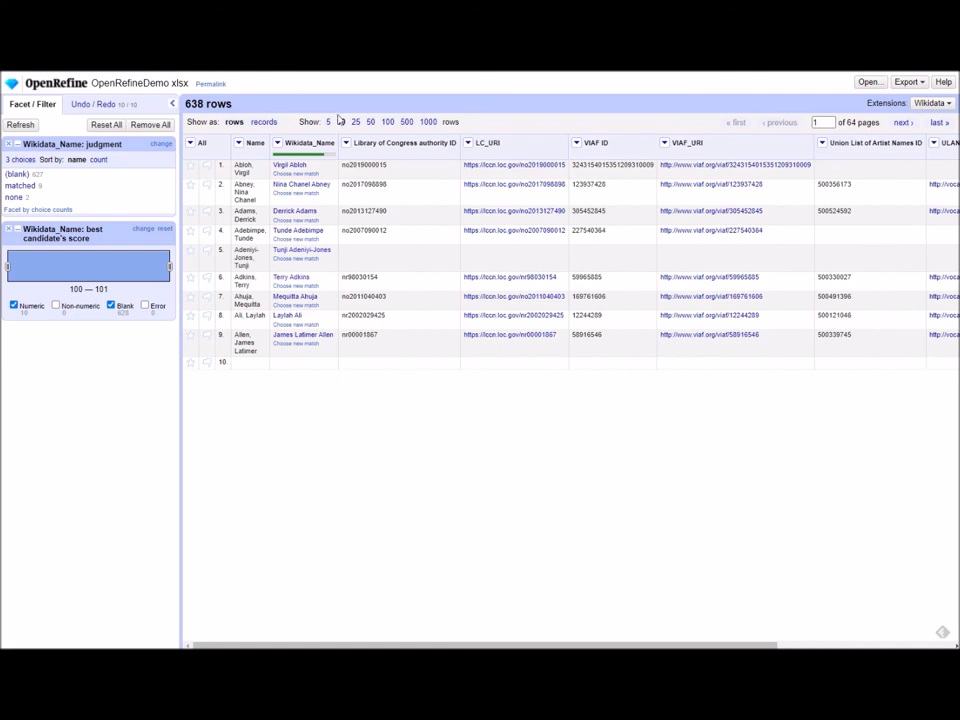
# - Create column VIAF_Name from the Name column, keeping the expression value
pyautogui.click(341, 119)
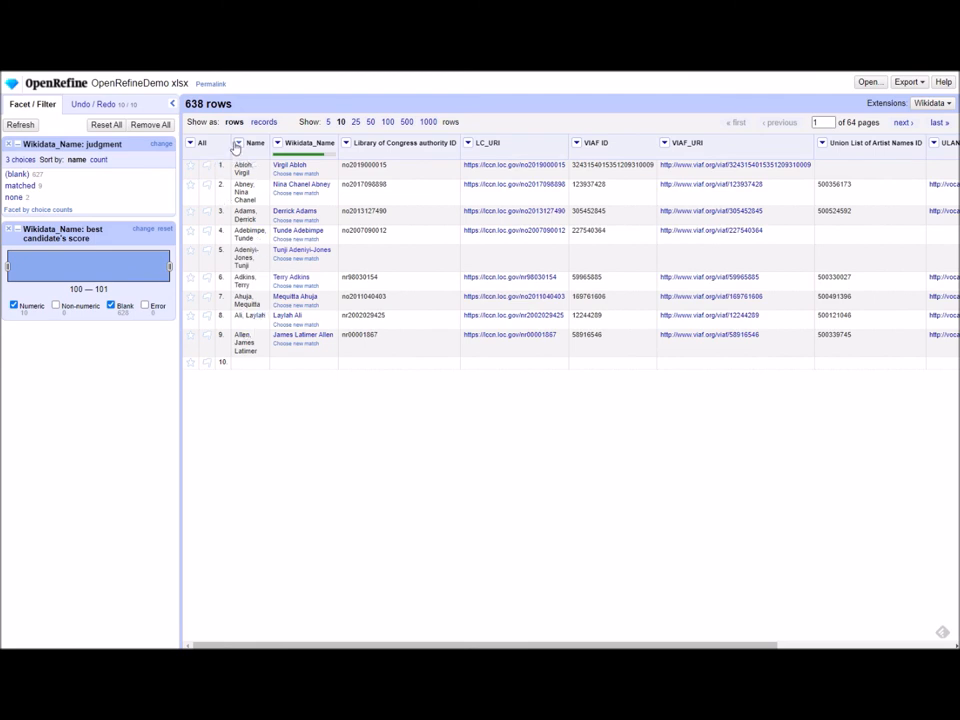
pyautogui.click(238, 142)
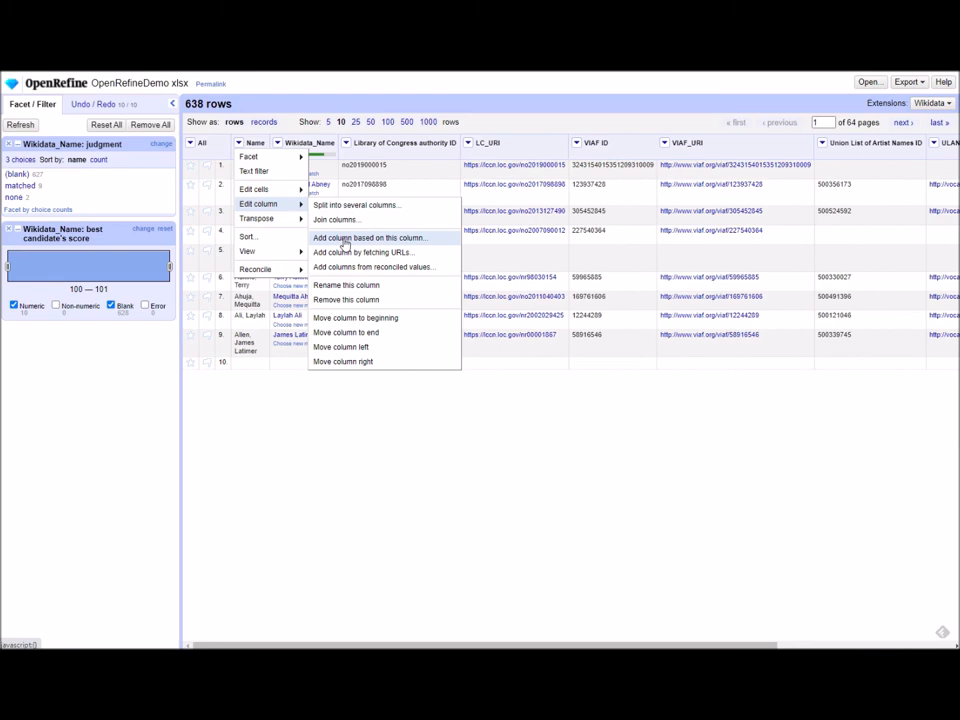
pyautogui.click(369, 237)
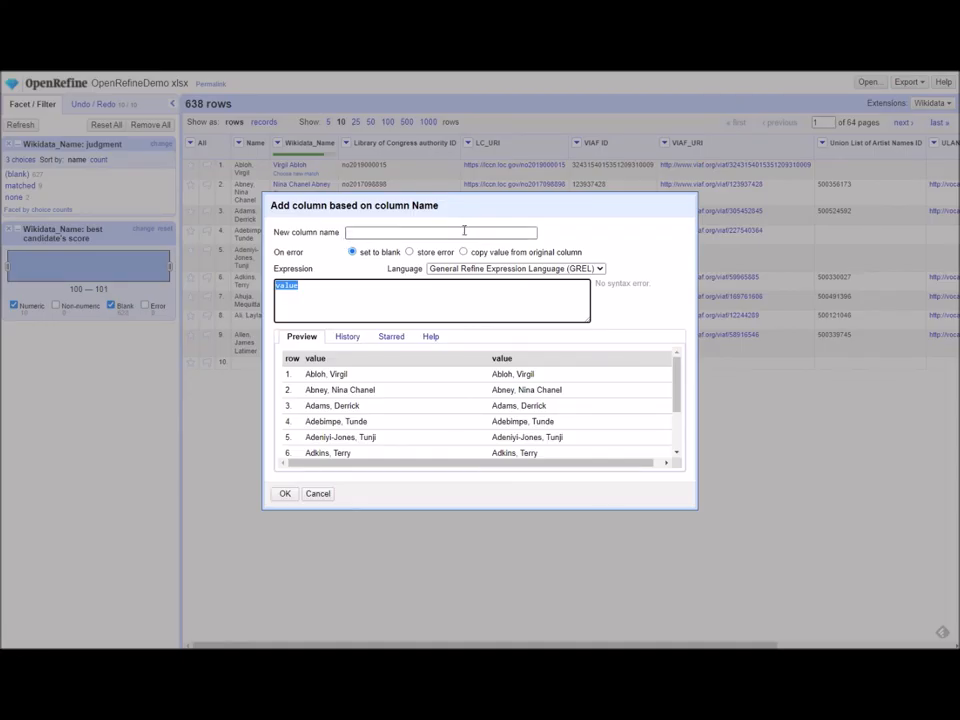
pyautogui.write('VIAF')
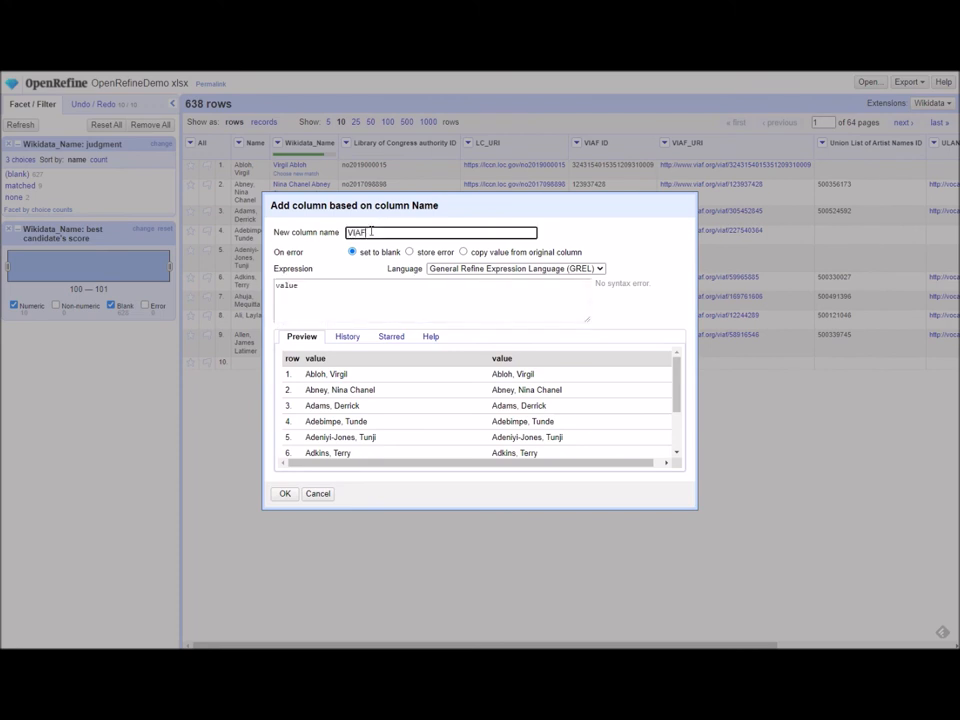
pyautogui.write('_Name')
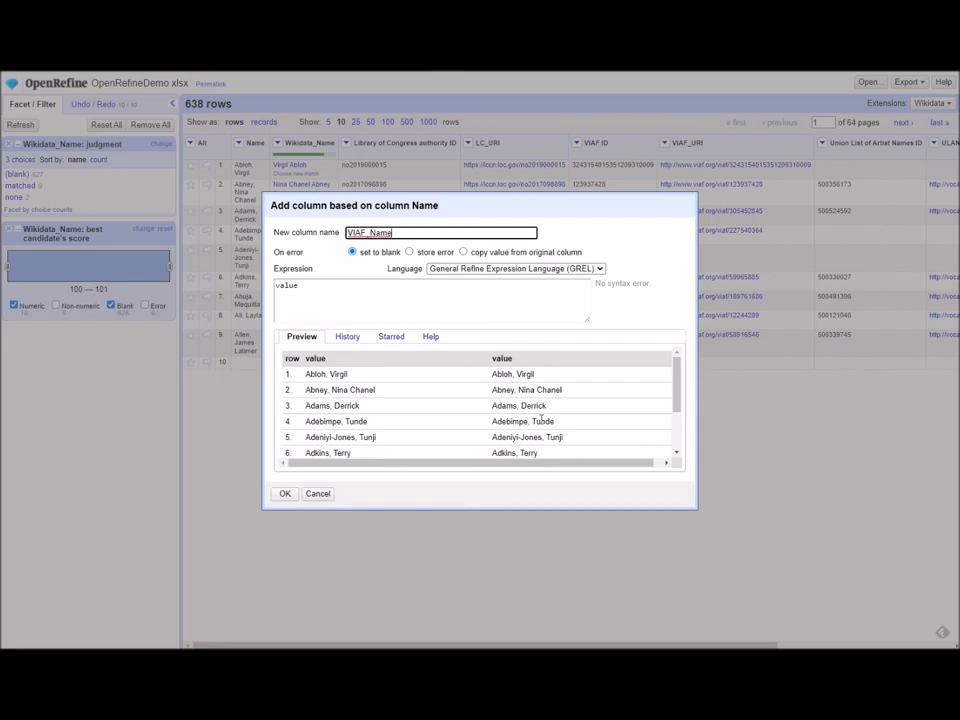
pyautogui.click(284, 493)
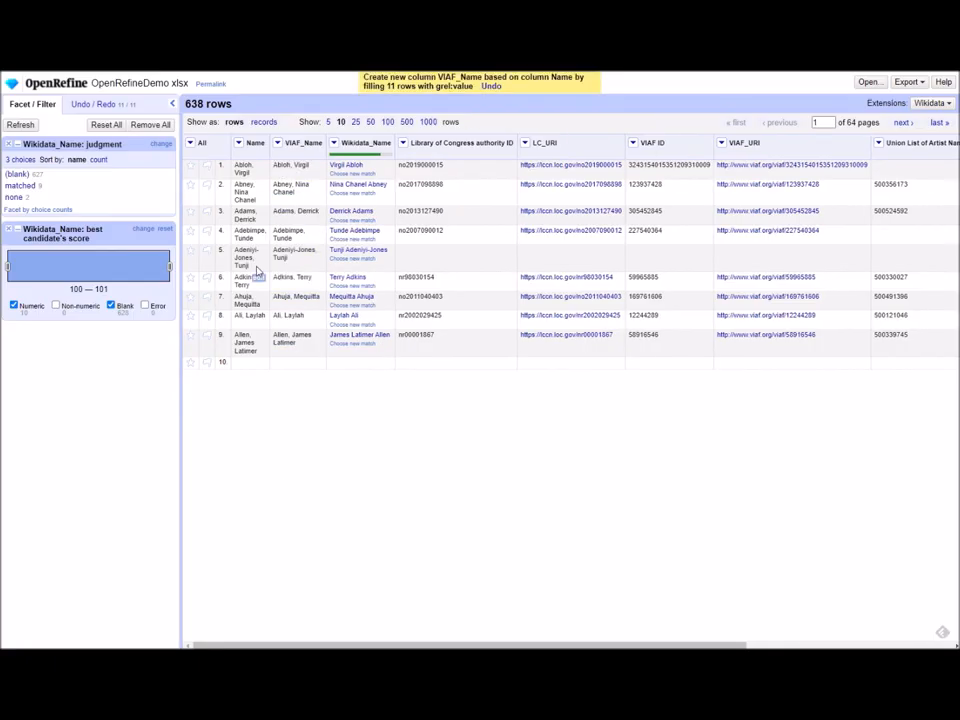
pyautogui.click(281, 143)
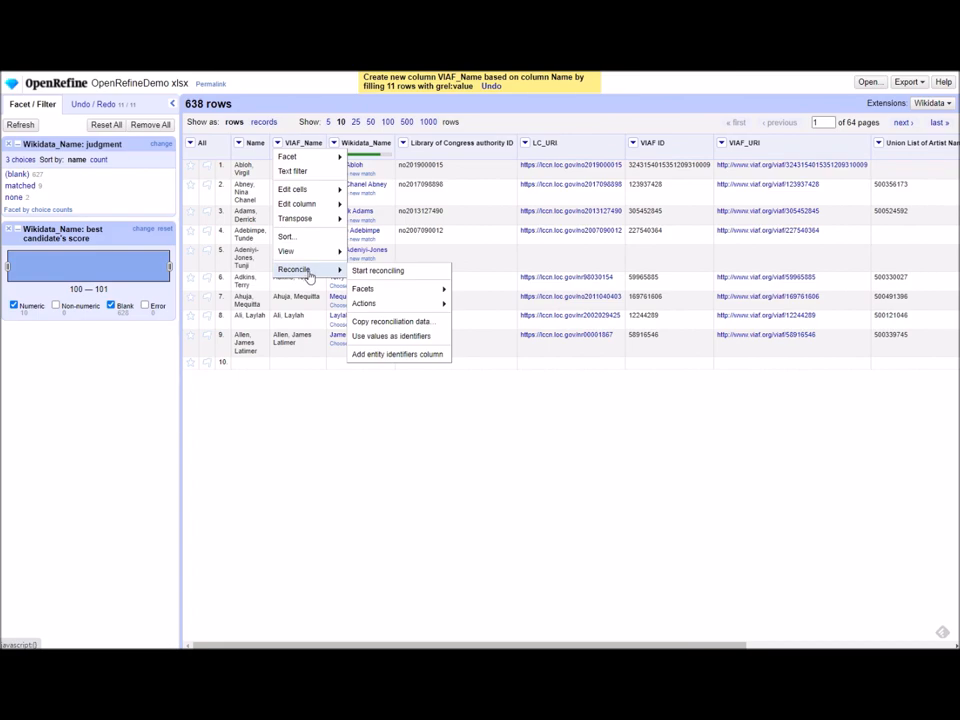
# - Start reconciling VIAF_Name against the VIAF service using the Person type
pyautogui.click(377, 270)
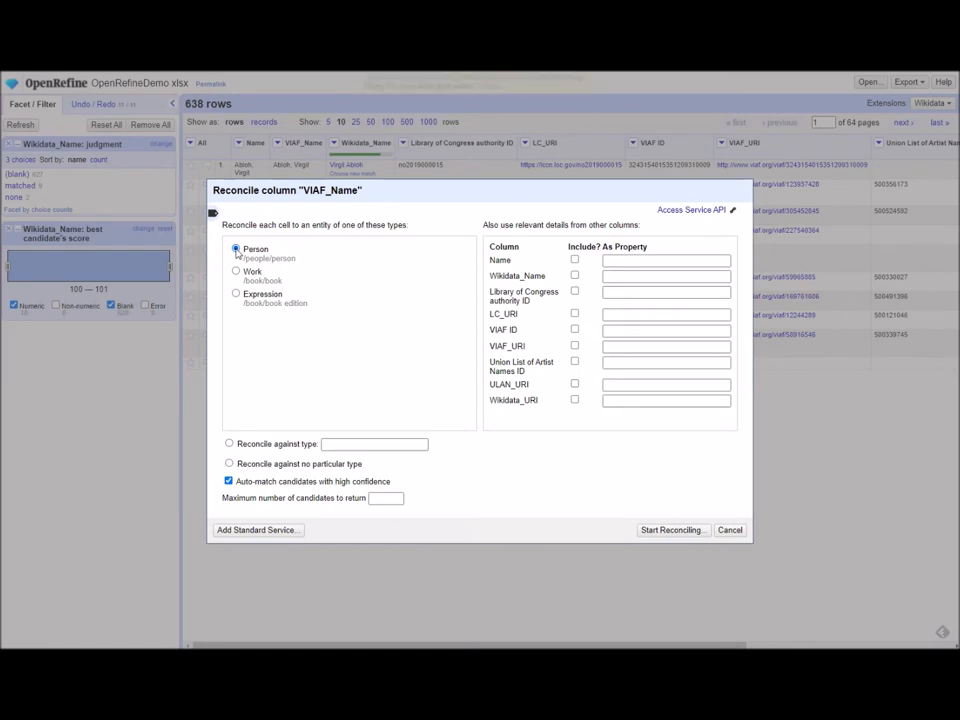
pyautogui.moveTo(673, 529)
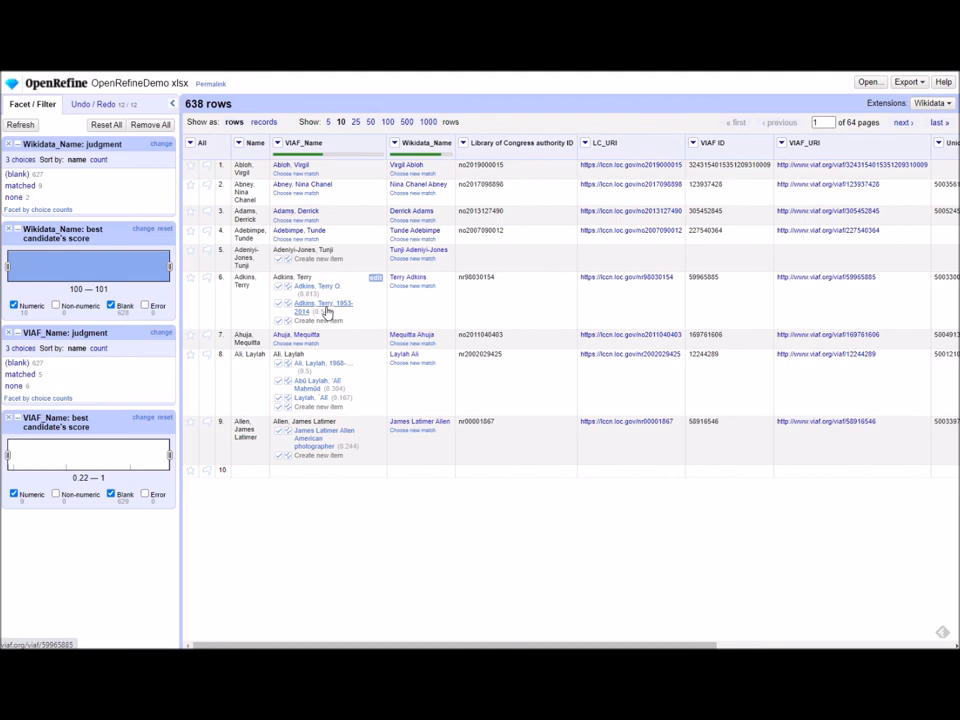
# - Match Adkins, Terry to the 1953–2014 VIAF person record
pyautogui.click(318, 302)
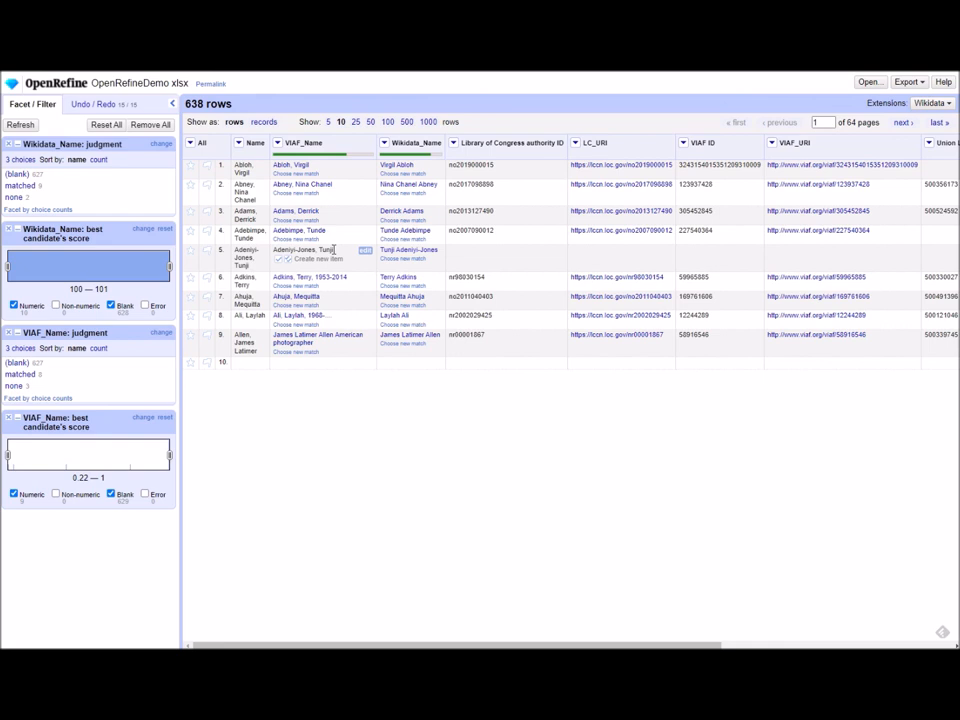
pyautogui.moveTo(352, 272)
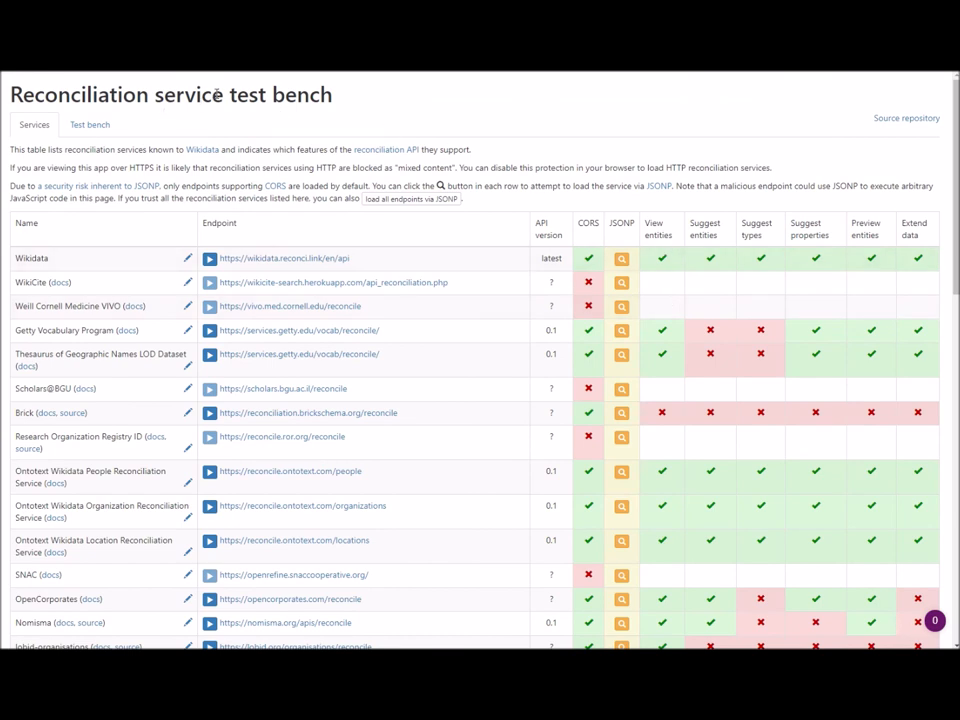
# - Scroll through the test bench's table of reconciliation endpoints and their features
pyautogui.scroll(-3)
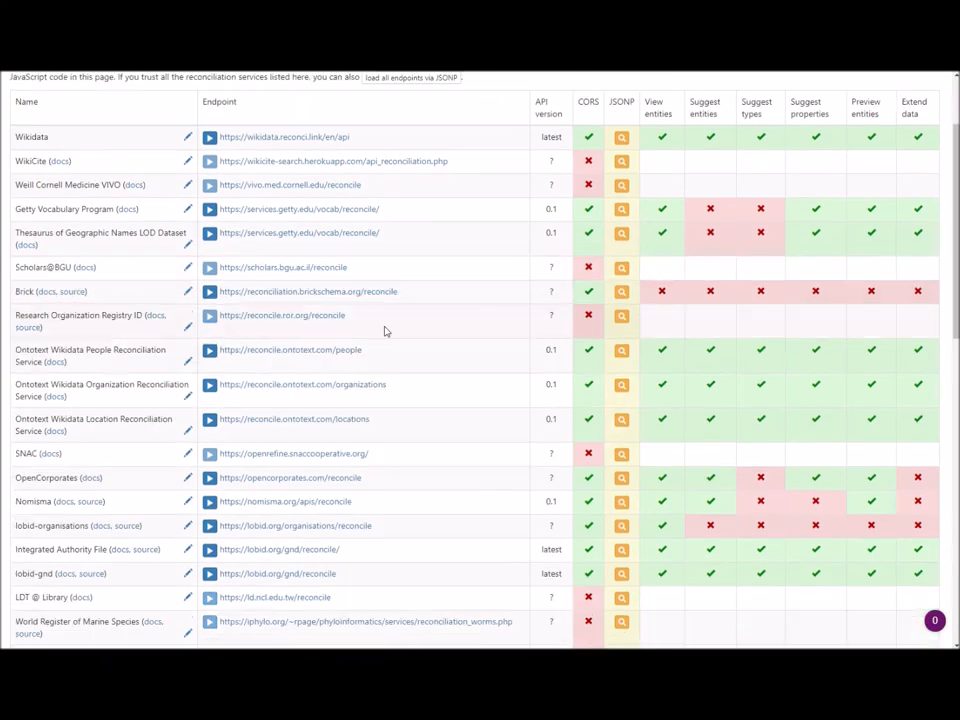
pyautogui.scroll(-3)
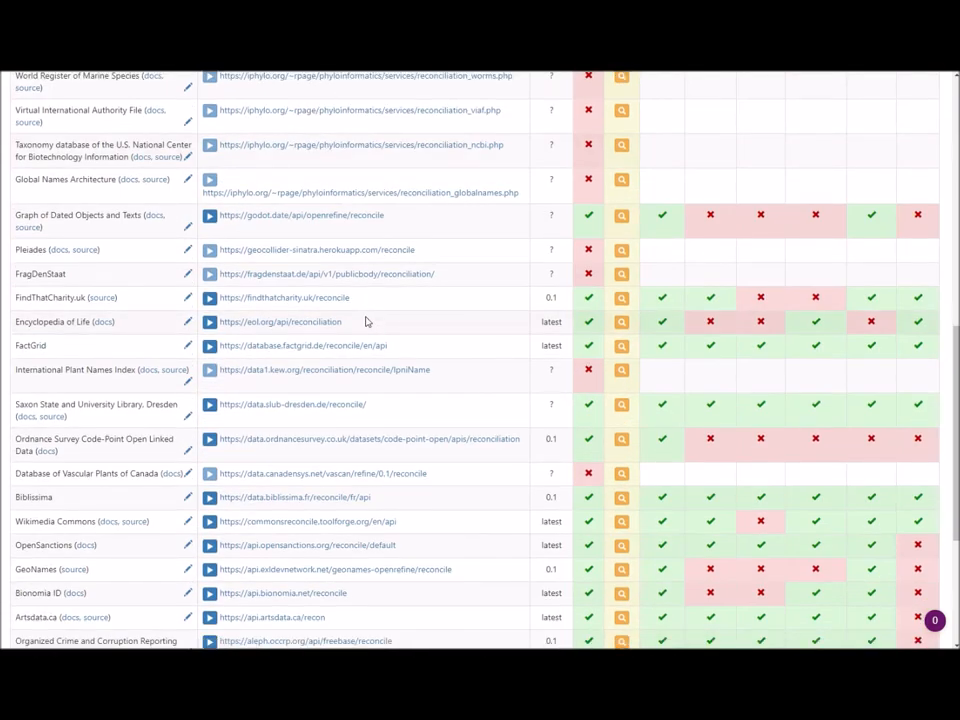